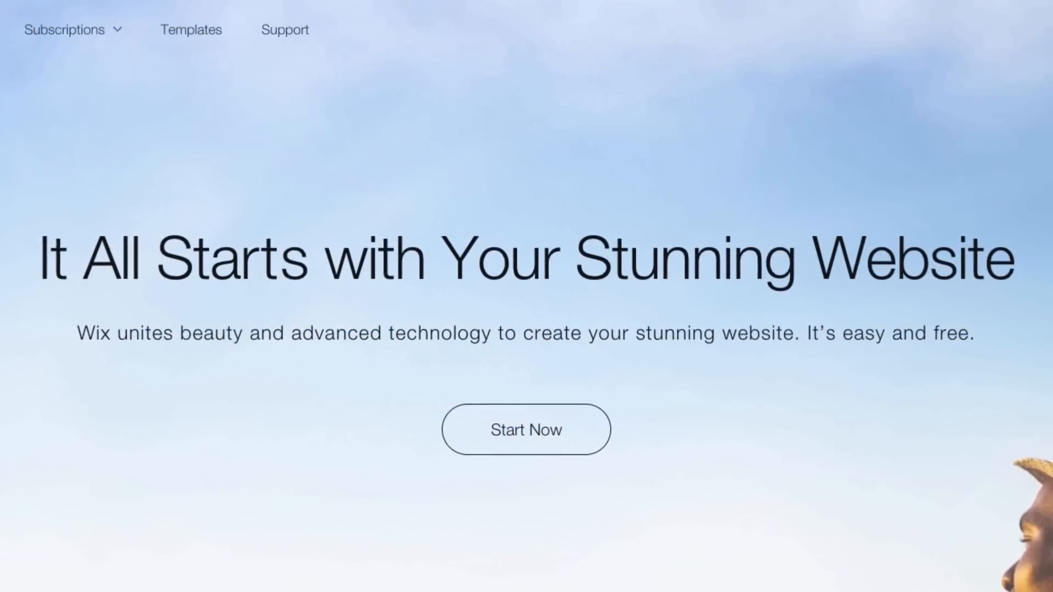
- Sign up for a new Wix account with email and password to reach the site-type question
scroll(down, 3)
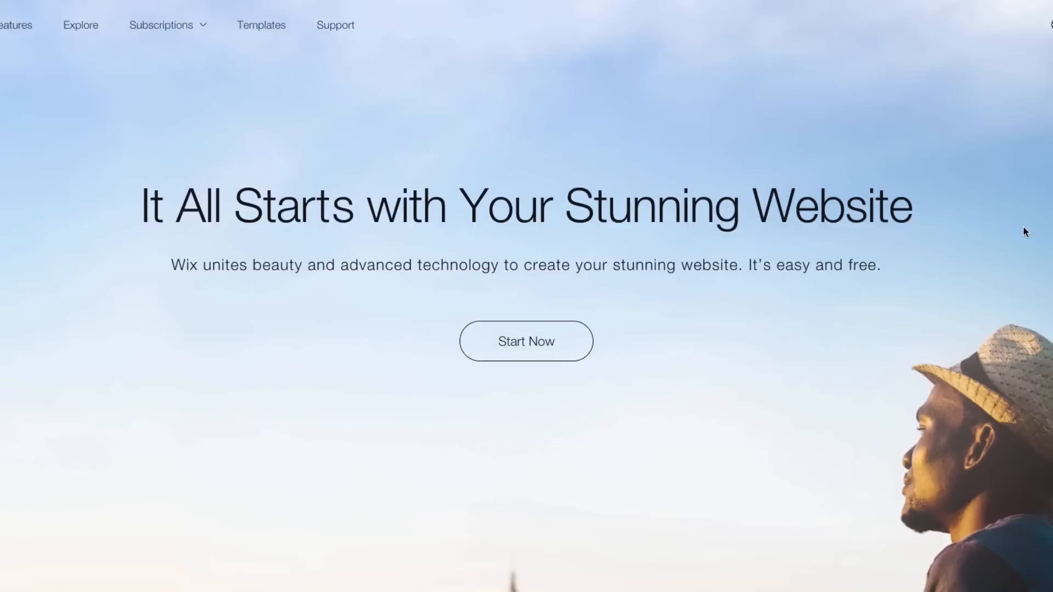
scroll(up, 3)
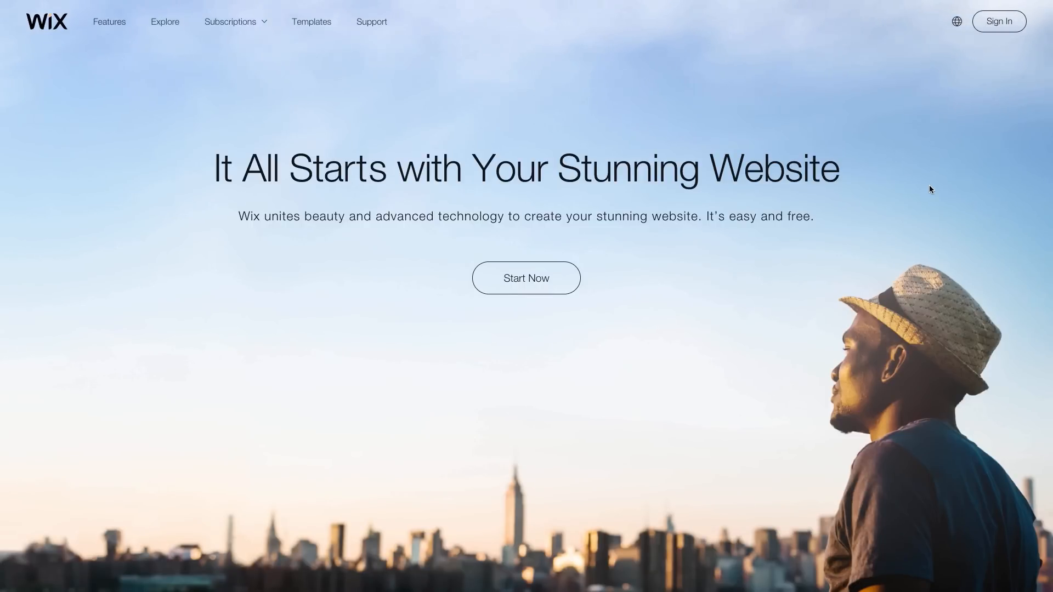
mouse_move(999, 21)
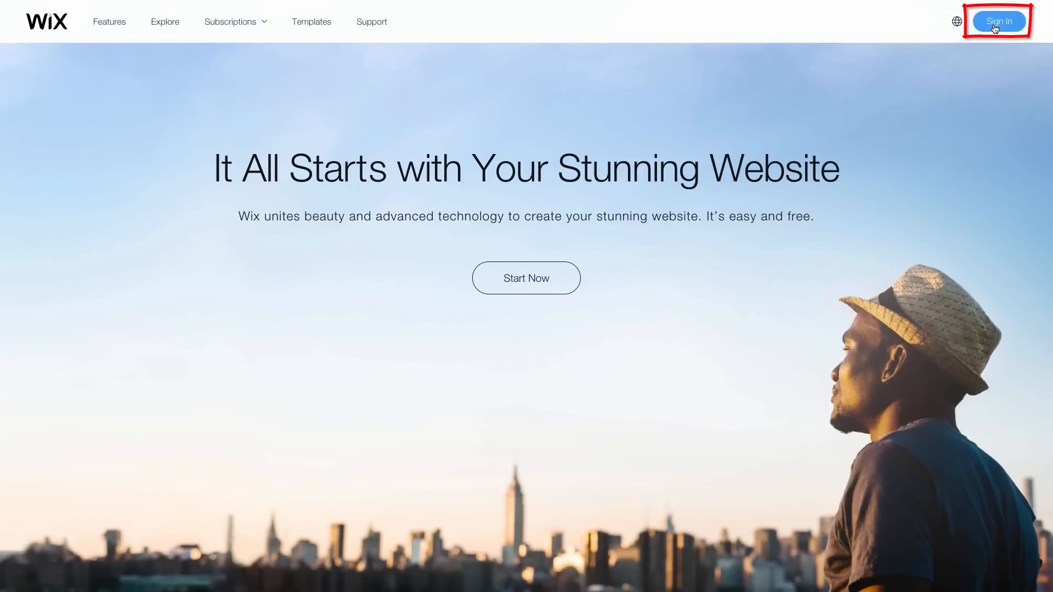
click(999, 21)
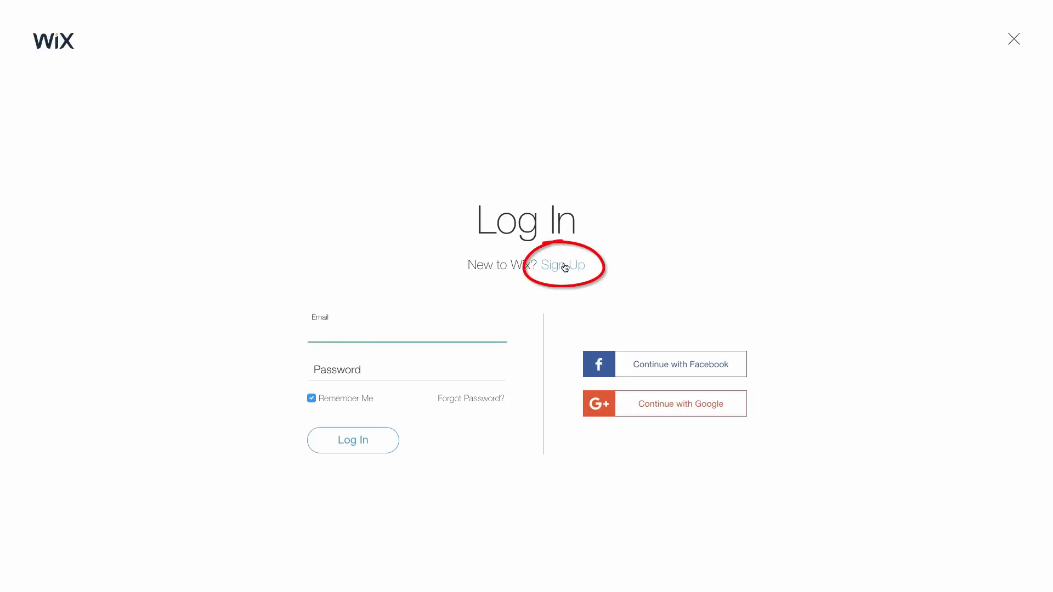
click(562, 266)
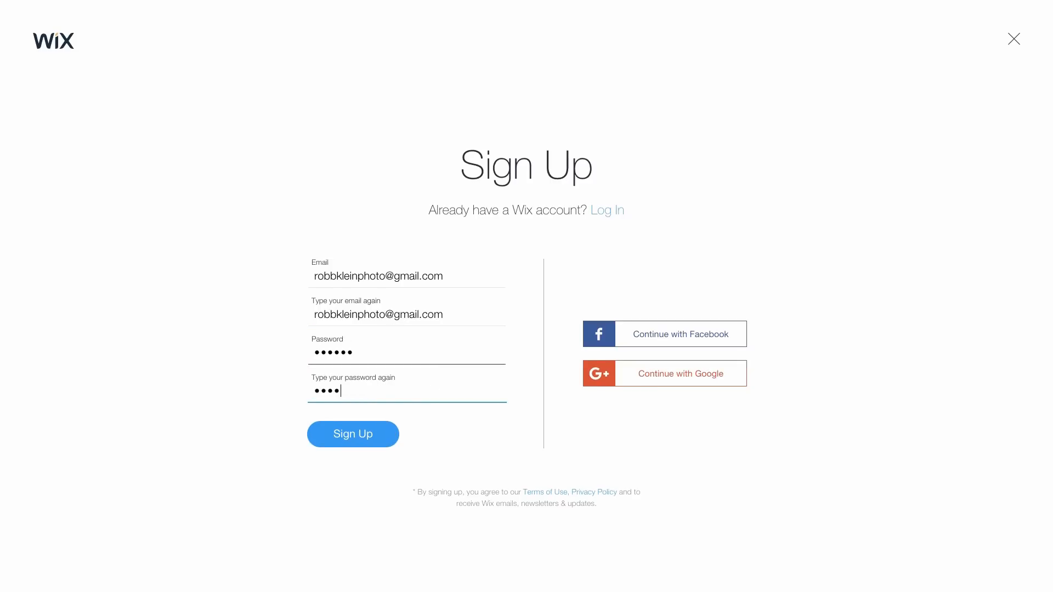
click(353, 434)
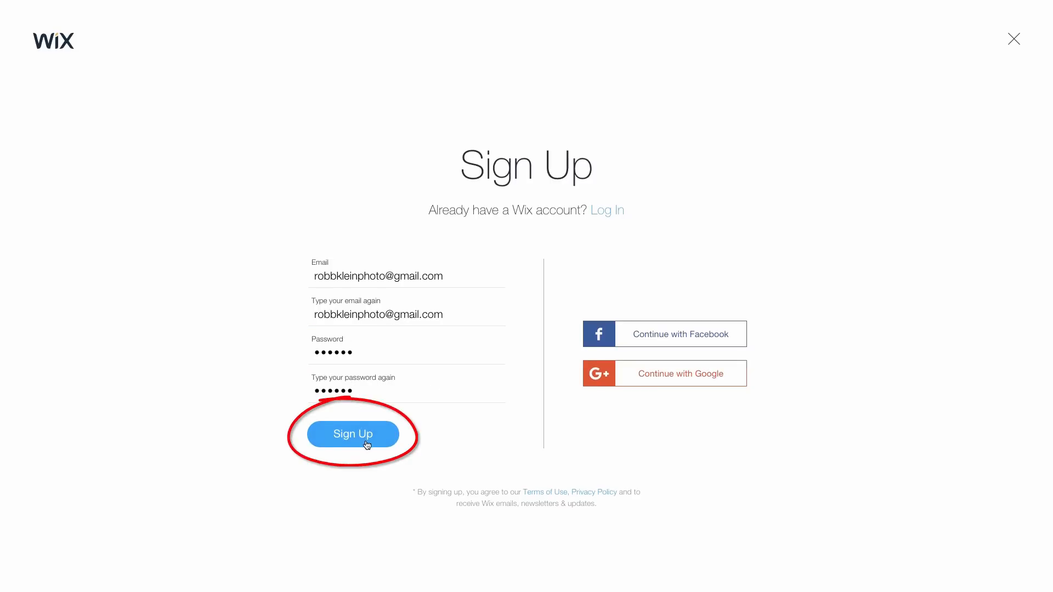
click(353, 434)
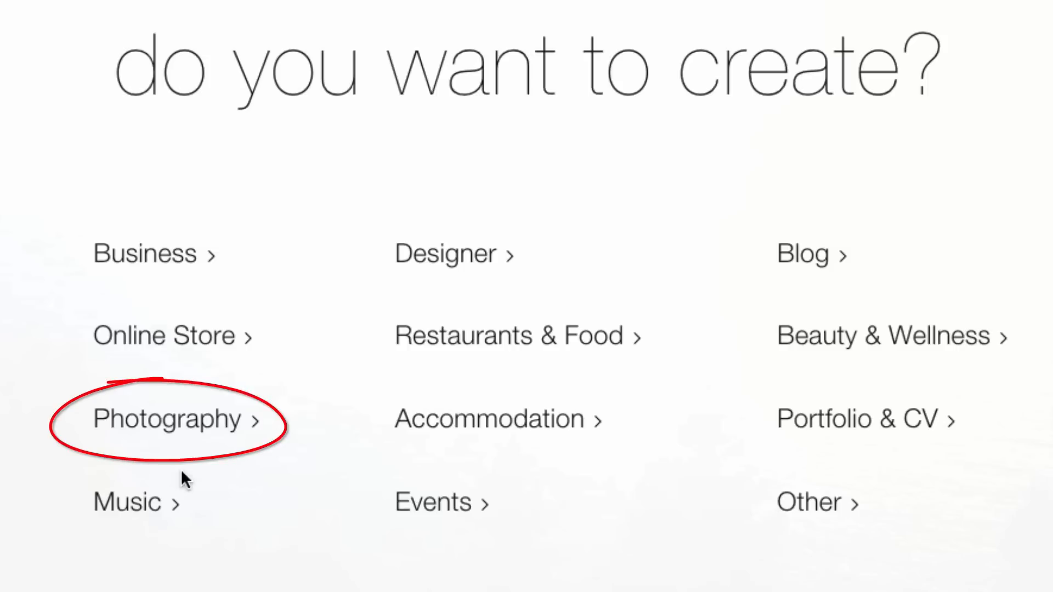
- Choose Photography and start editing the Professional Makeup template
click(167, 419)
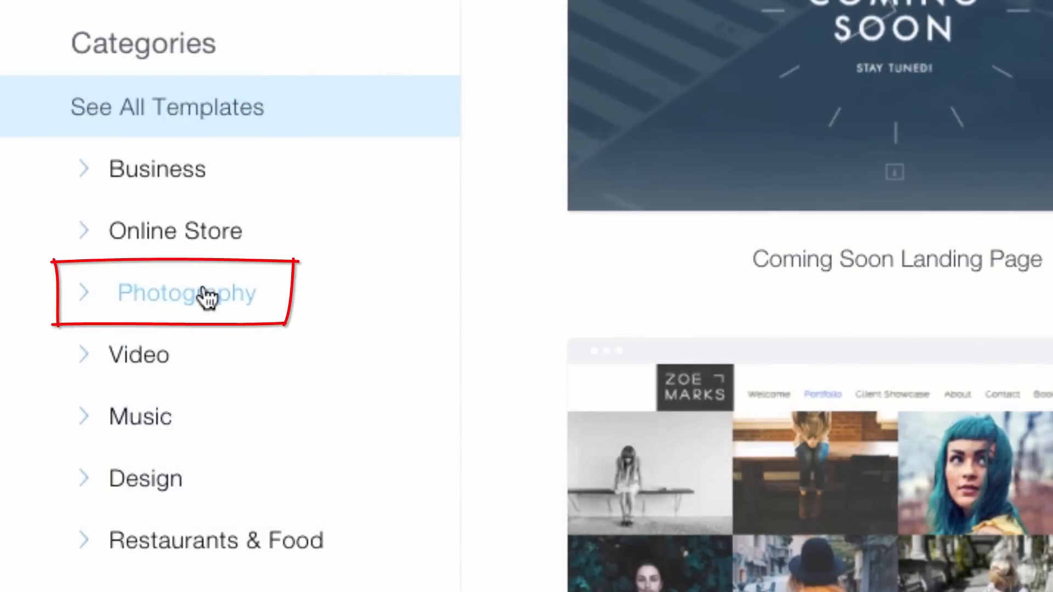
click(188, 293)
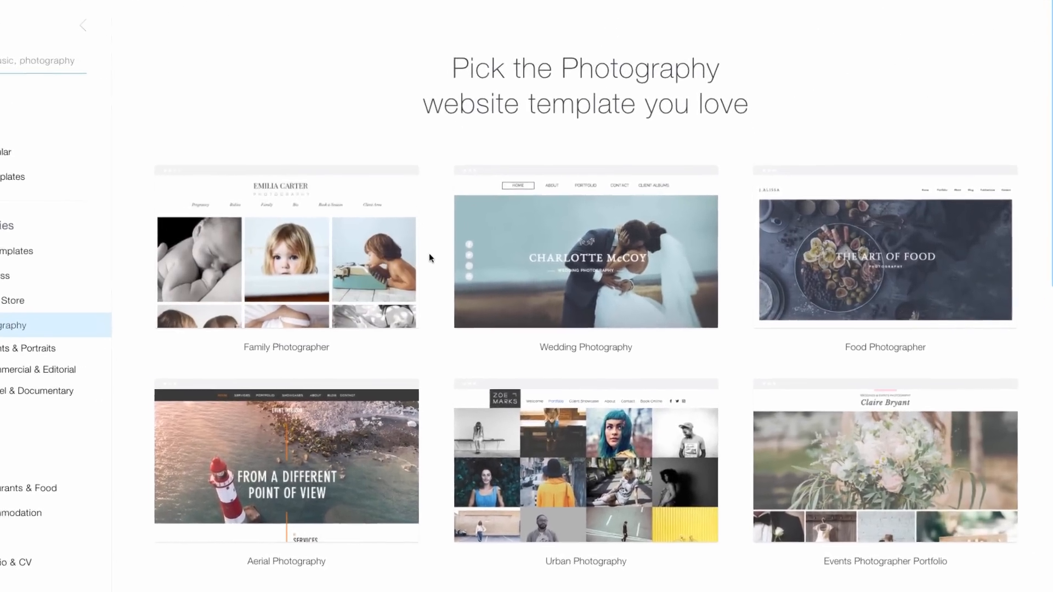
scroll(down, 3)
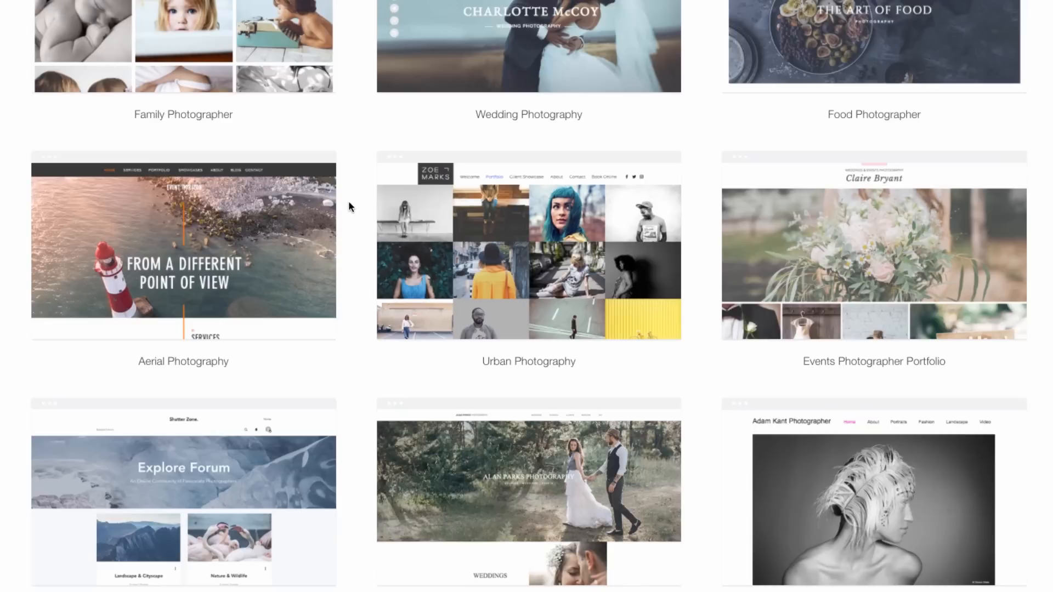
scroll(down, 3)
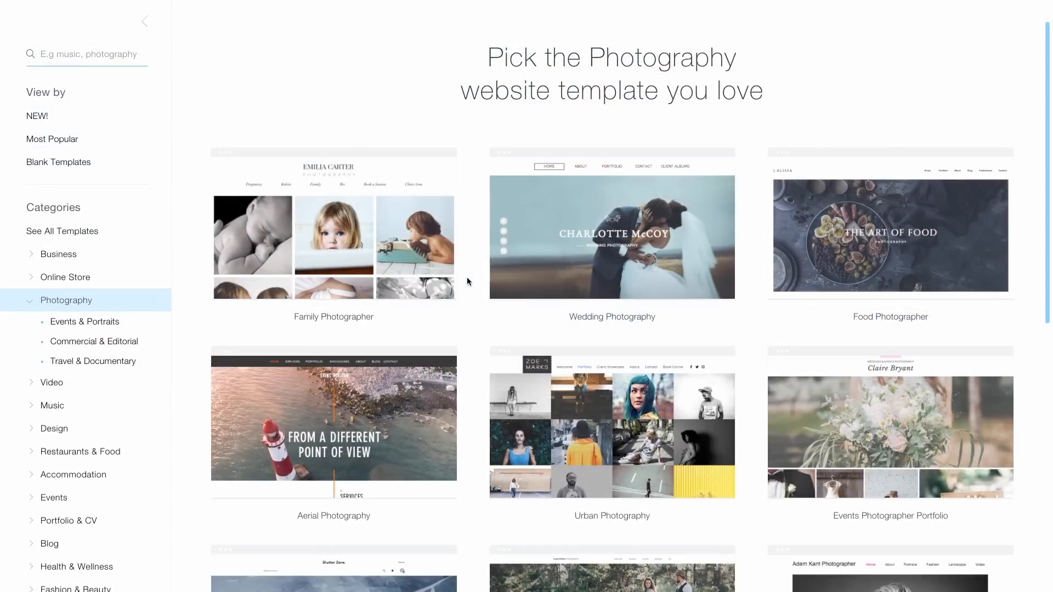
click(52, 138)
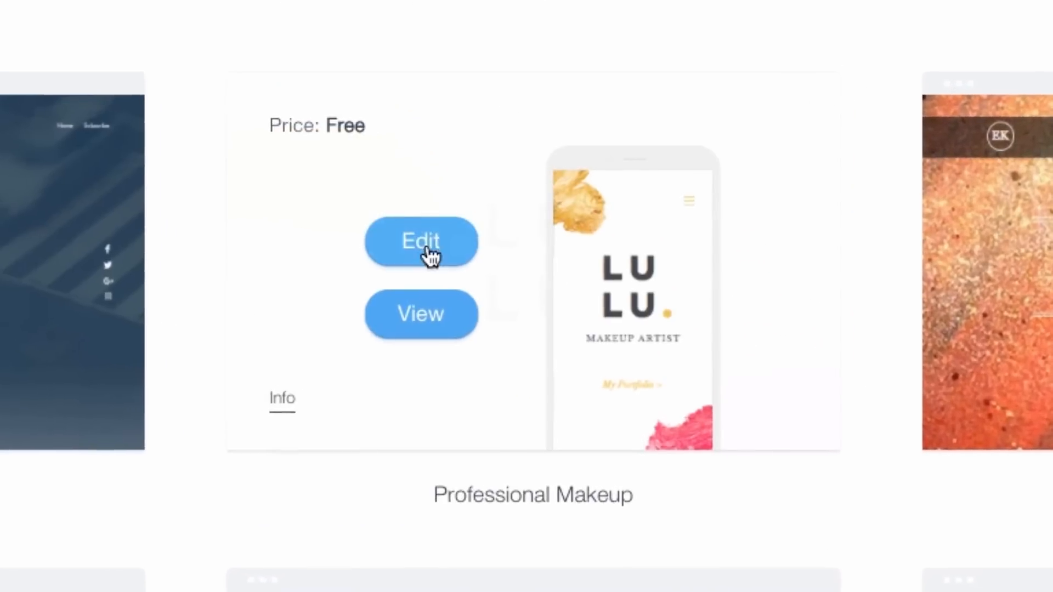
click(421, 241)
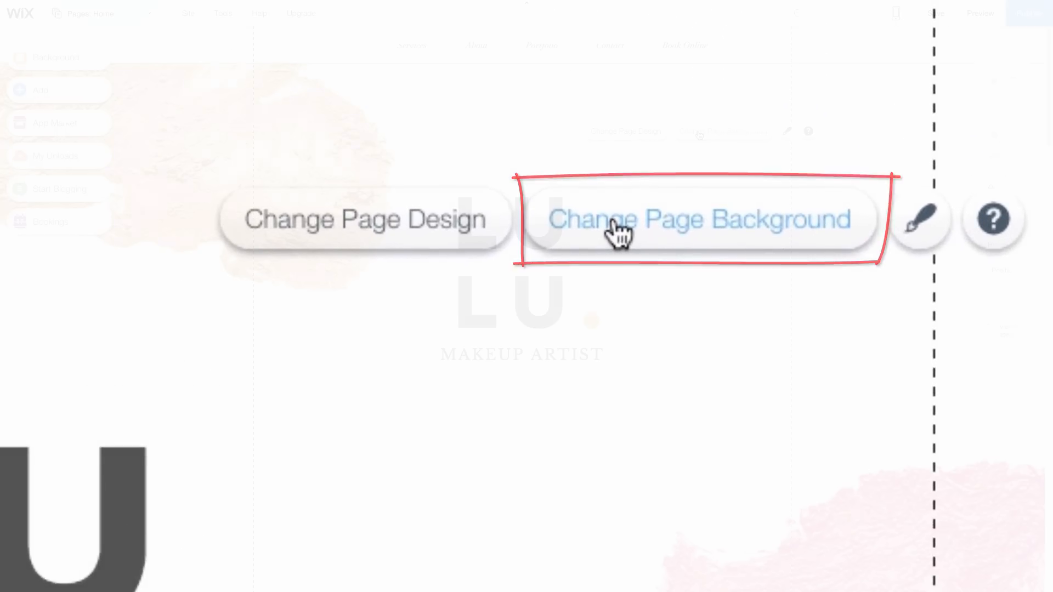
- Change the page background colour to plain white
click(699, 218)
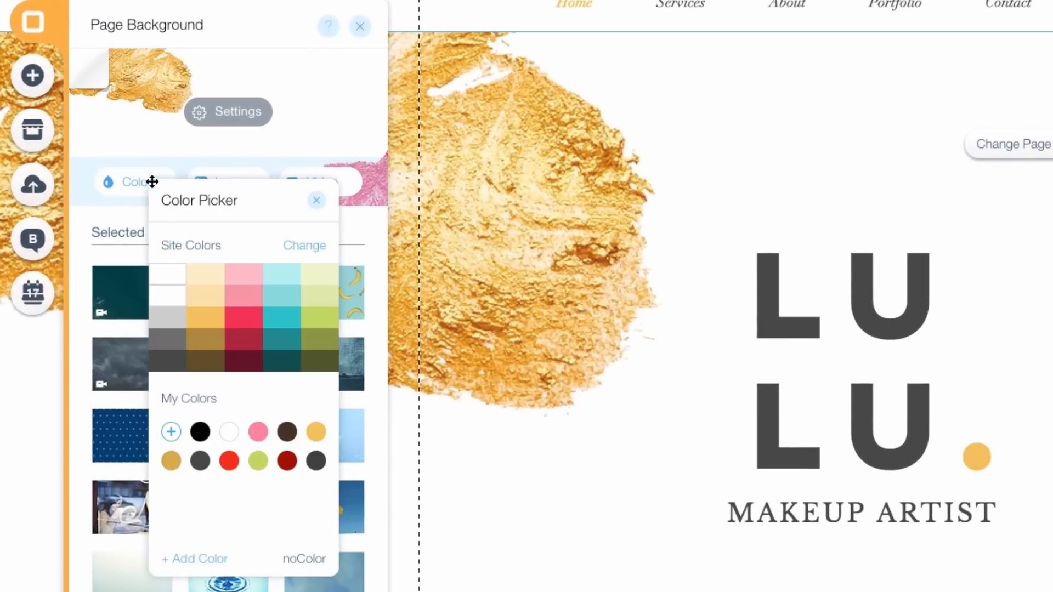
click(228, 431)
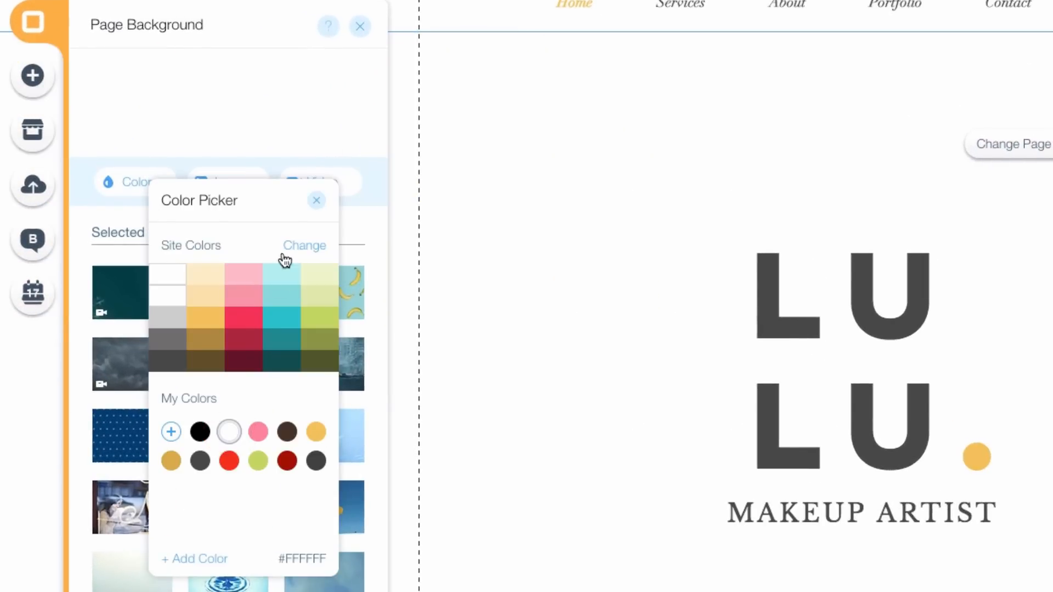
click(317, 201)
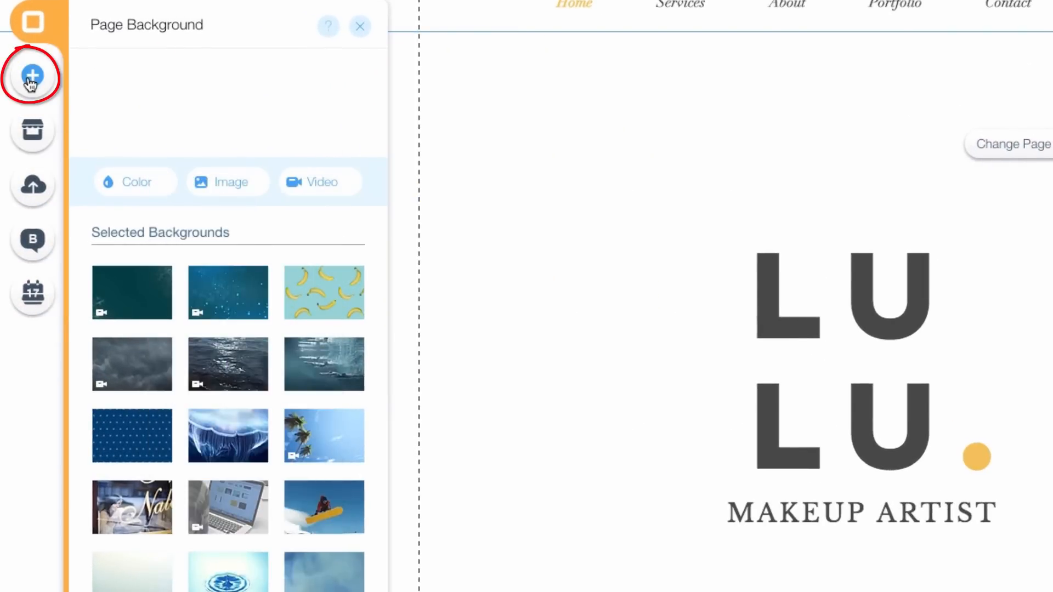
- Add the Classic misty-mountain image strip to the top of the home page
click(32, 75)
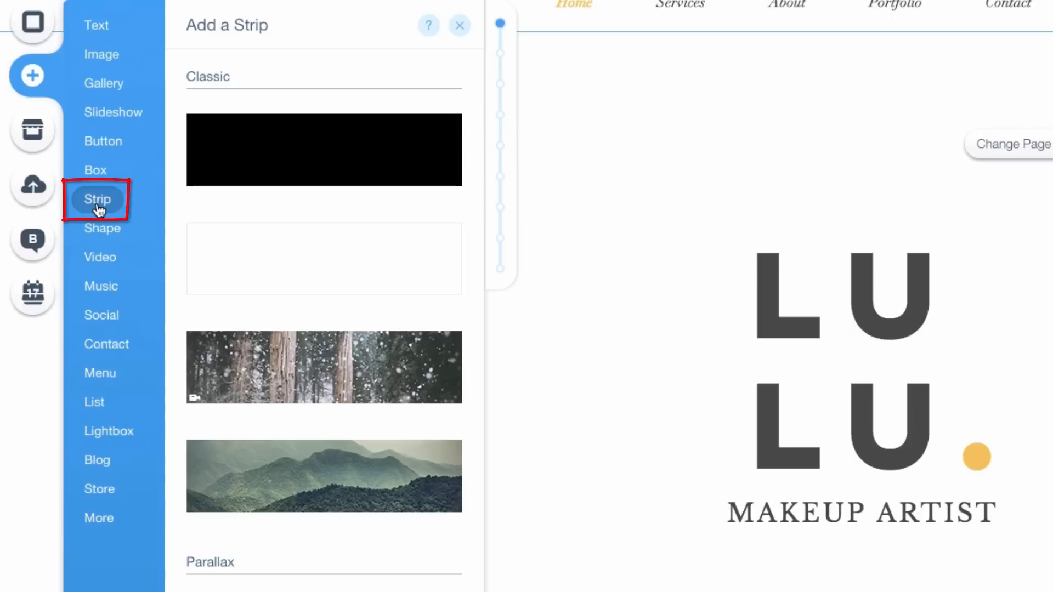
click(428, 25)
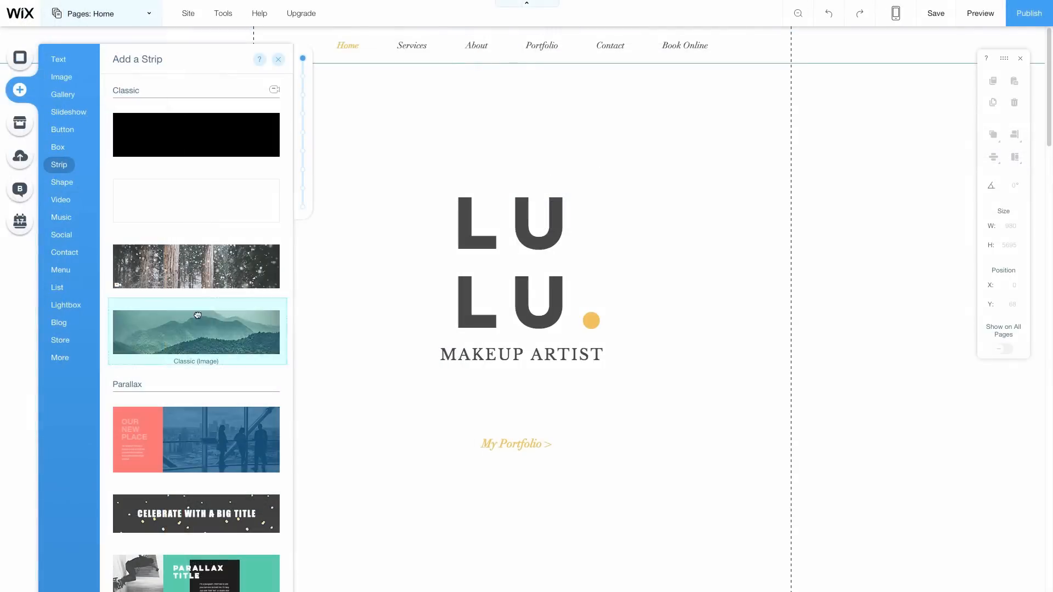
click(195, 330)
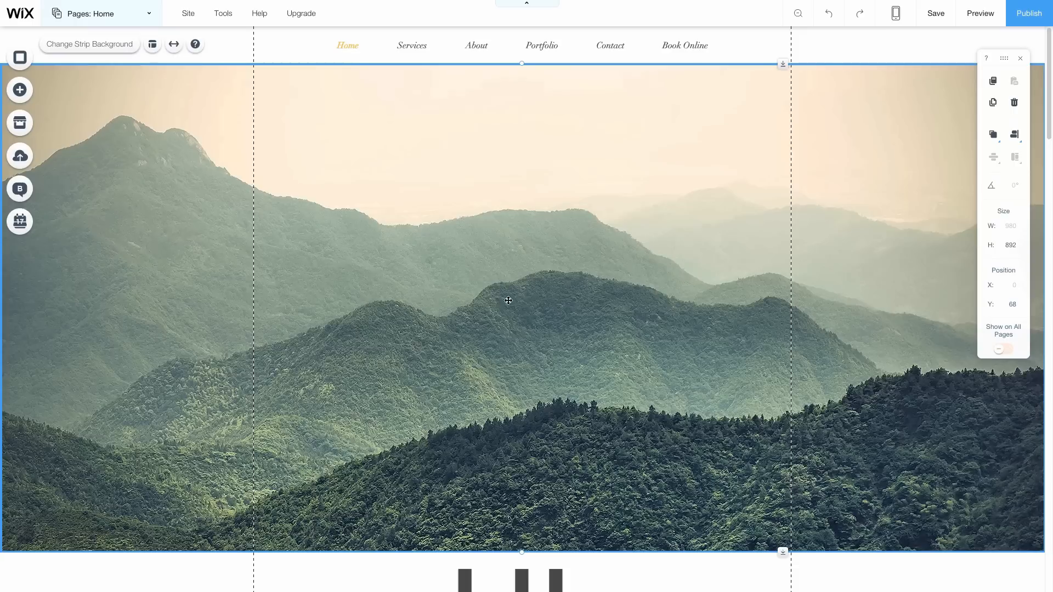
click(89, 44)
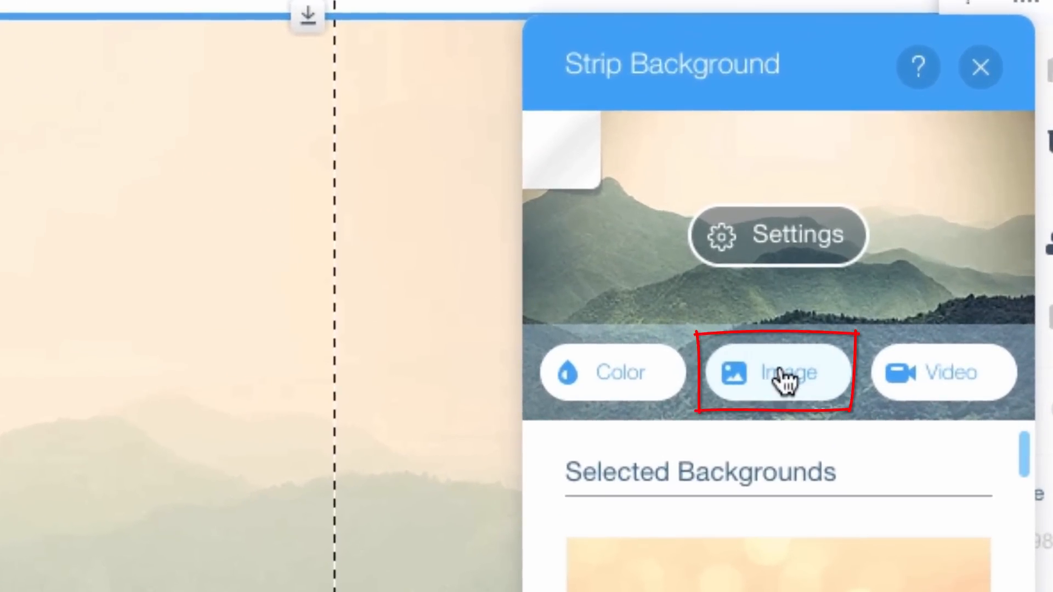
- Upload the nine wedding photos and set the brick-wall couple photo as the strip background
click(778, 373)
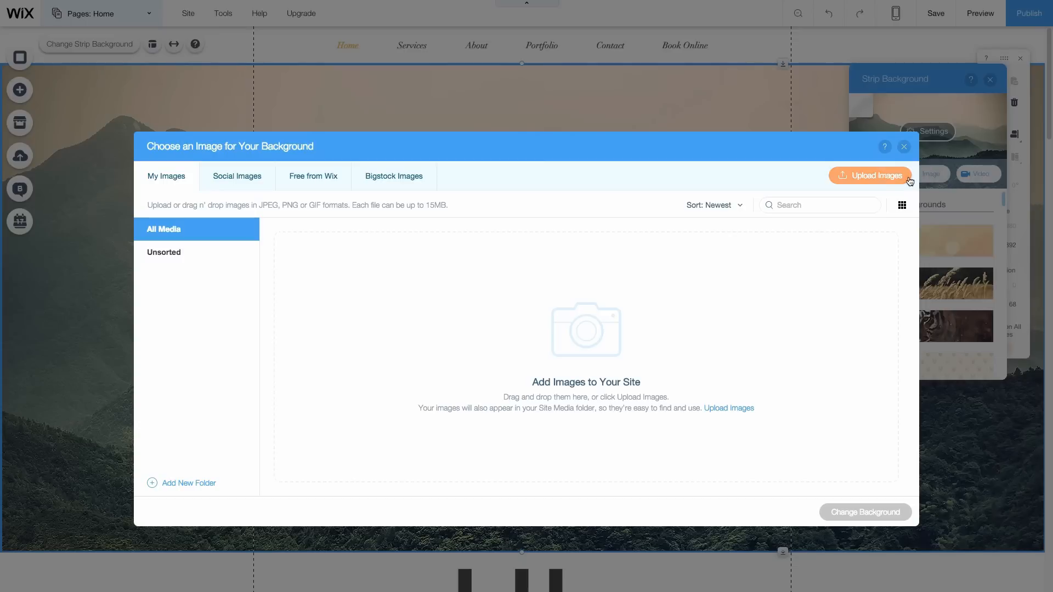
click(870, 176)
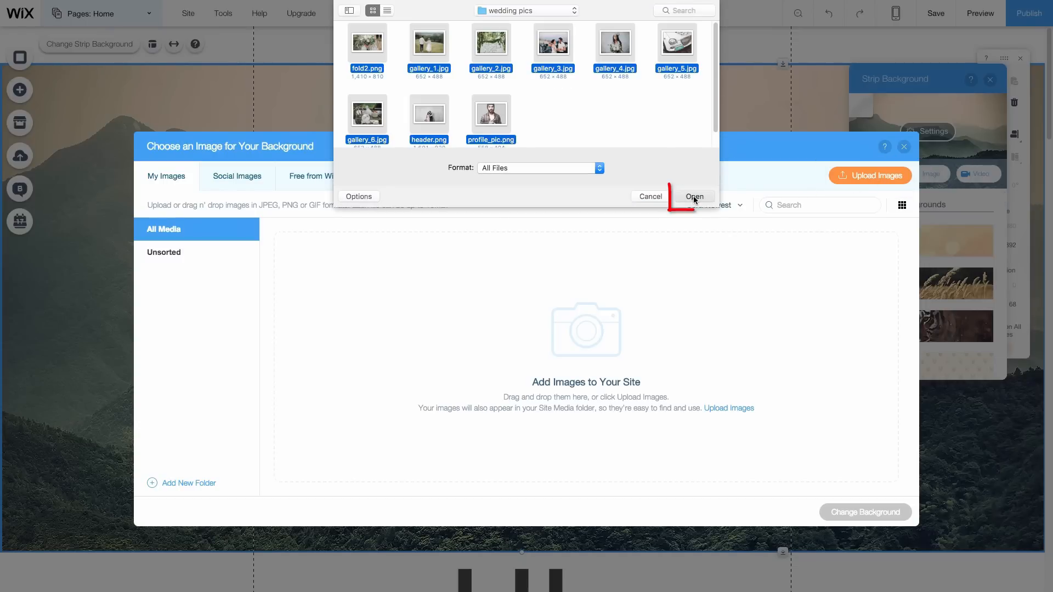
click(695, 196)
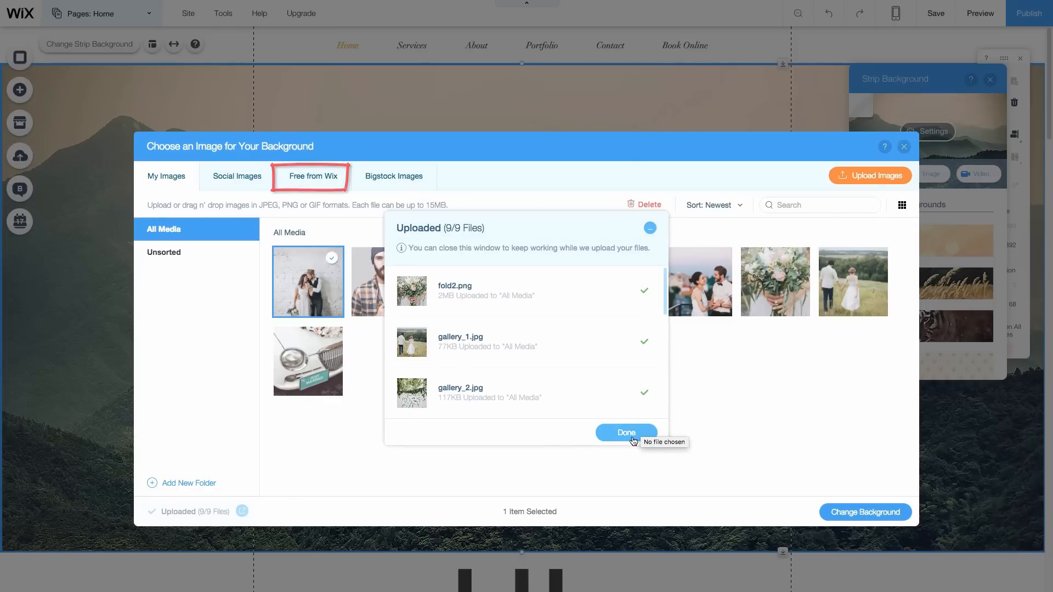
click(626, 431)
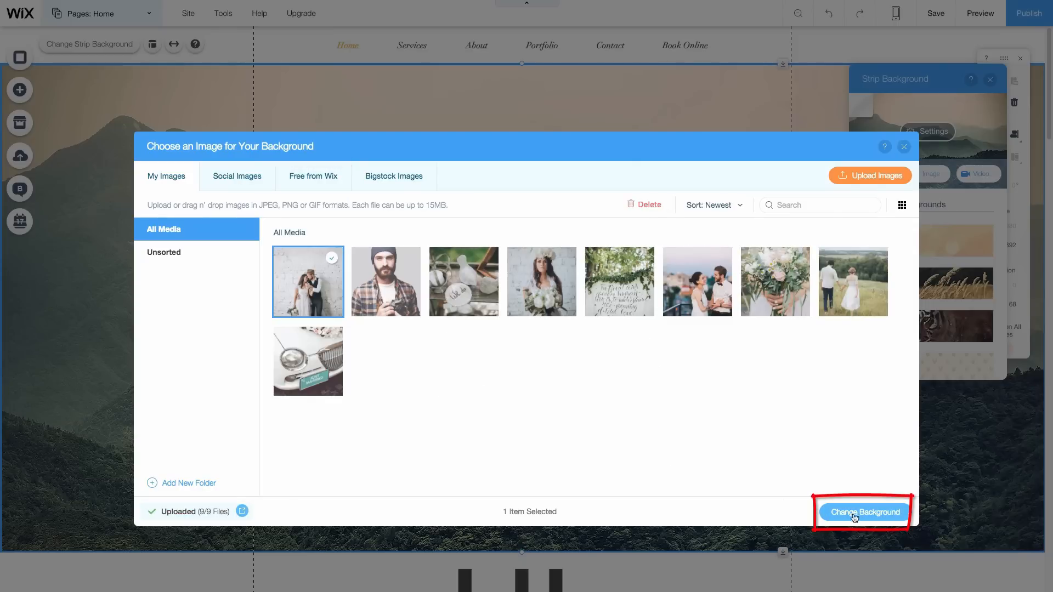
click(862, 512)
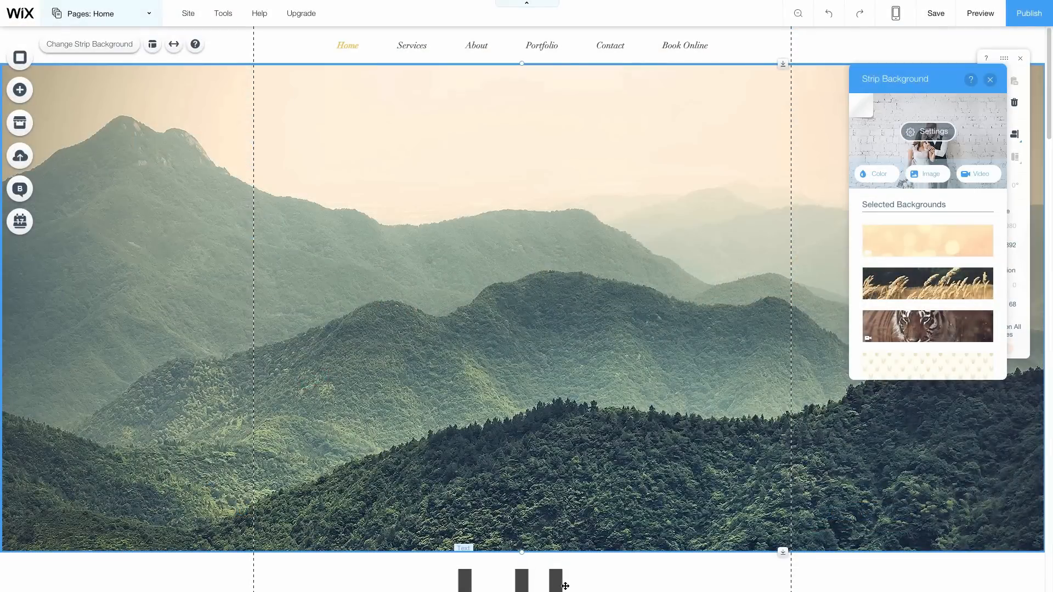
scroll(down, 3)
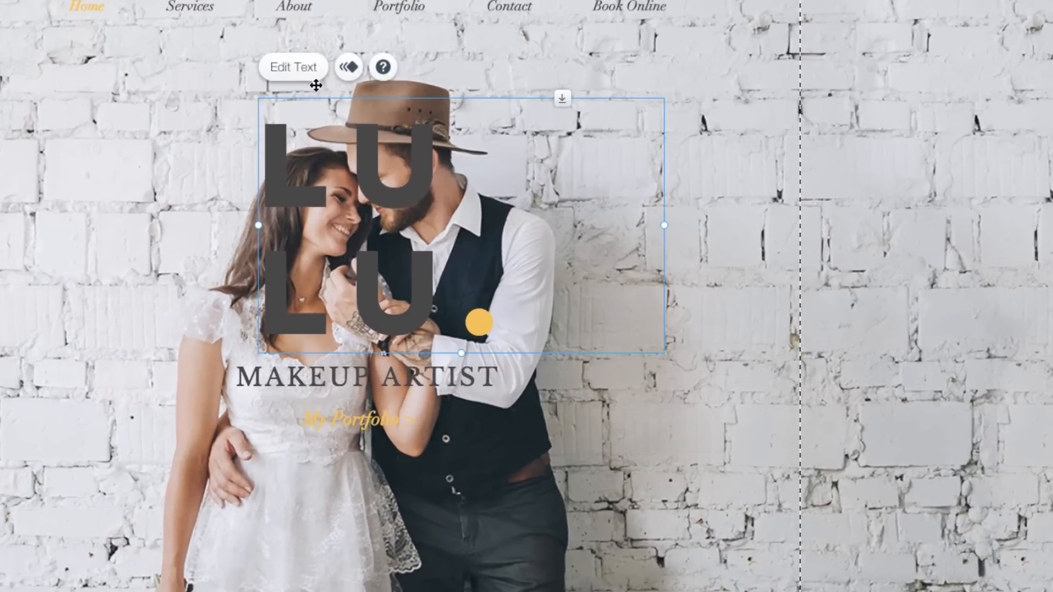
- Replace the LULU title with ROBB KLEIN in black text
click(293, 67)
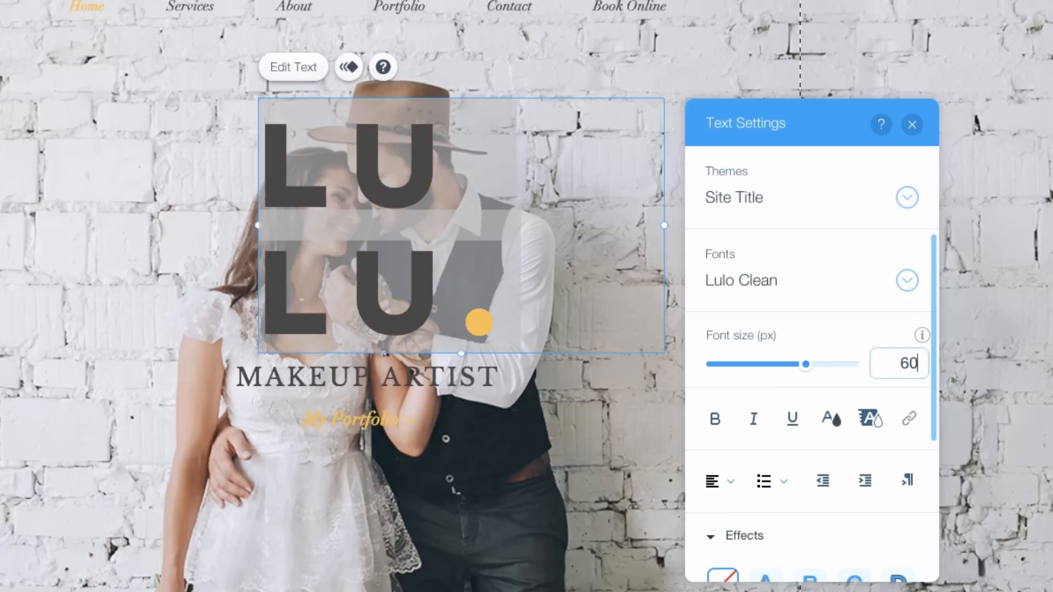
click(830, 419)
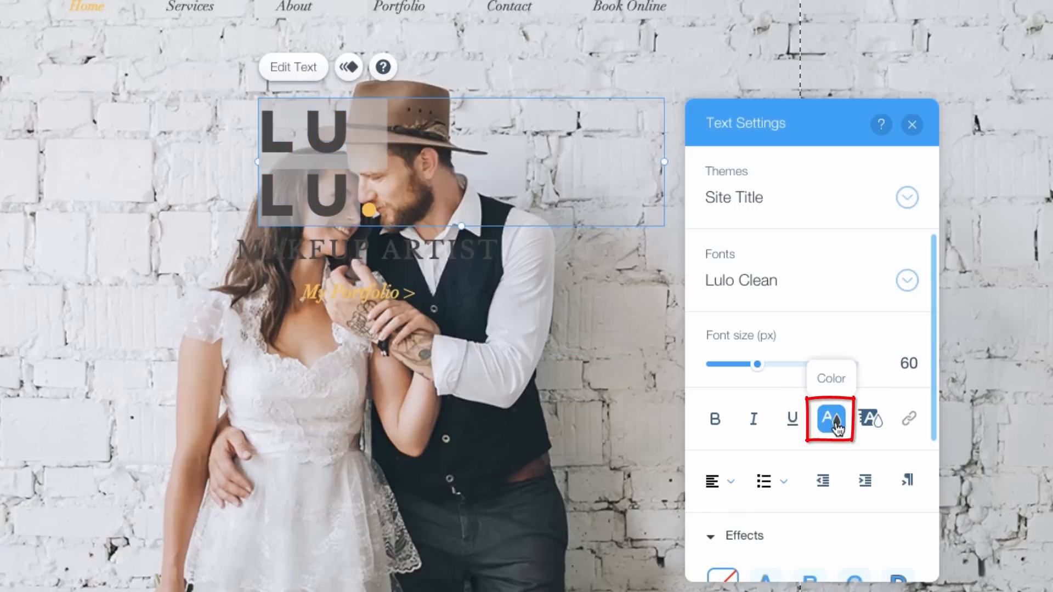
click(829, 419)
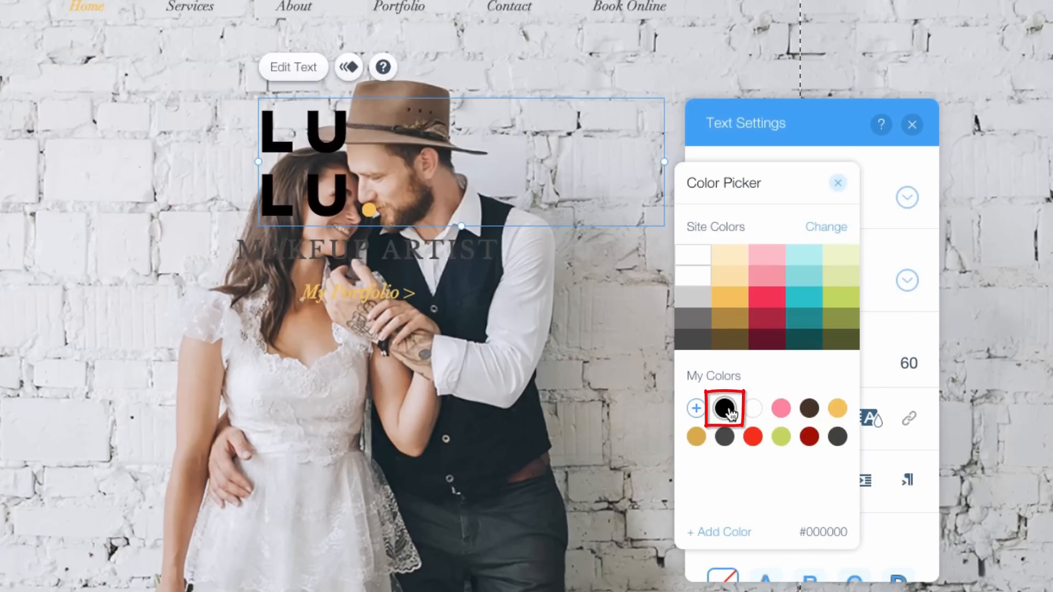
click(837, 183)
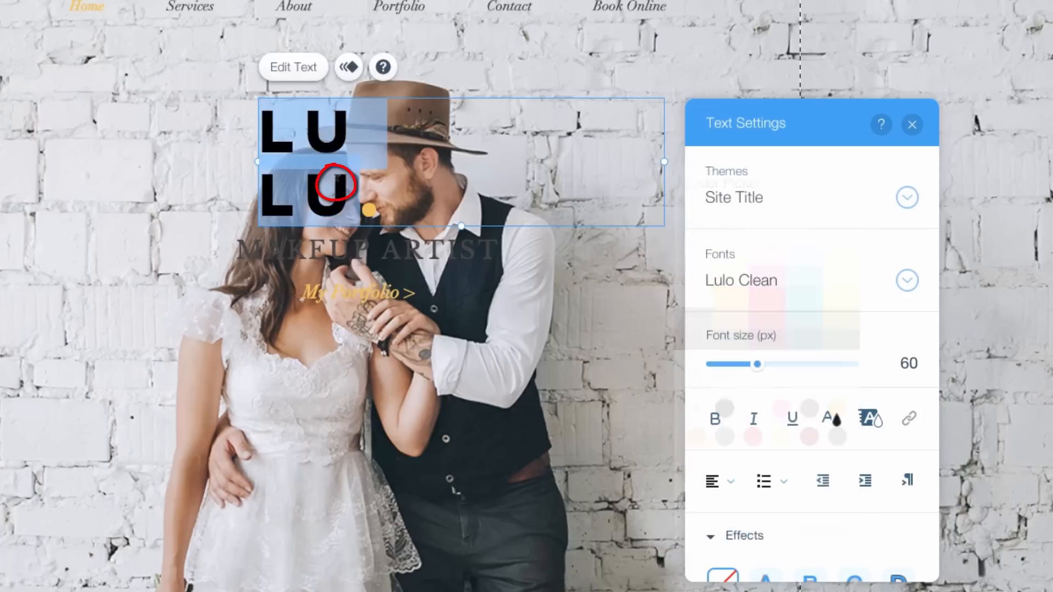
text(ROBB.)
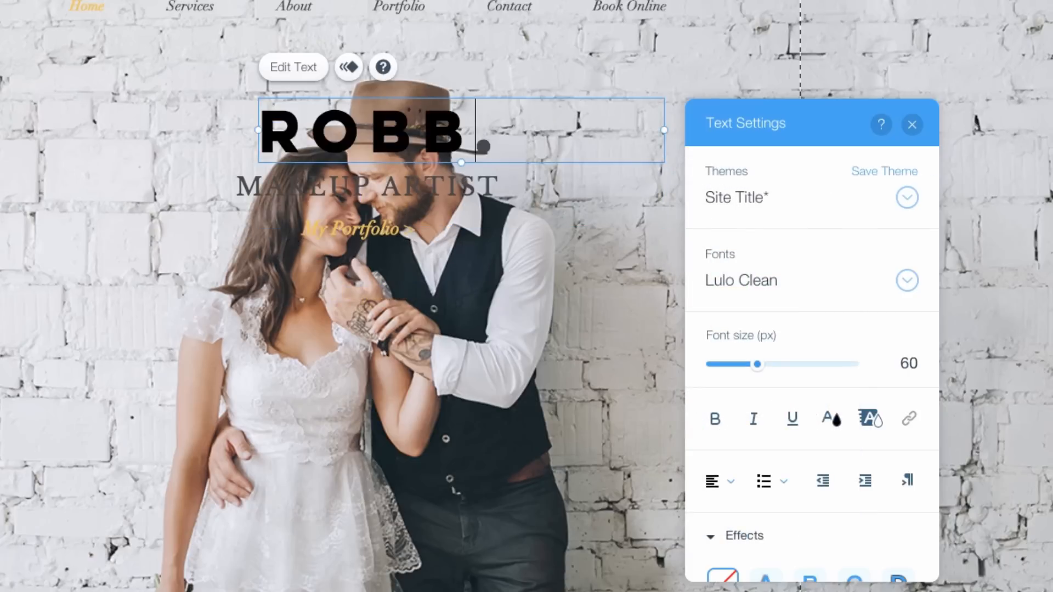
text(KLEIN.)
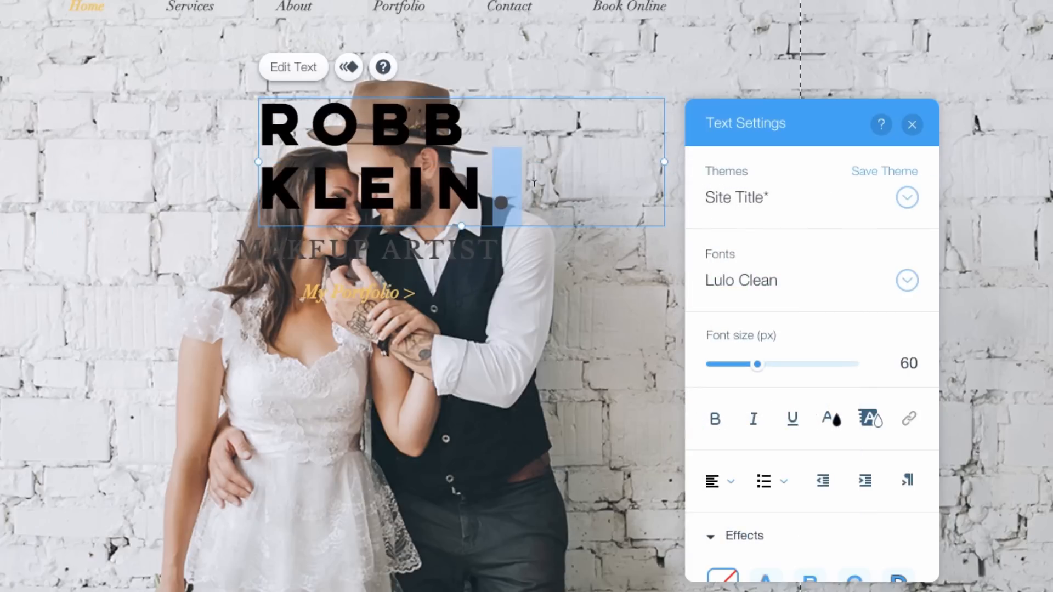
click(835, 409)
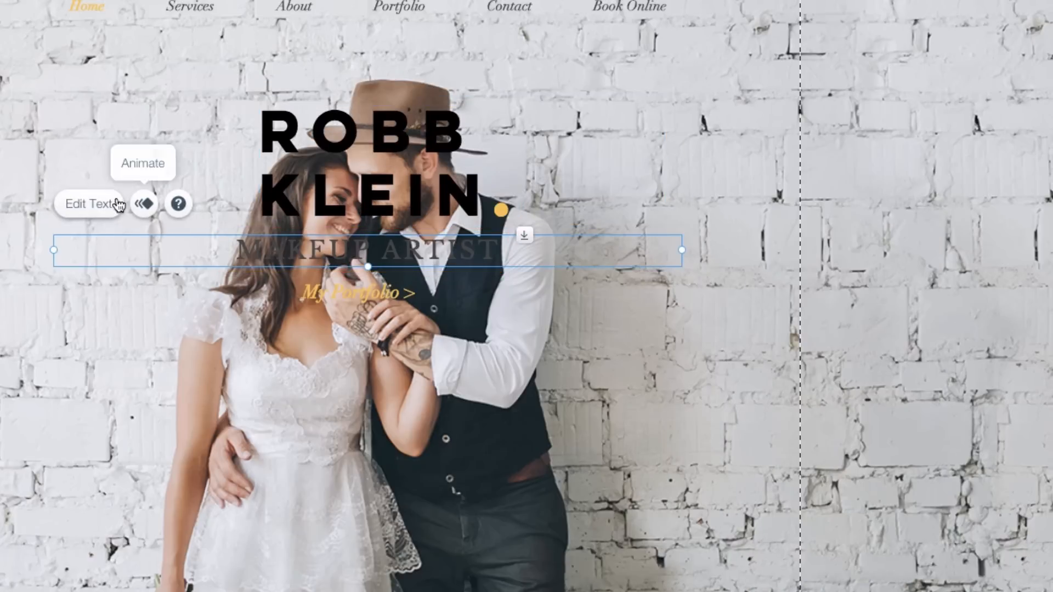
- Rewrite the MAKEUP ARTIST subtitle as Wedding Photography in black italics
click(88, 204)
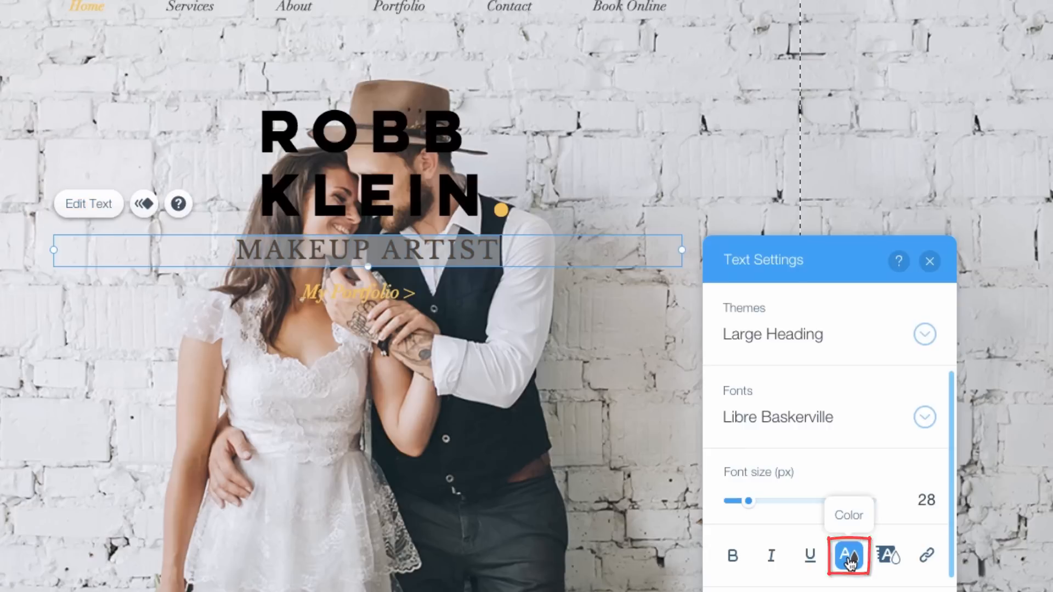
click(848, 556)
text(Wedding Photography)
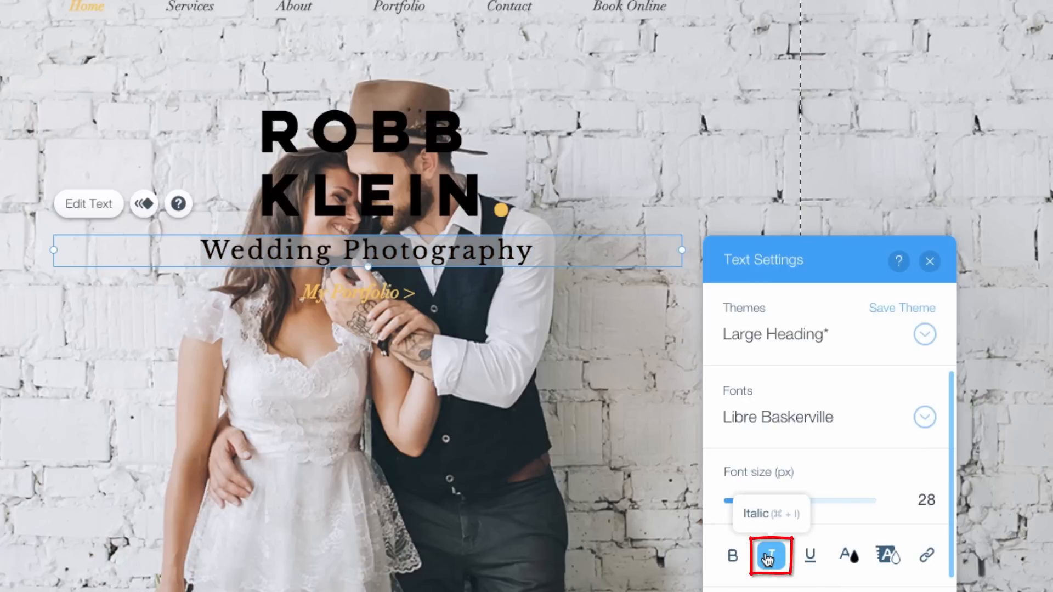
click(771, 556)
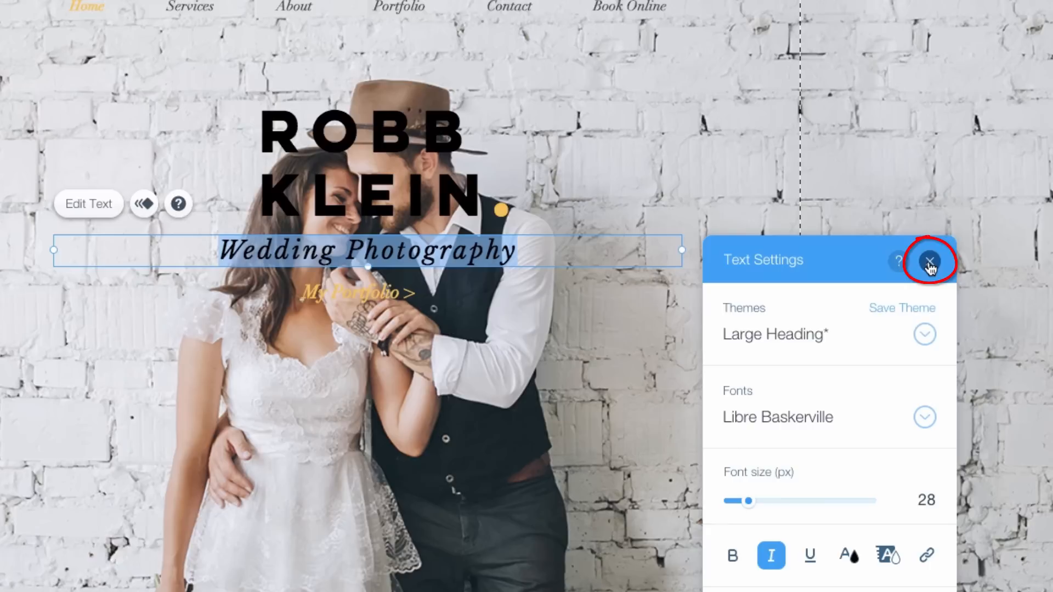
click(929, 262)
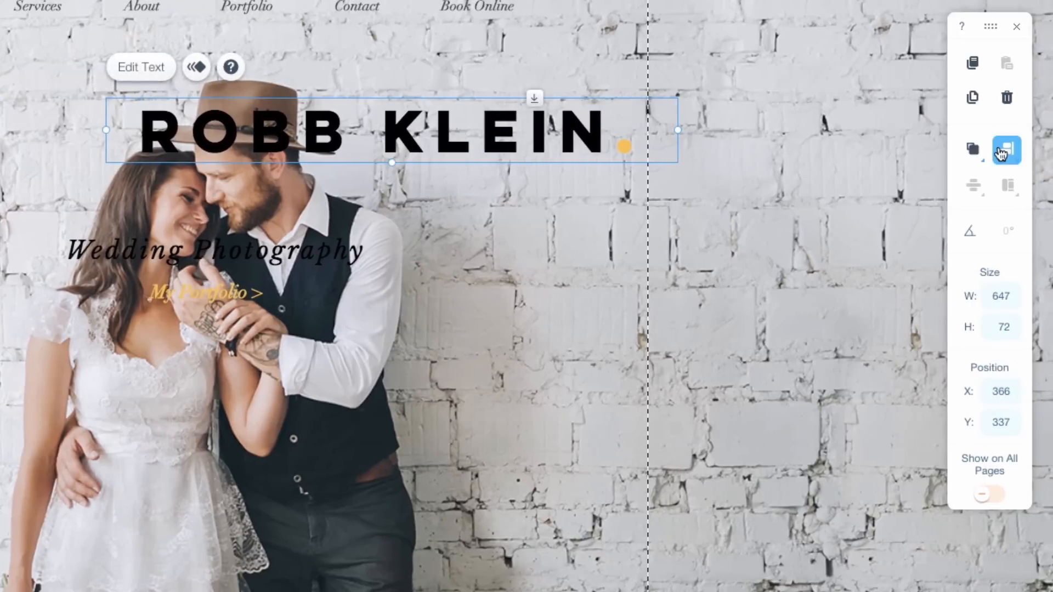
click(1005, 149)
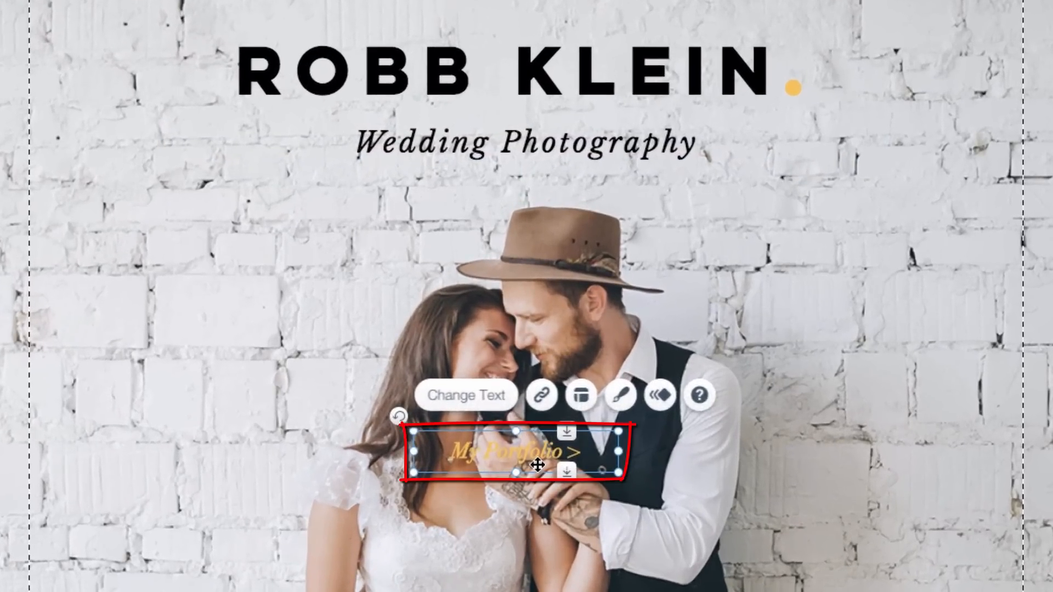
- Give the My Portfolio button the Contact Us preset with white fill, #605E5E border and 30 corner radius
click(621, 395)
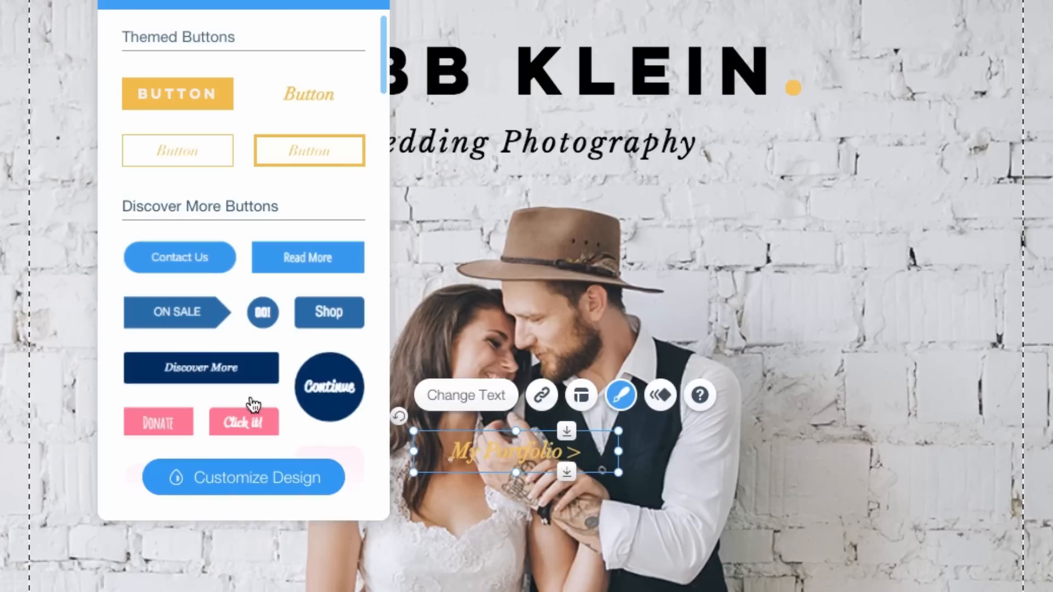
click(179, 257)
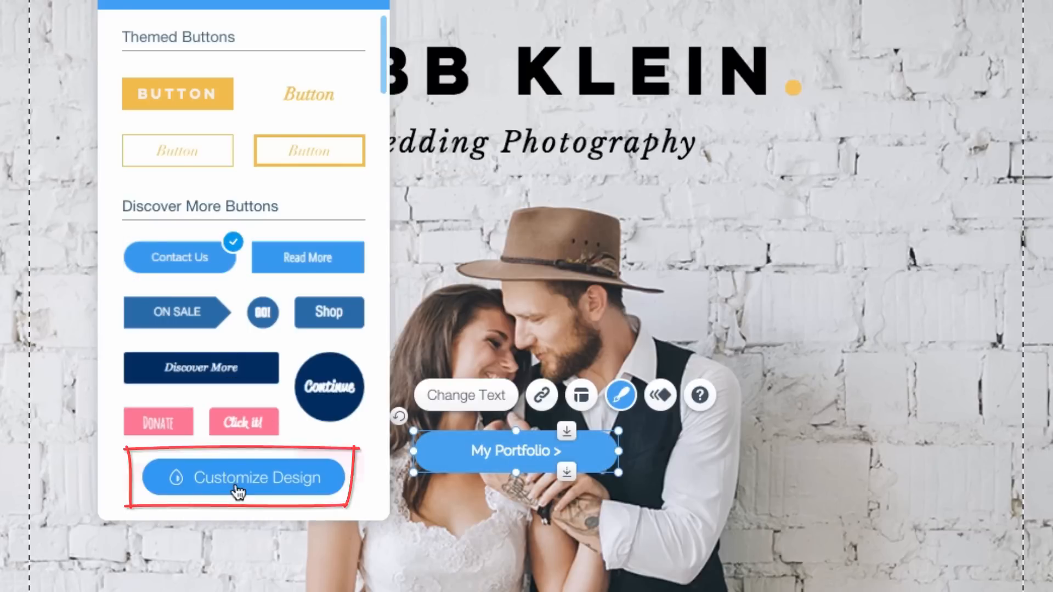
click(242, 478)
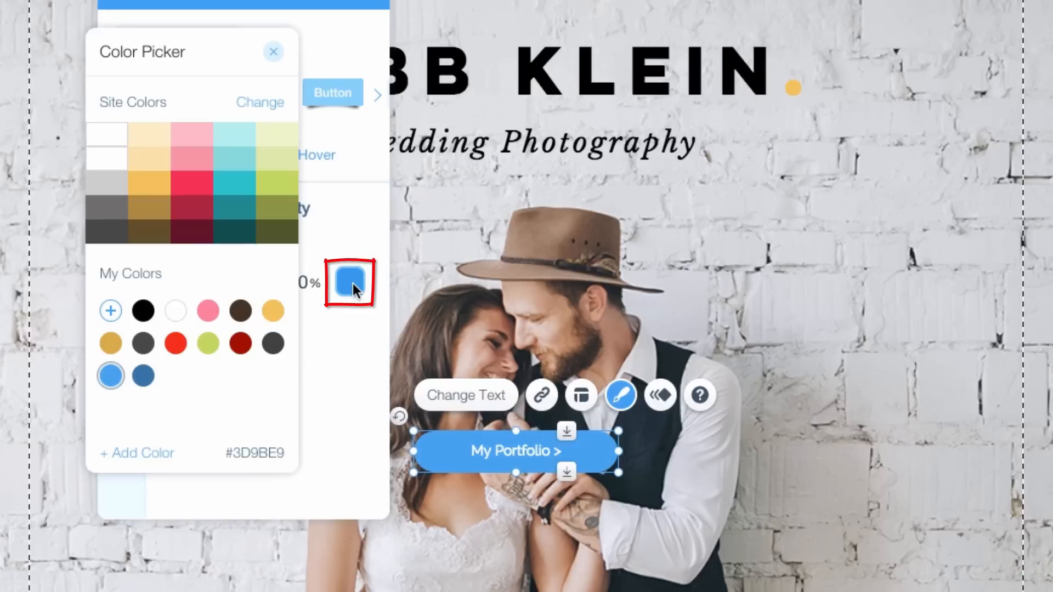
click(175, 310)
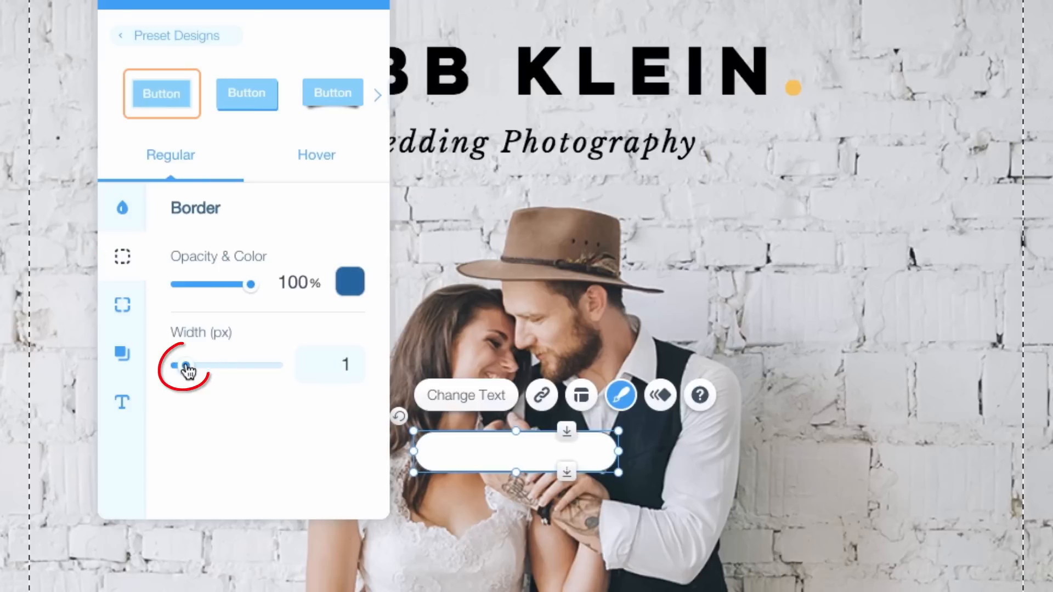
click(349, 282)
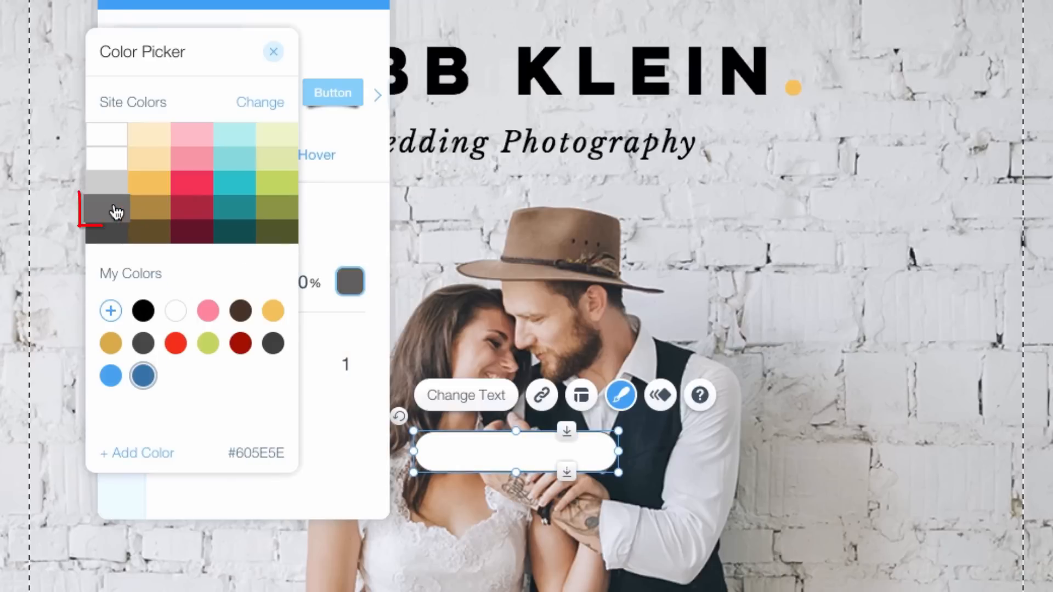
click(273, 51)
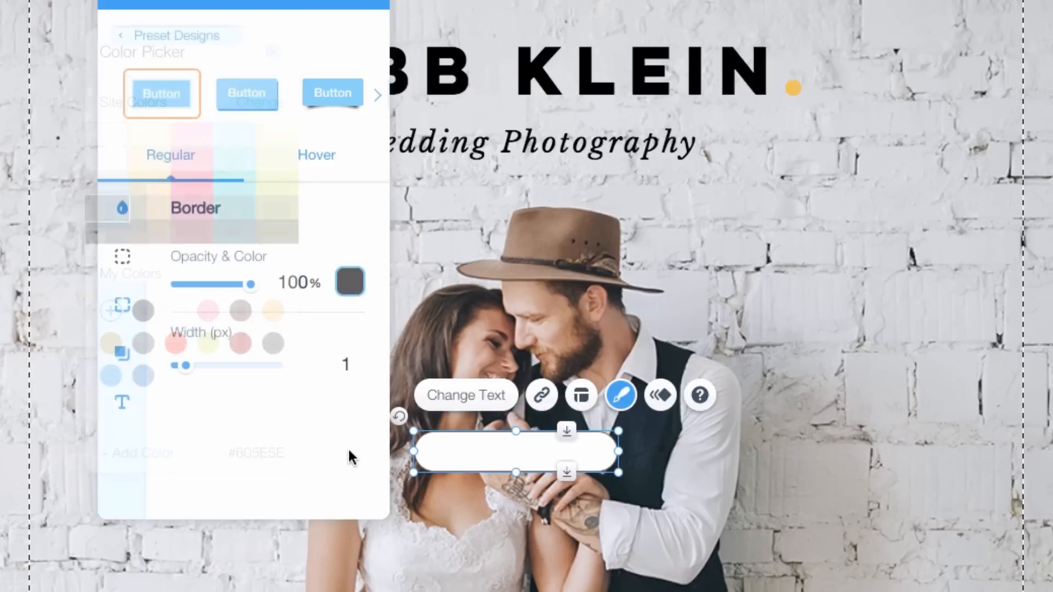
click(122, 308)
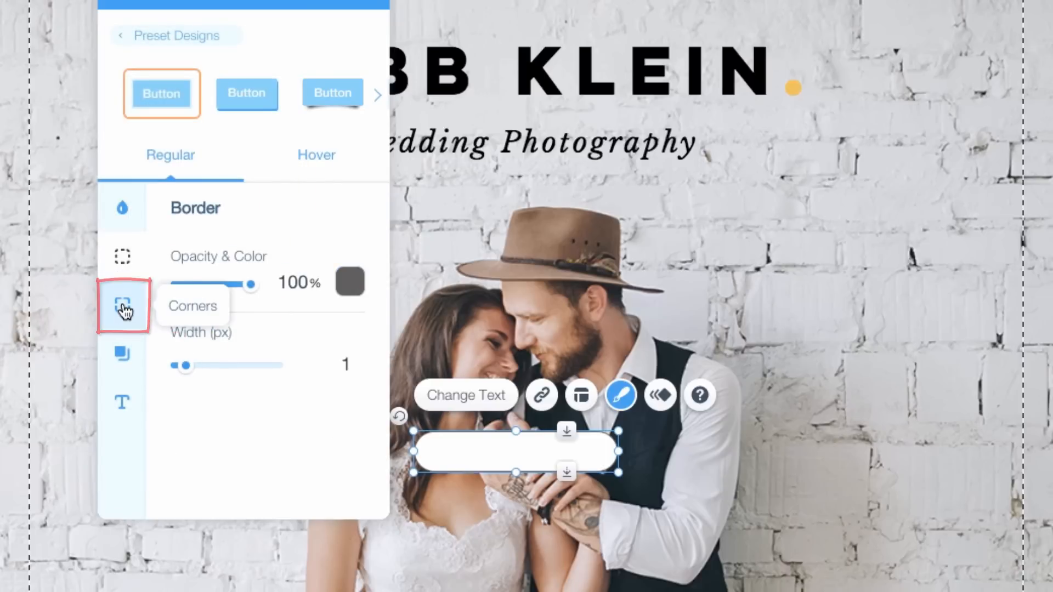
click(122, 305)
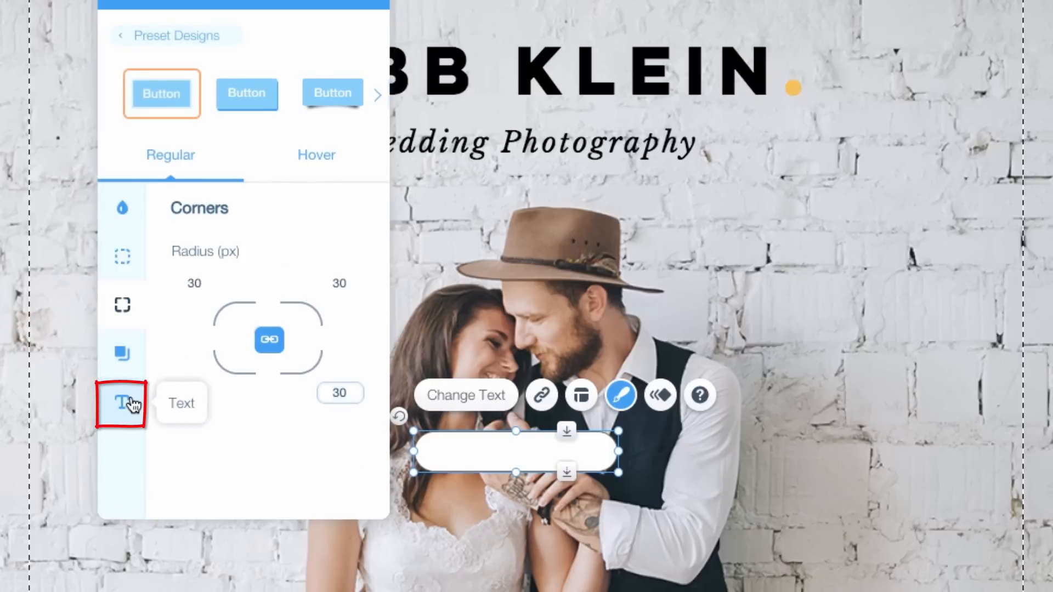
- Make the button label black italic Libre Baskerville
click(122, 404)
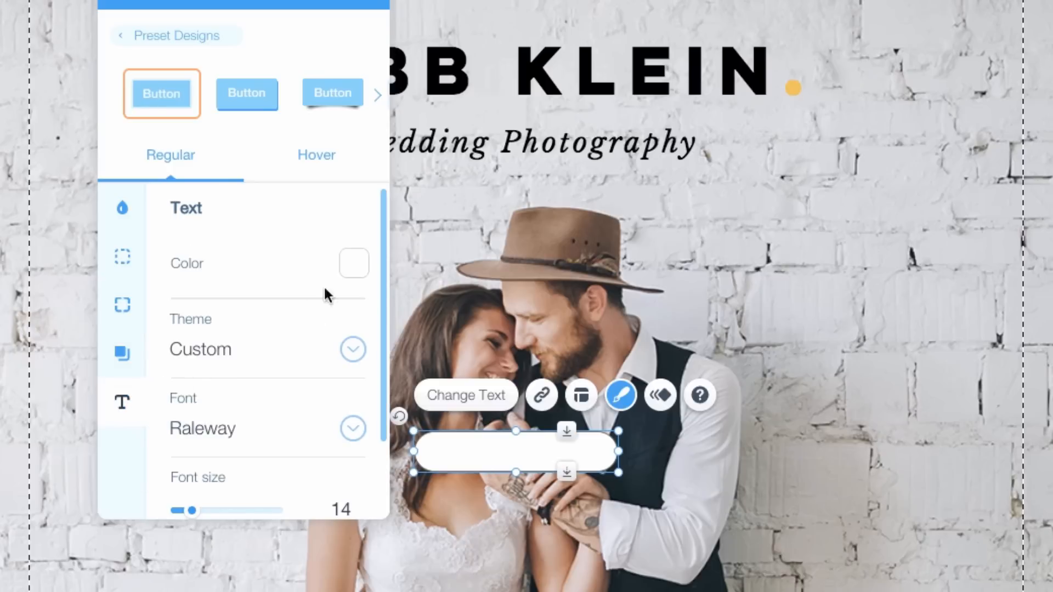
click(353, 263)
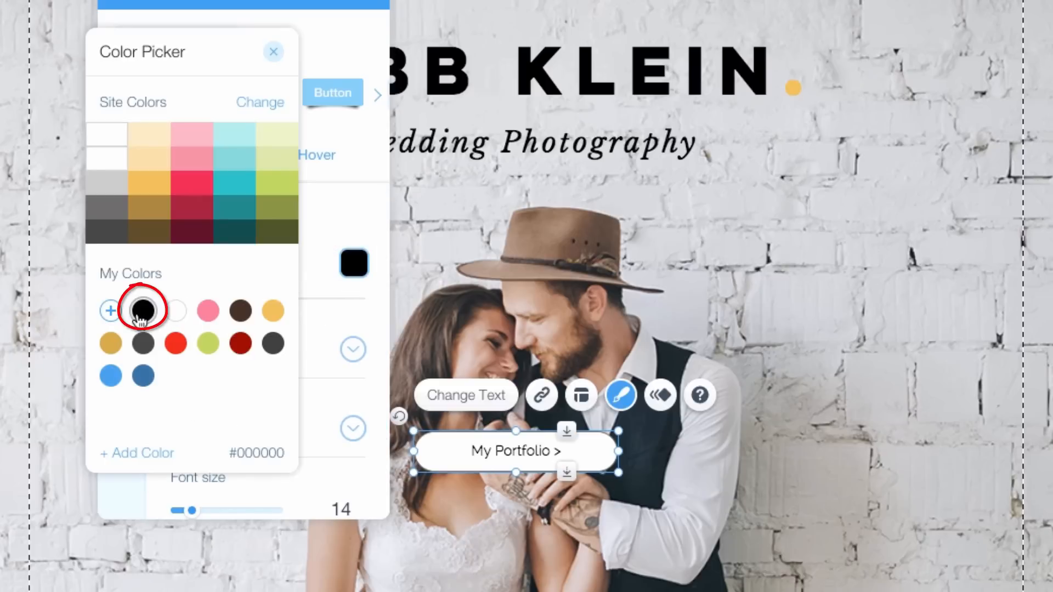
mouse_move(343, 423)
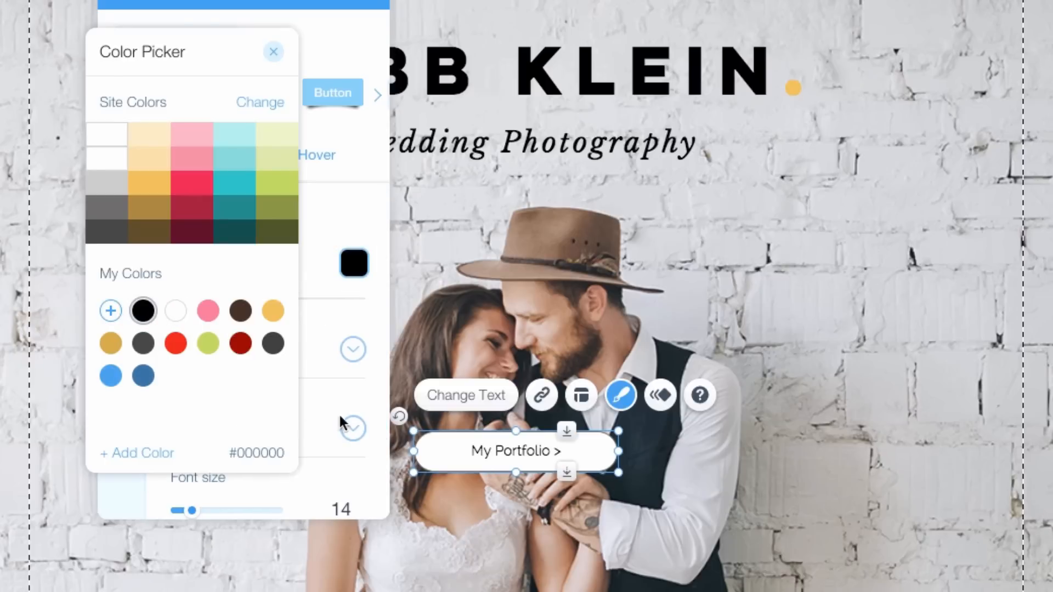
click(361, 272)
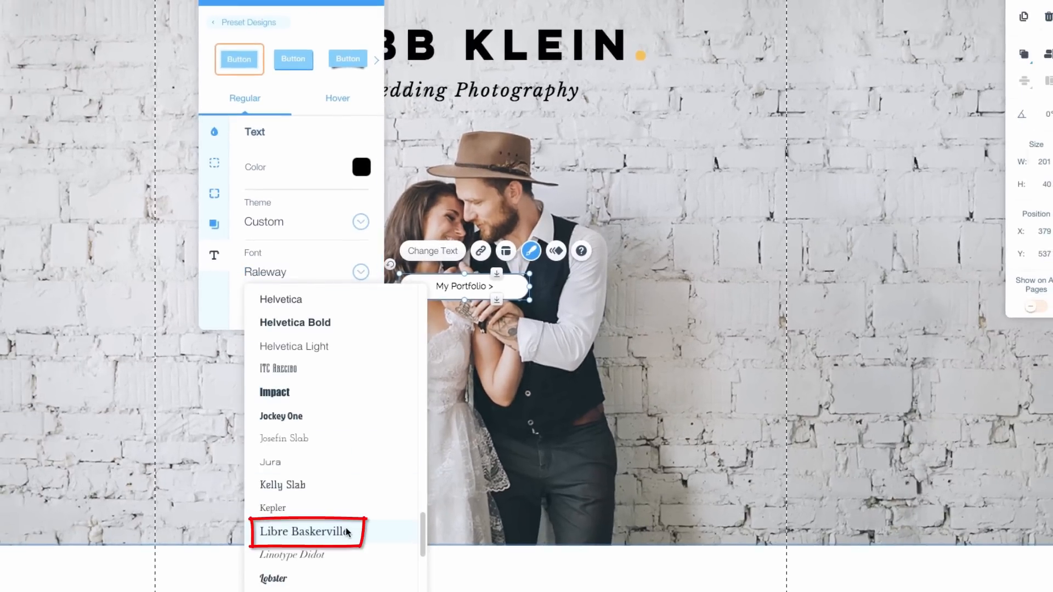
click(304, 531)
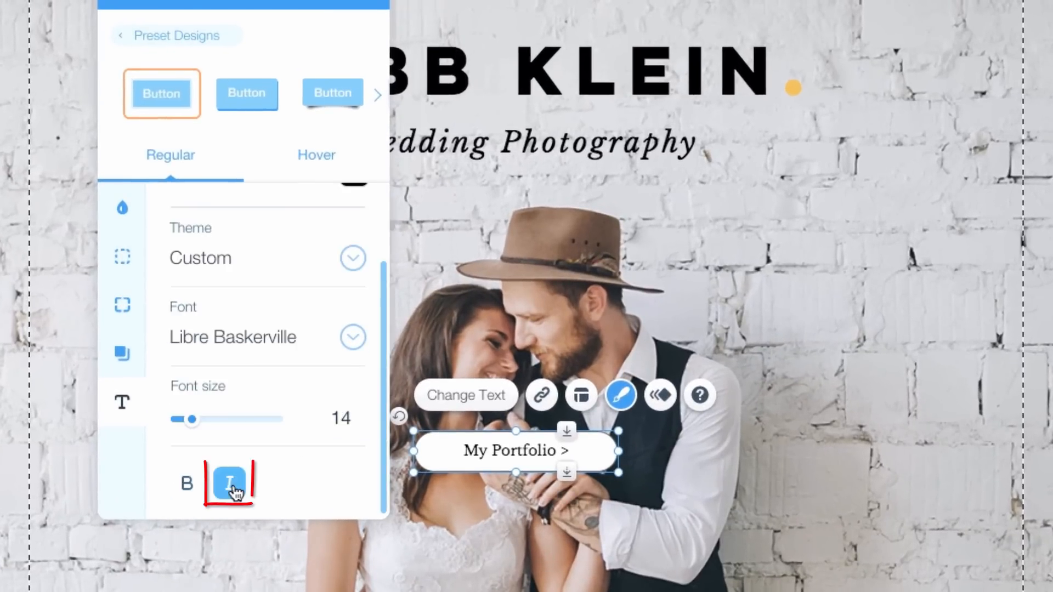
click(229, 484)
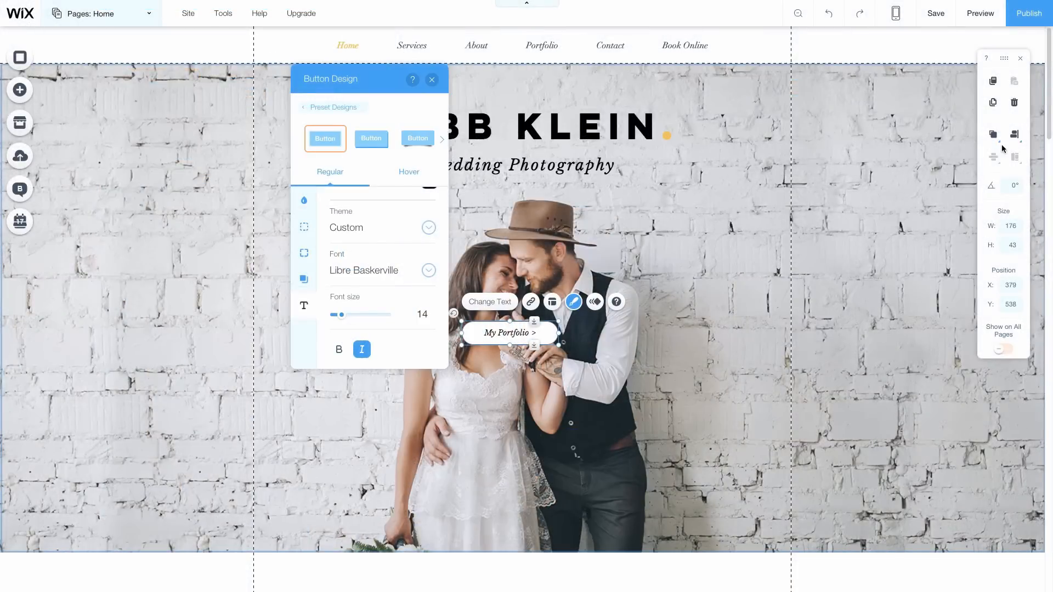
- Align the My Portfolio button to the horizontal centre of the page
click(993, 135)
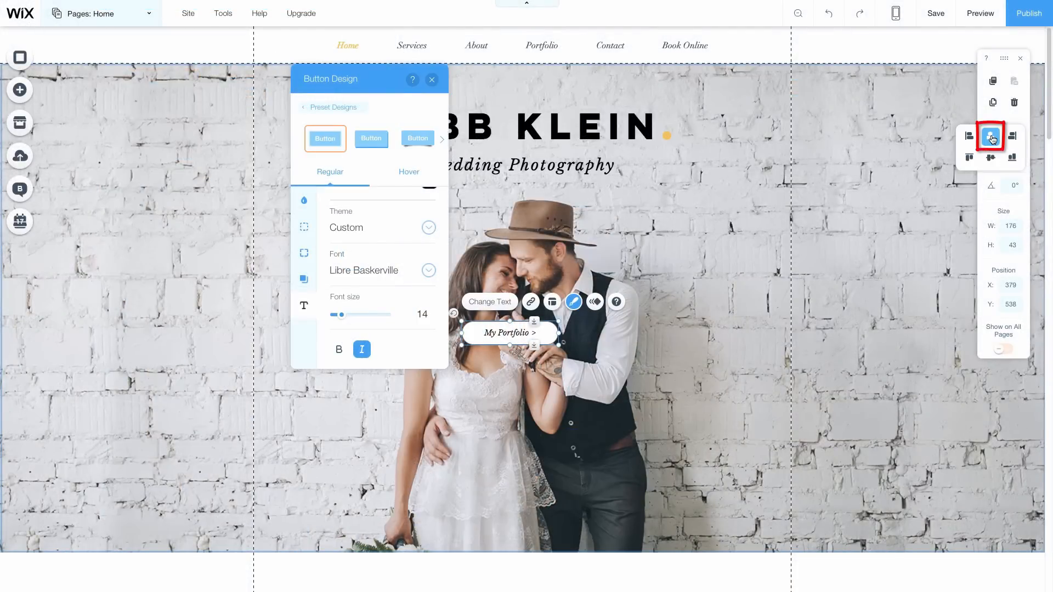
click(990, 135)
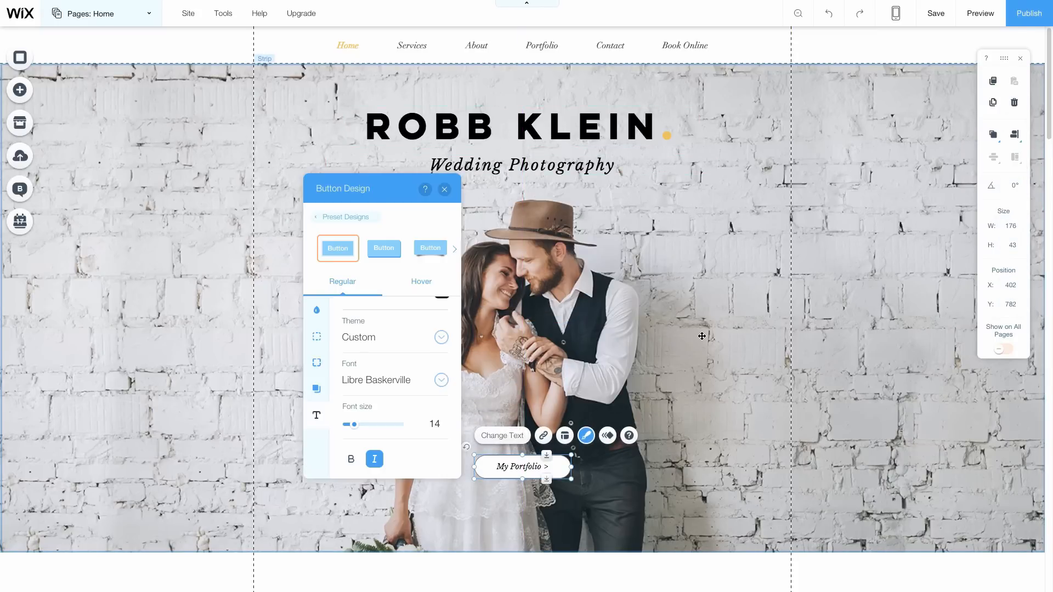
scroll(down, 3)
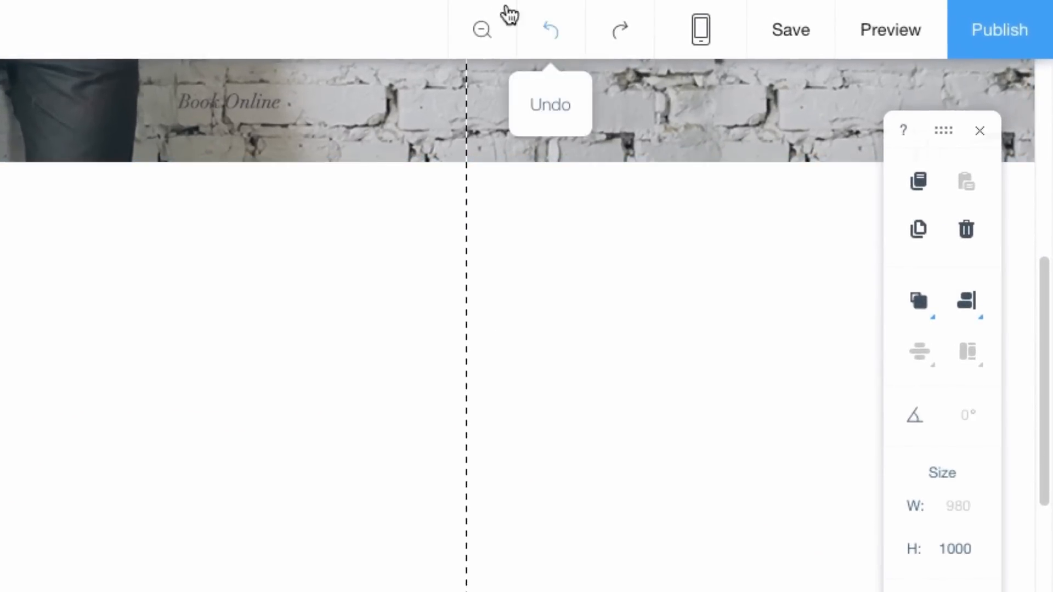
mouse_move(481, 30)
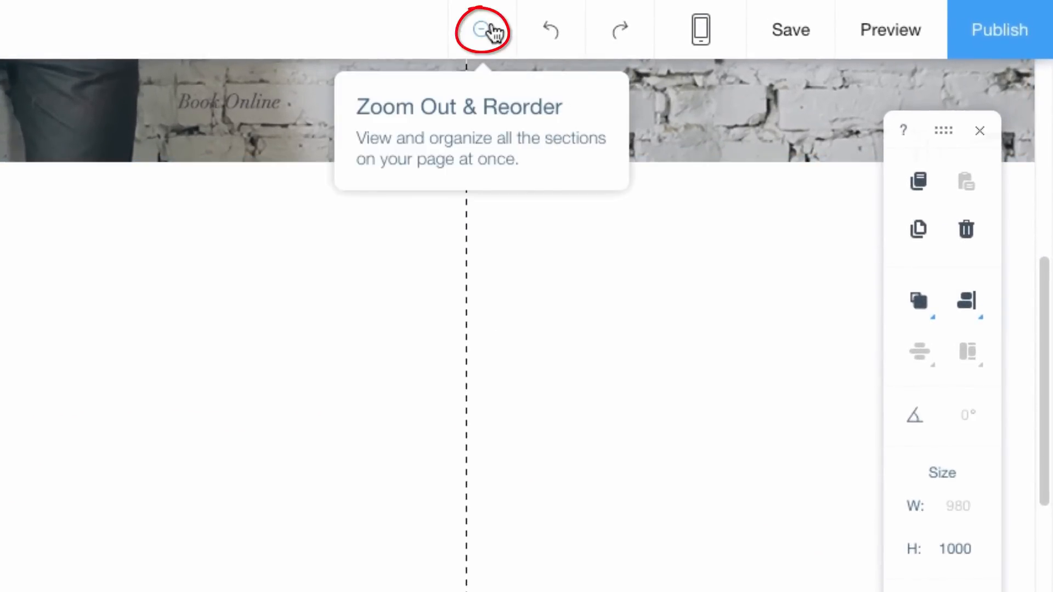
- Reorder sections so Services sits directly below the hero photo, above the red-lips section
click(482, 30)
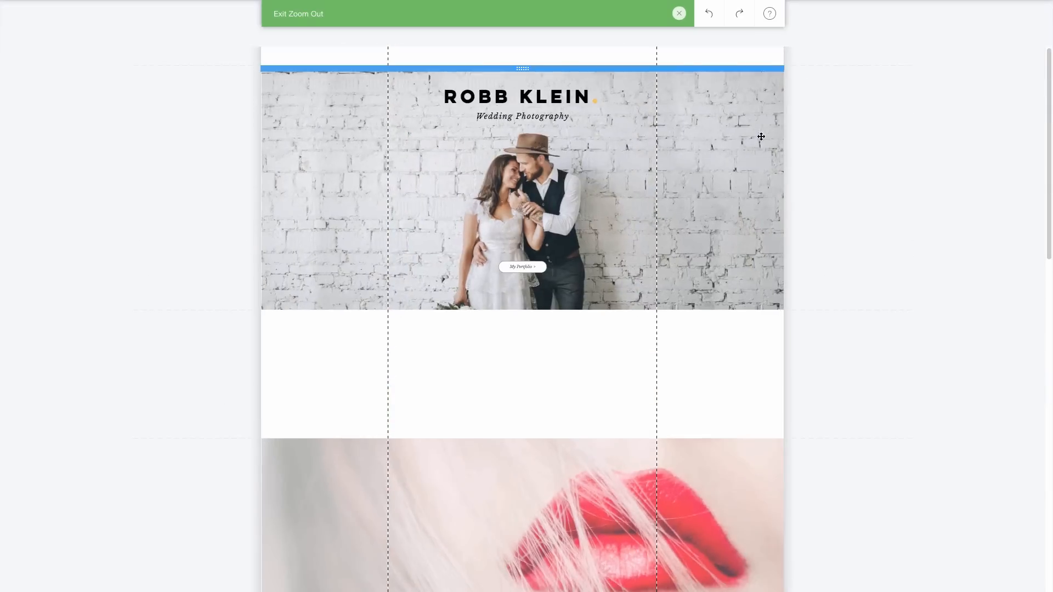
scroll(down, 3)
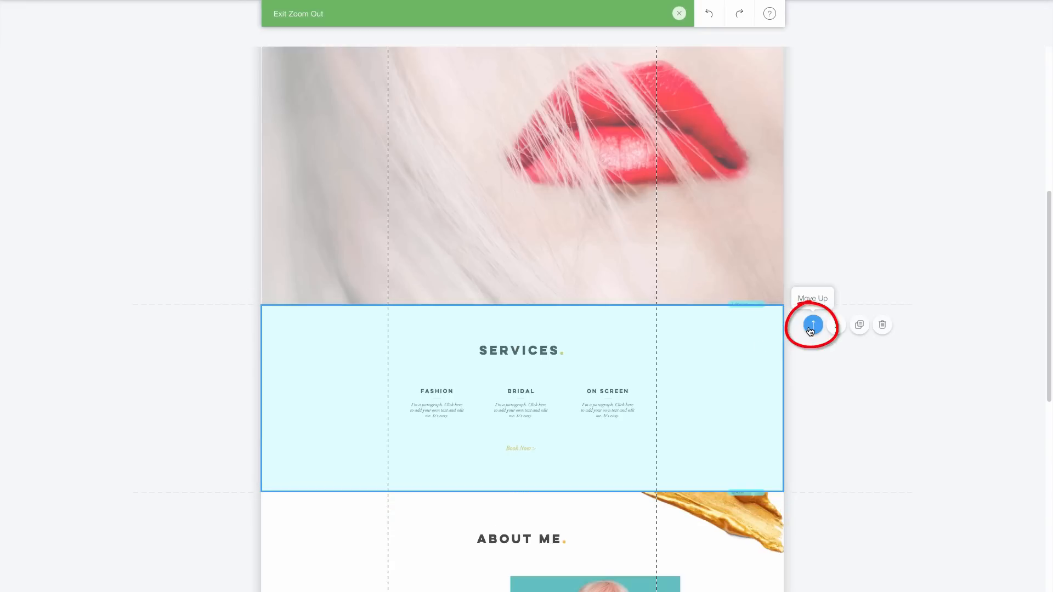
click(812, 324)
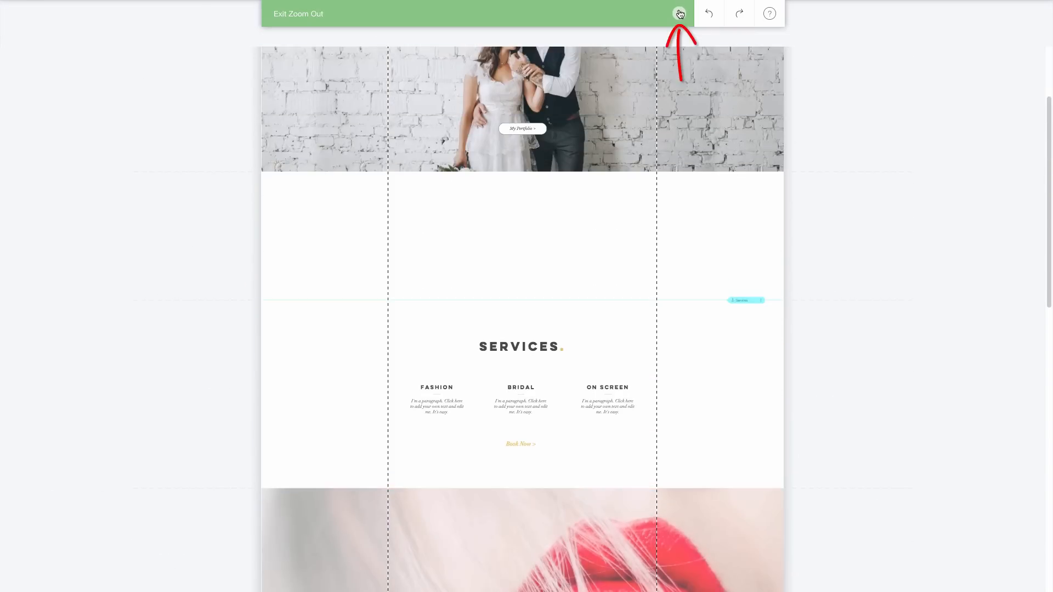
click(679, 13)
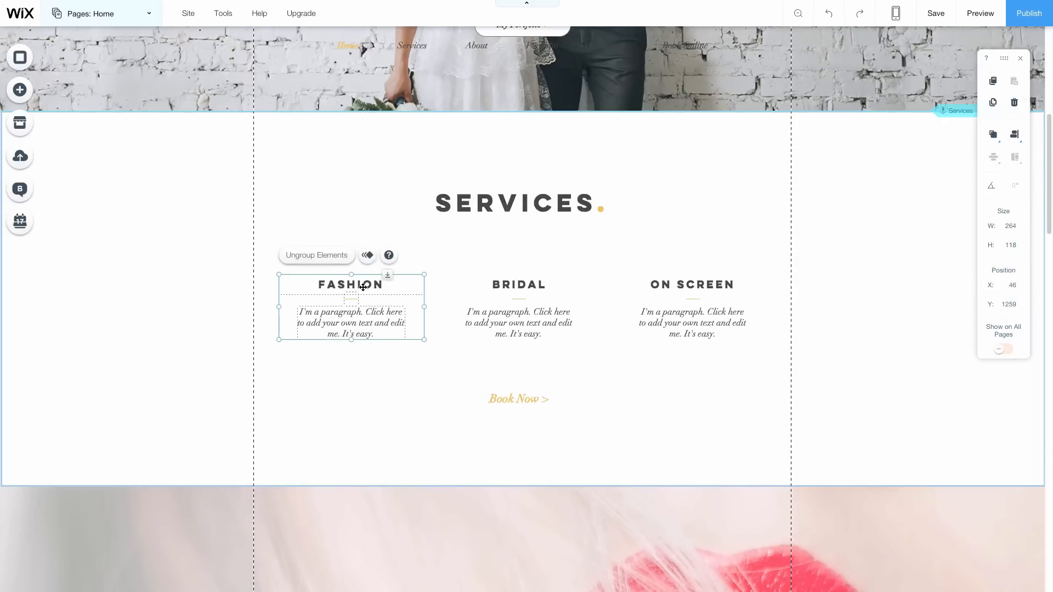
- Change the Fashion heading to WEDDING BUNDLE and make Book Now an outlined rounded button
double_click(351, 284)
text(WEDDING BUNDLE)
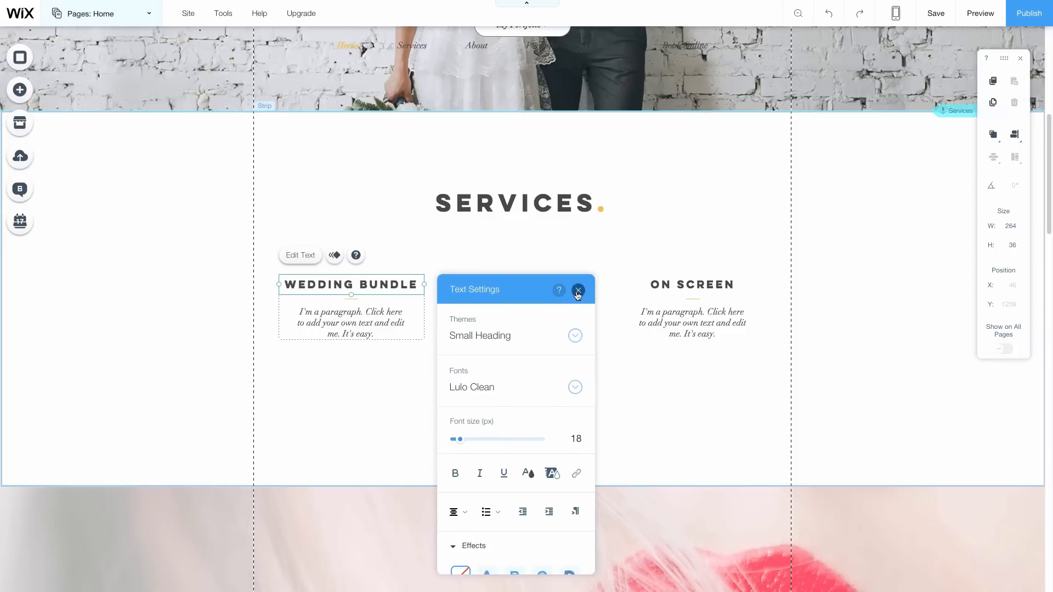
click(578, 289)
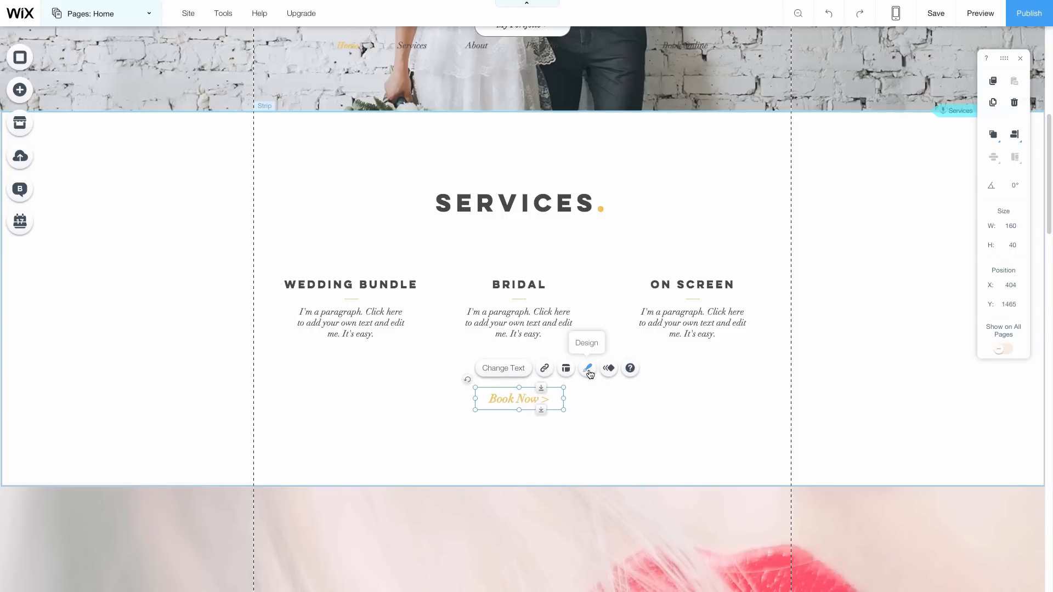
click(587, 368)
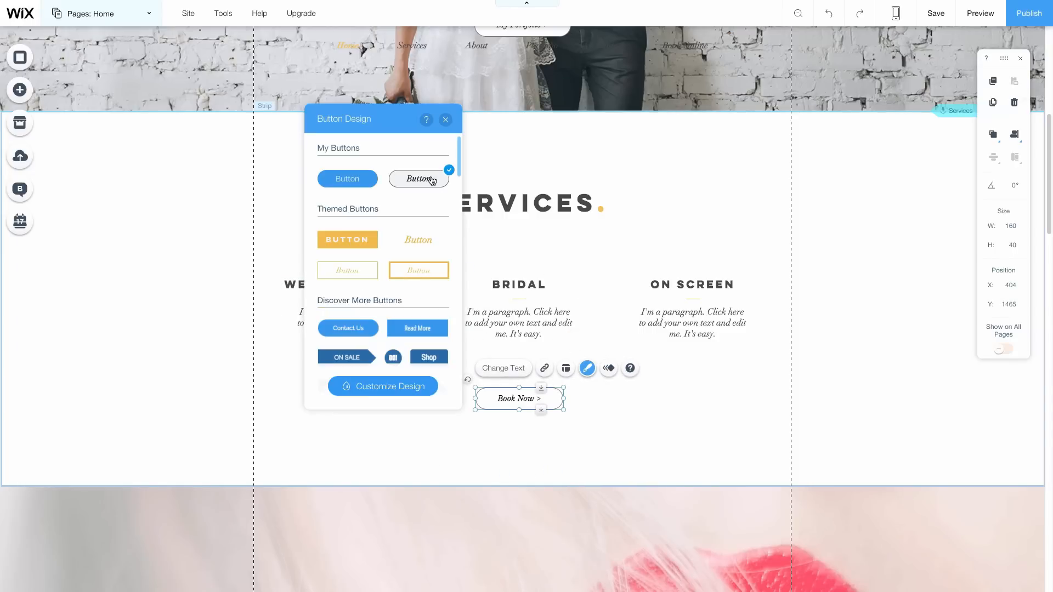
click(445, 120)
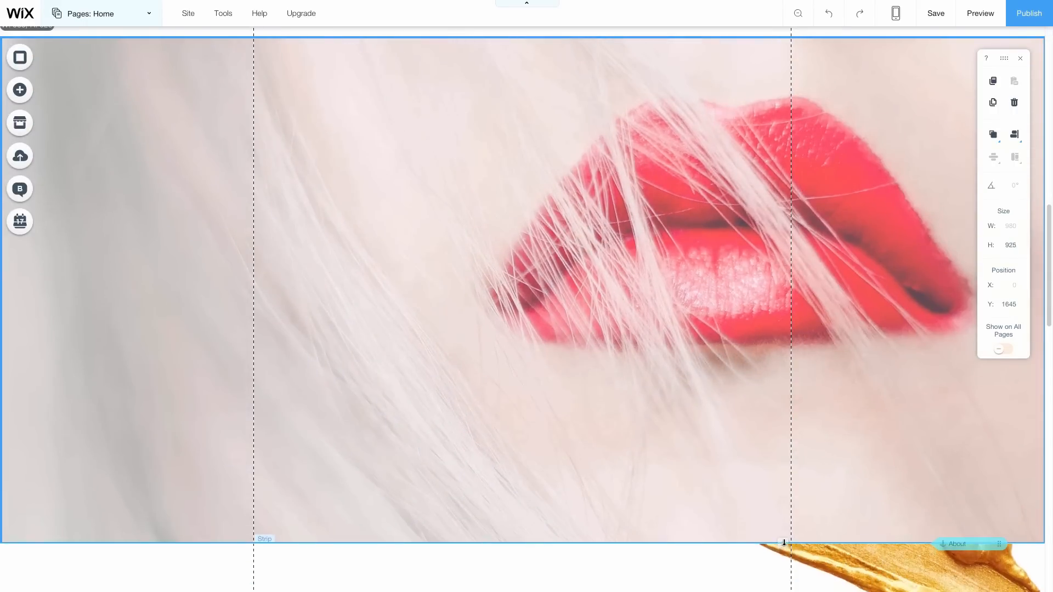
- Set the bridal bouquet photo as the background of the strip below Services
click(89, 526)
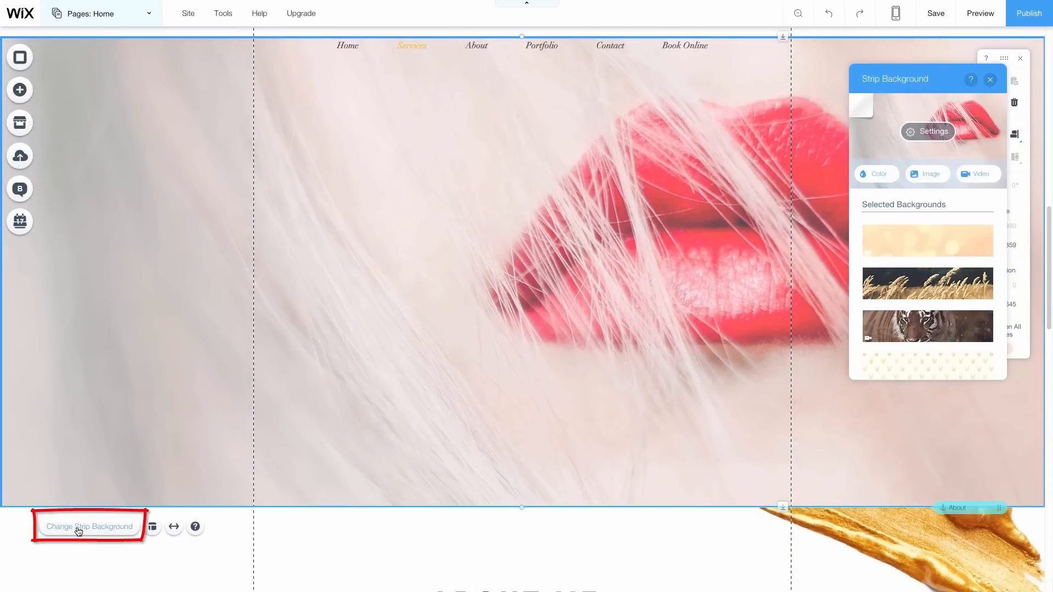
mouse_move(778, 226)
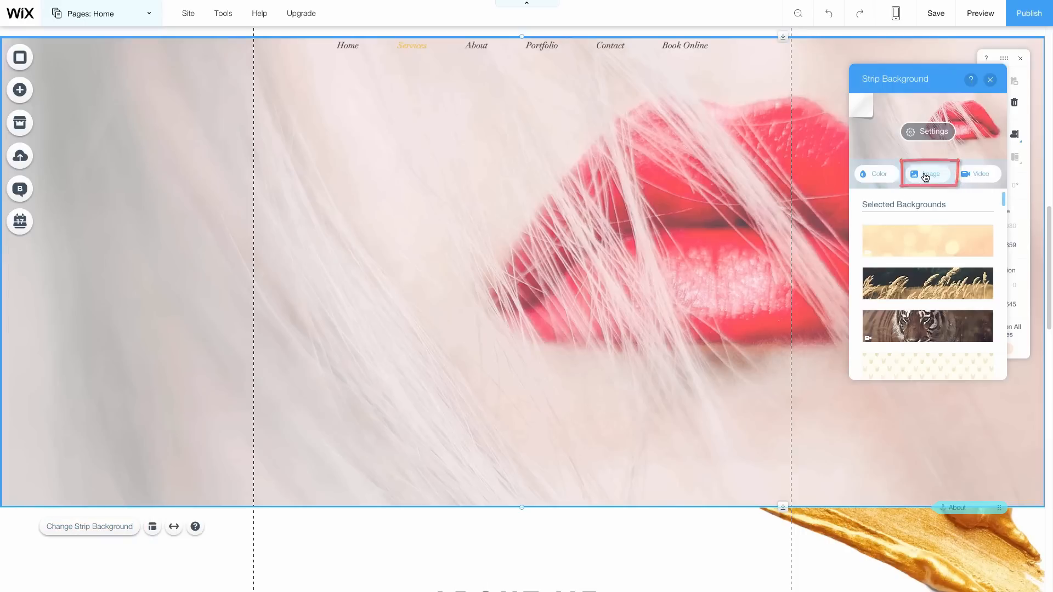
click(929, 174)
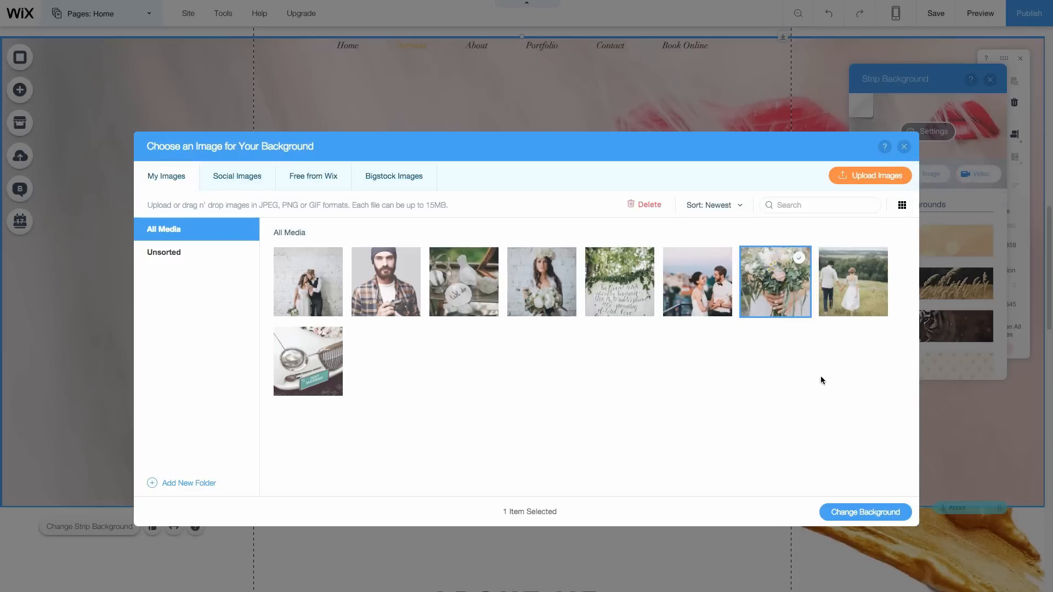
click(865, 512)
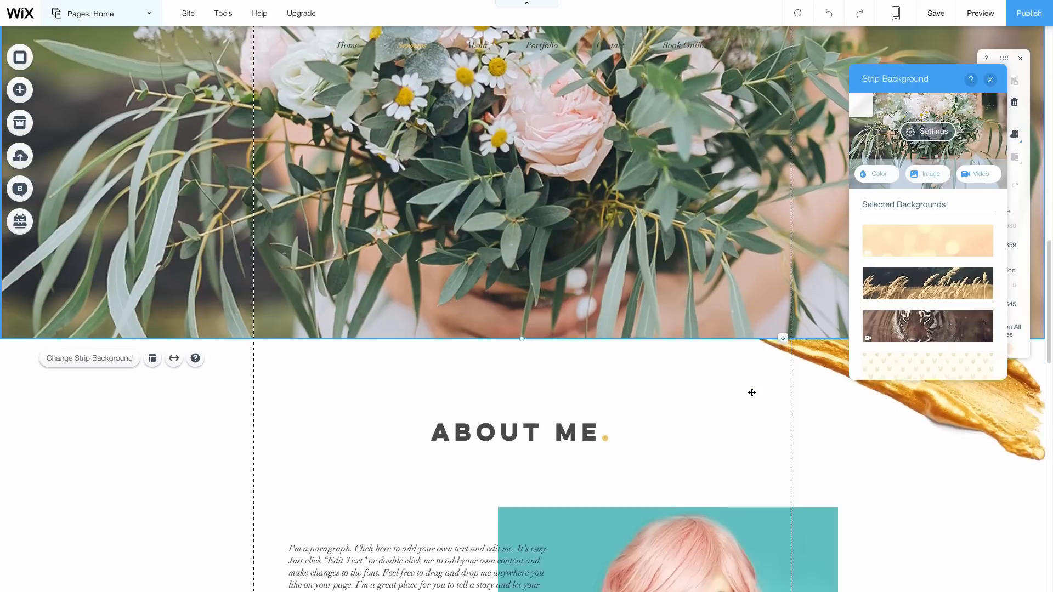
scroll(down, 3)
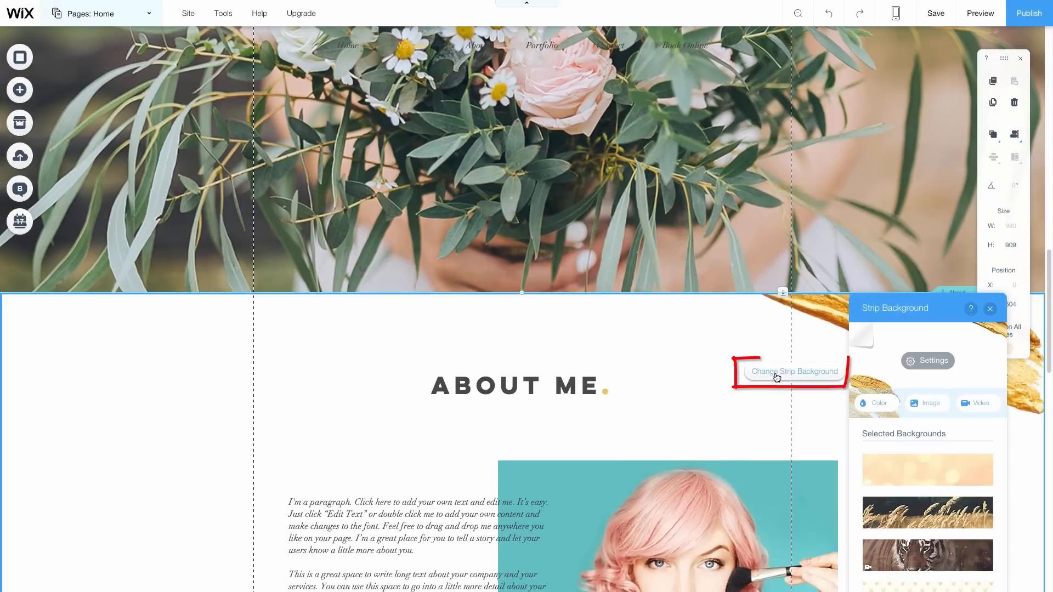
- Replace the pink-haired About Me portrait with the bearded photographer photo
click(877, 404)
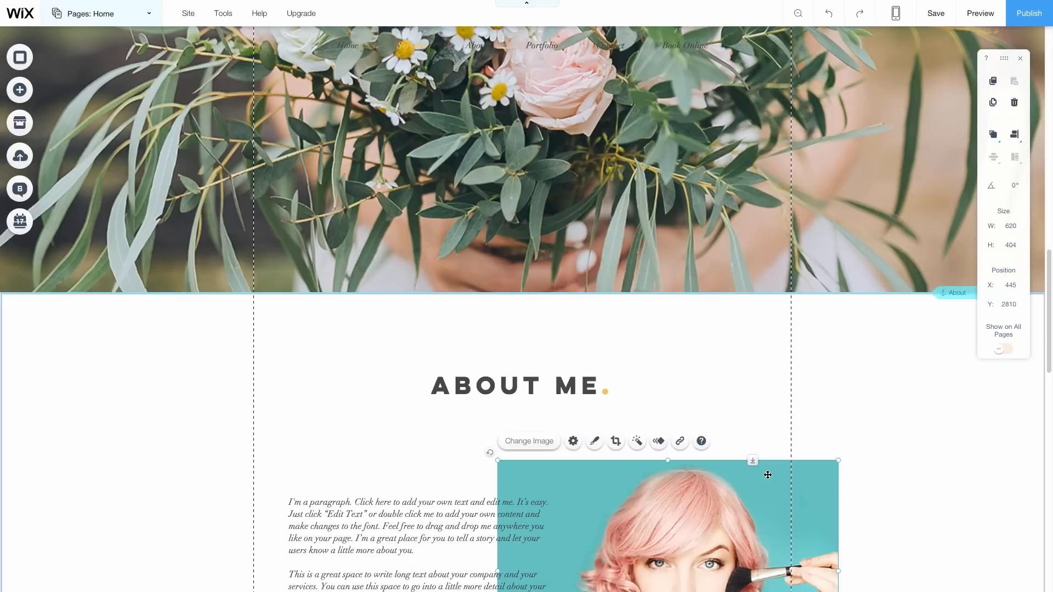
click(528, 441)
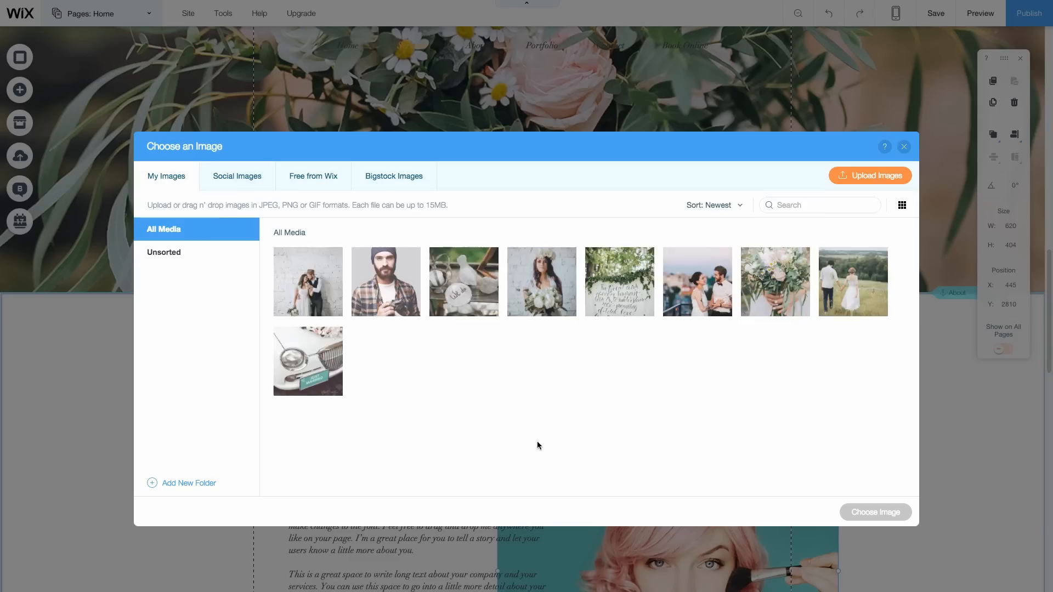
click(386, 281)
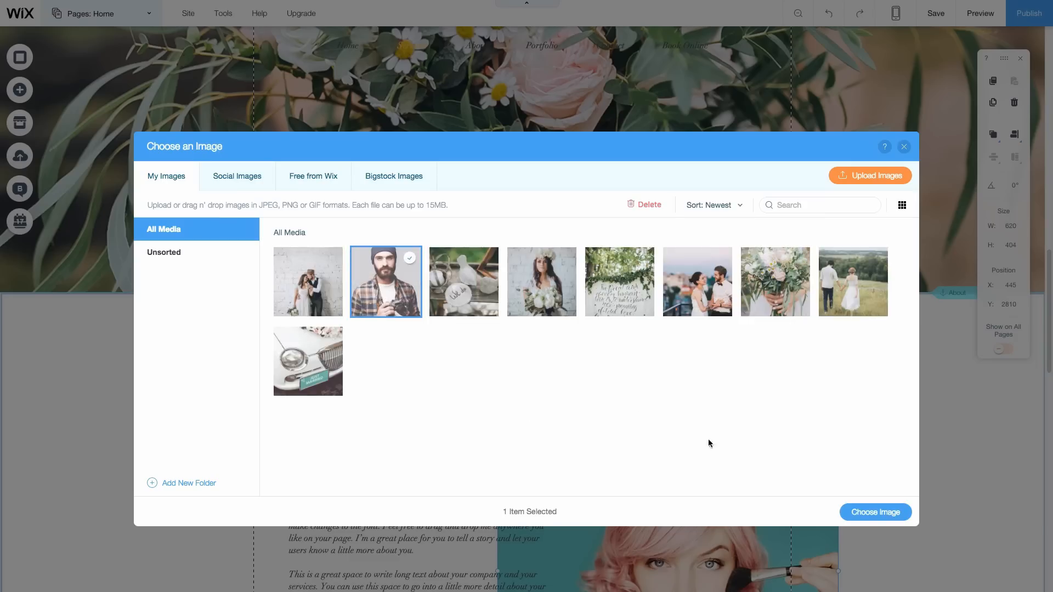
click(875, 512)
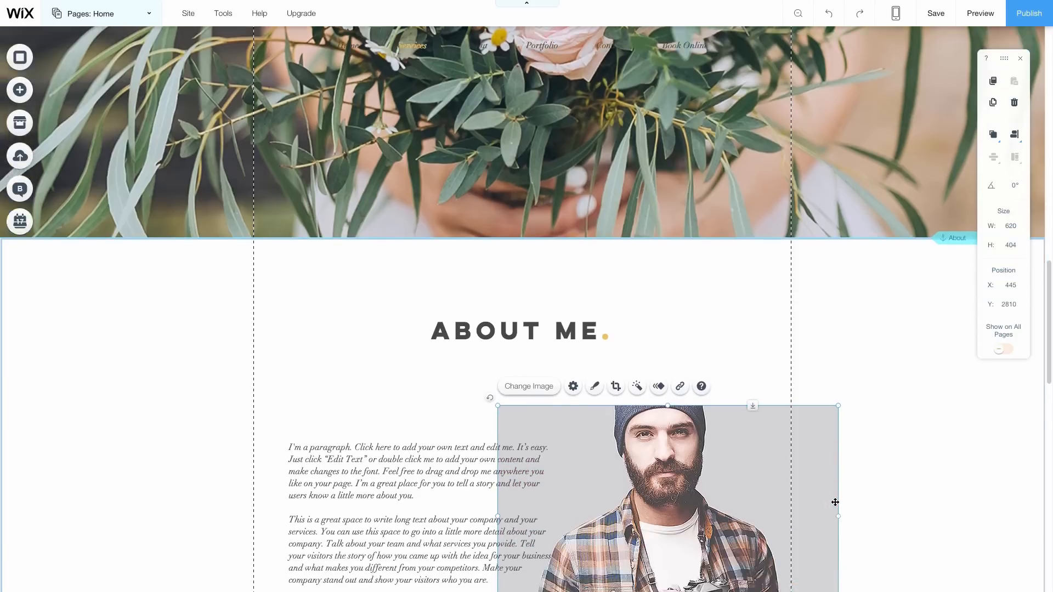
scroll(down, 3)
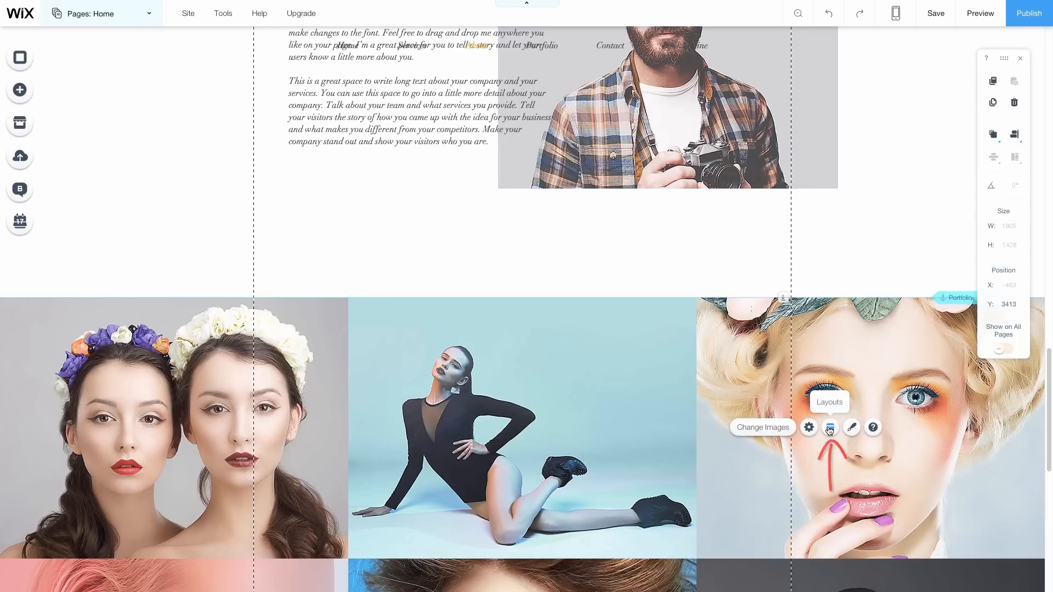
- Bring up the empty image organiser for the portfolio gallery via Layouts
click(830, 427)
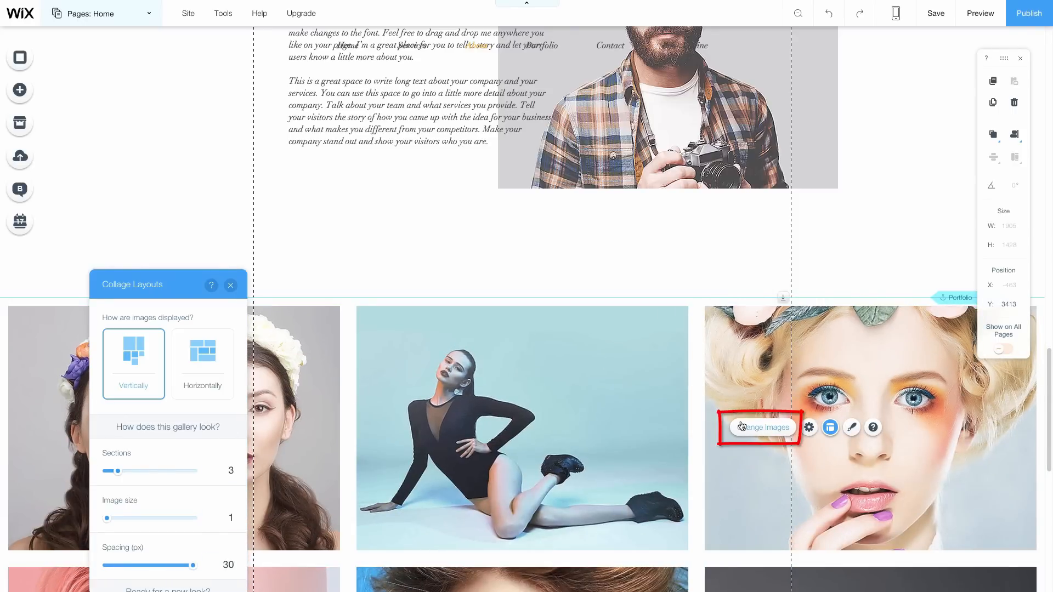
click(762, 427)
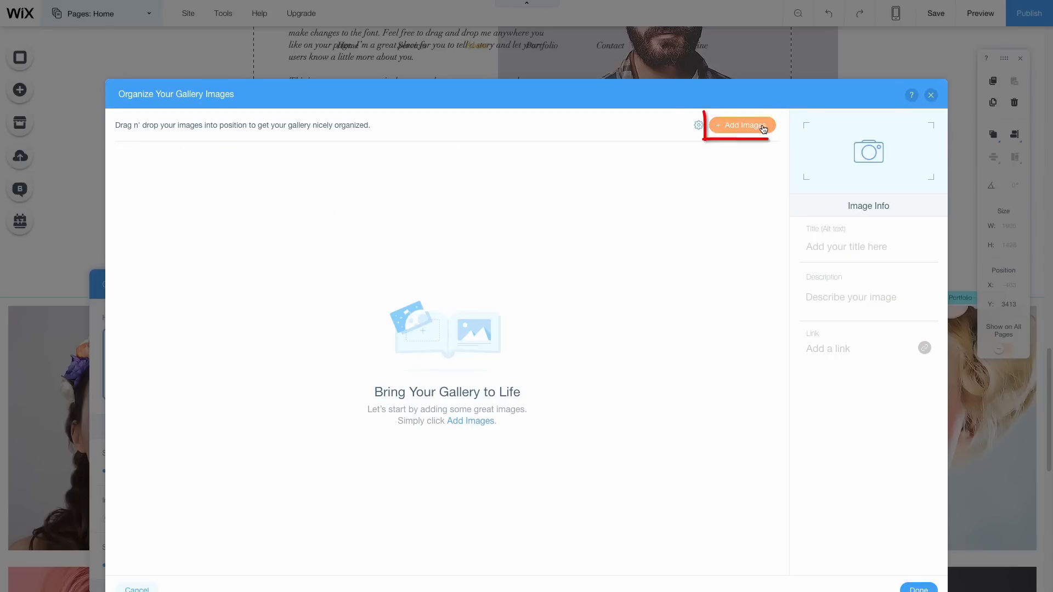
- Add several wedding photos from My Images to the portfolio gallery
click(741, 125)
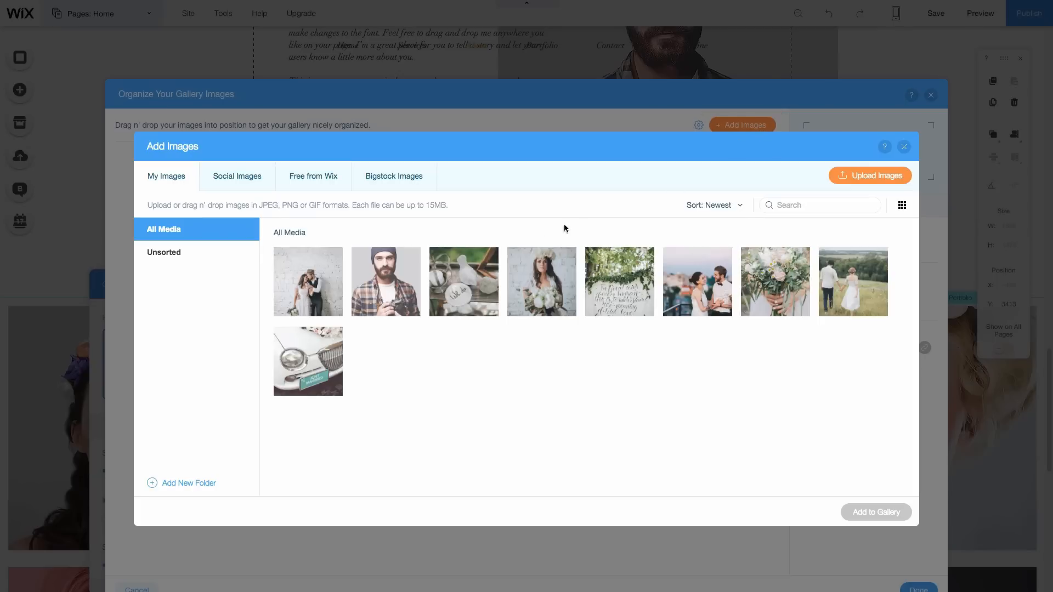
click(463, 282)
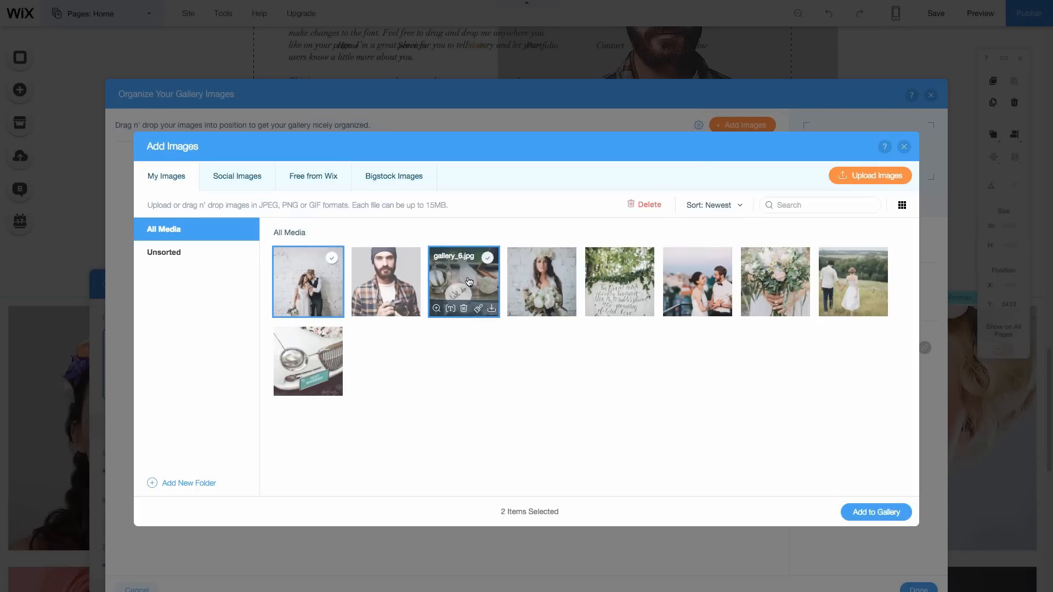
click(619, 282)
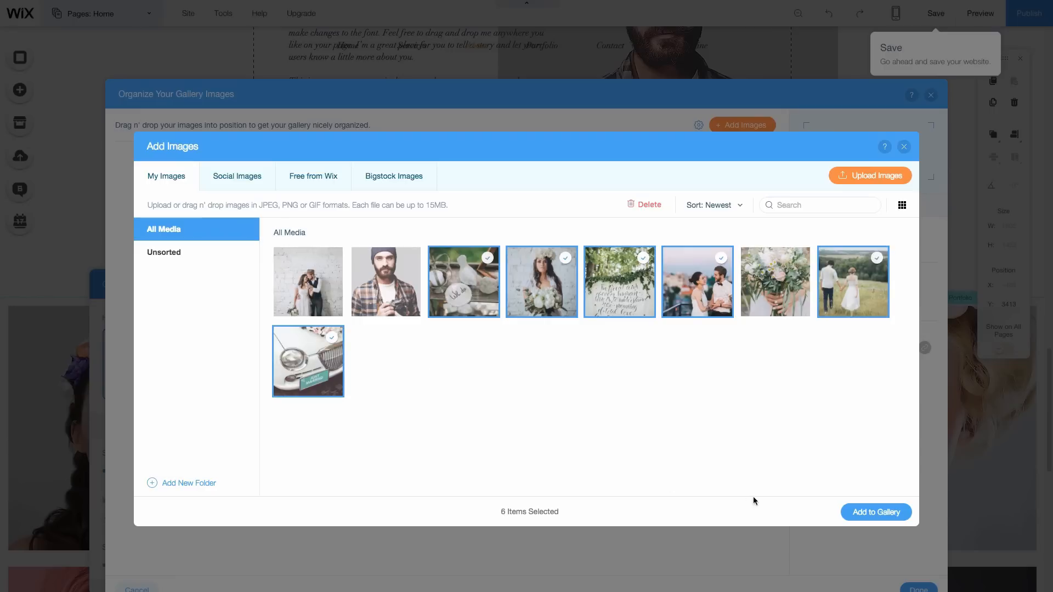
click(876, 512)
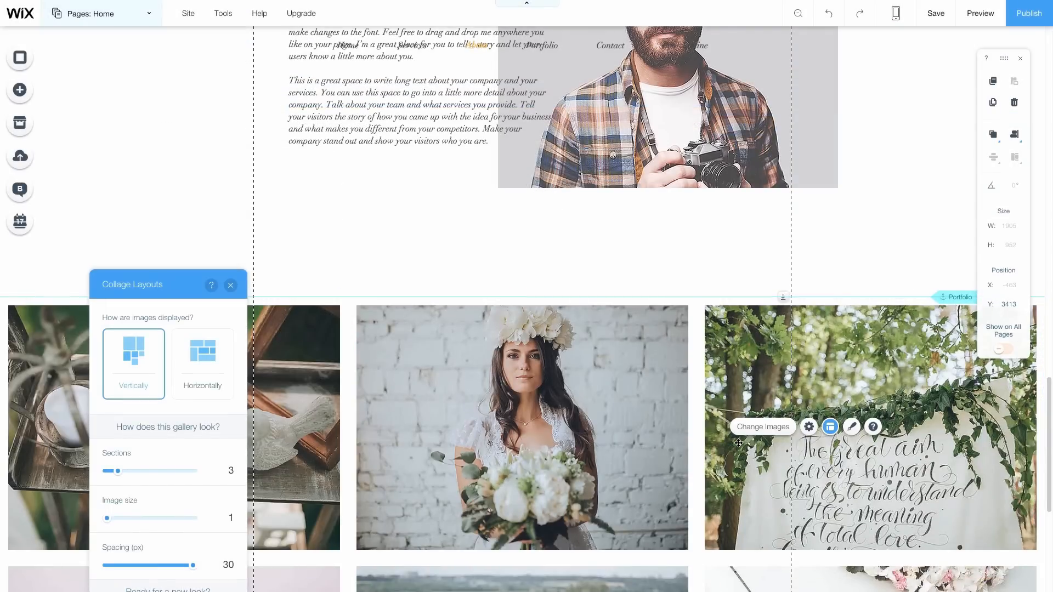
scroll(down, 3)
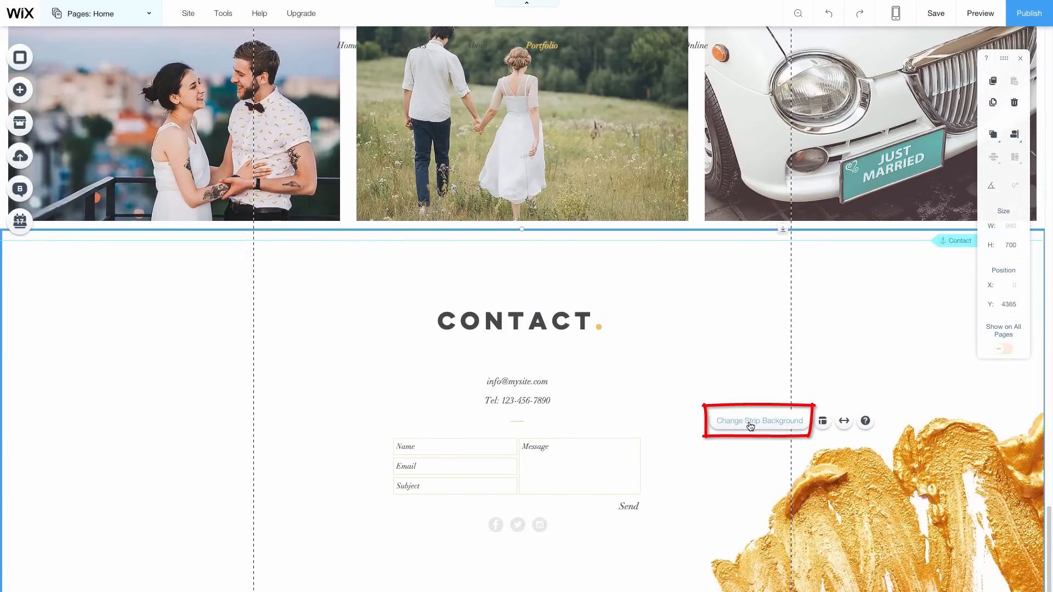
- Set the Contact strip background to white in the Color Picker
click(759, 421)
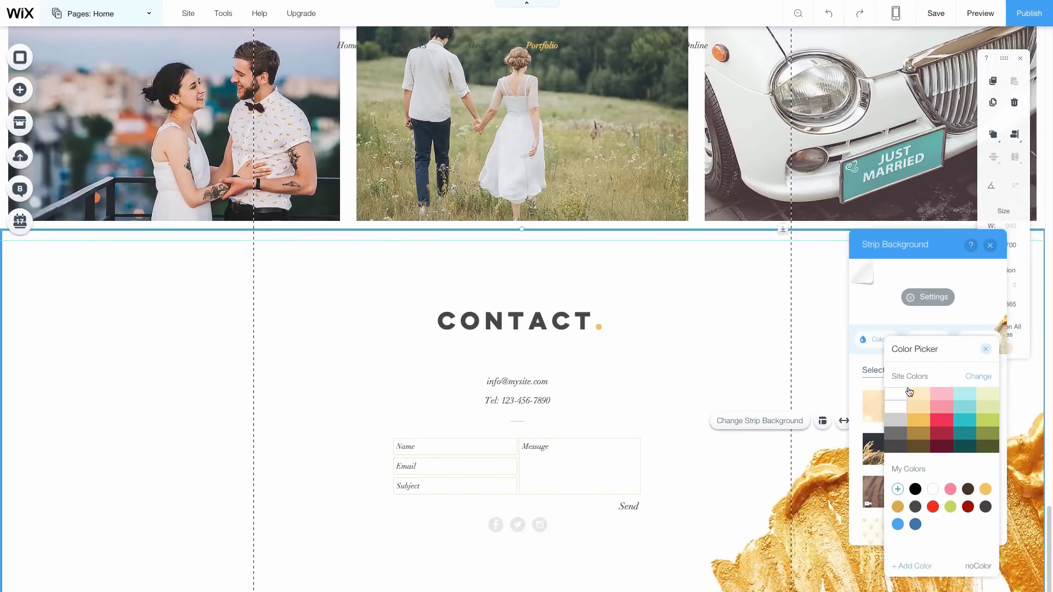
click(933, 489)
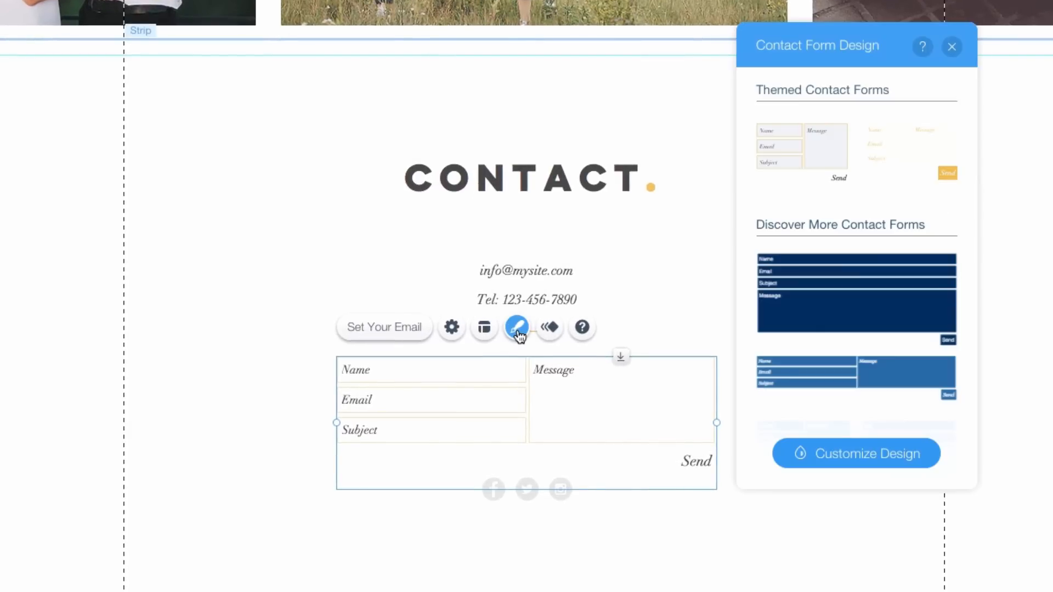
- Apply the stacked full-width preset layout to the contact form
click(856, 453)
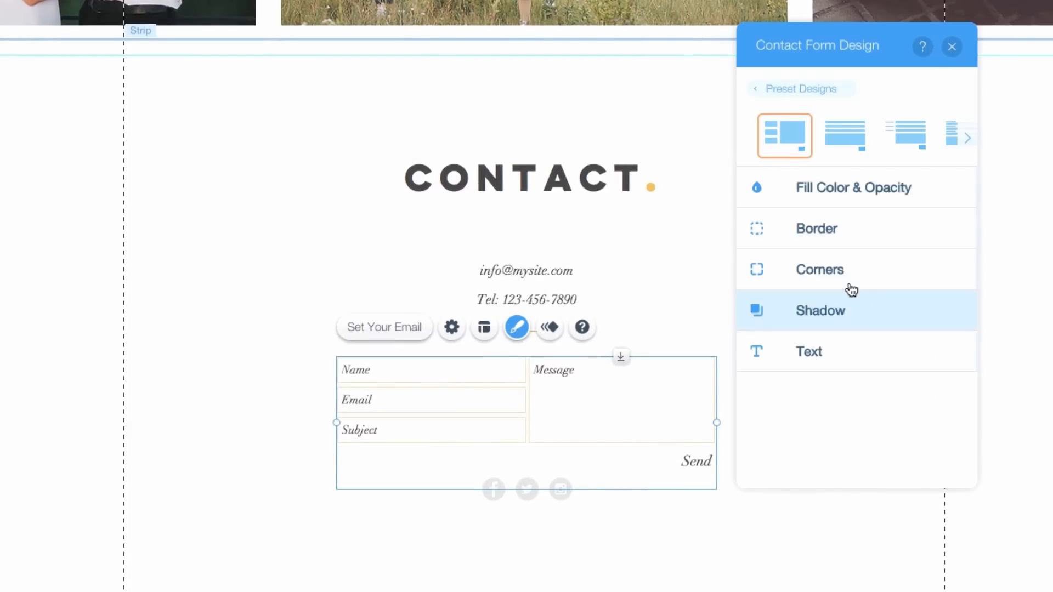
click(964, 138)
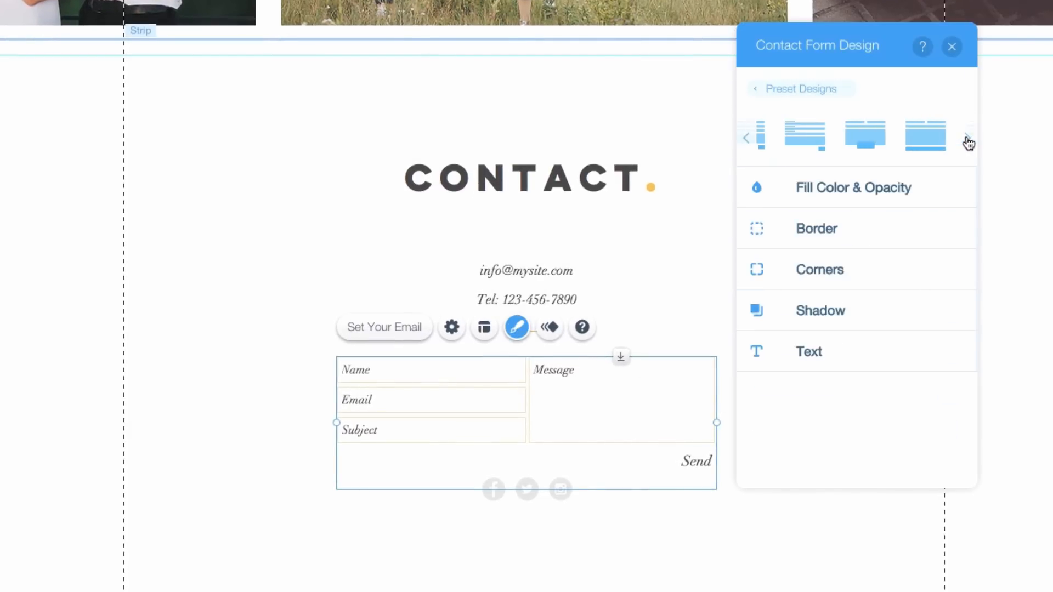
click(925, 135)
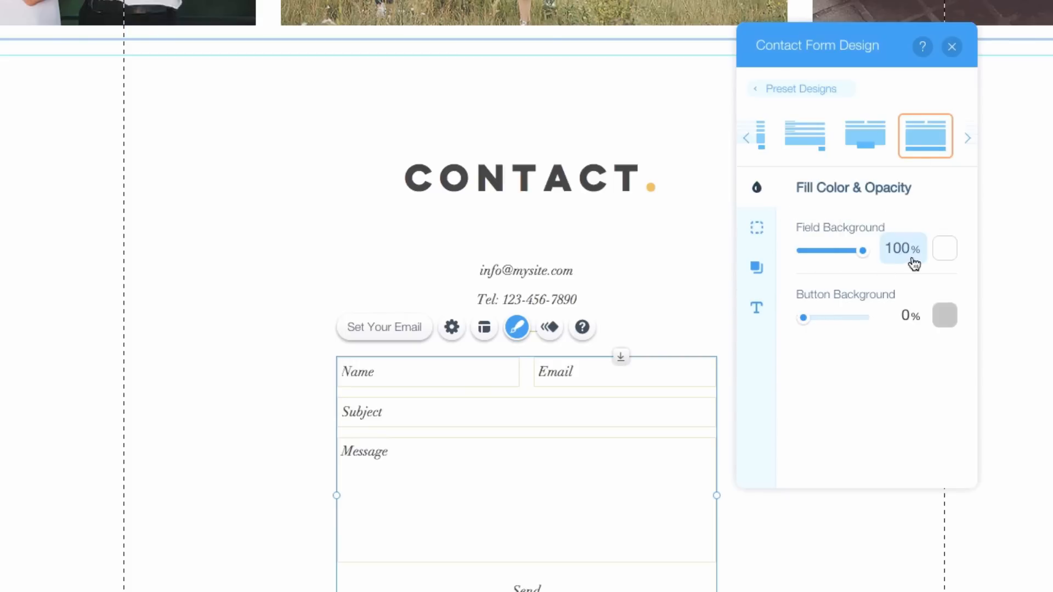
- Give the form fields a custom light grey background, hex EBEBEB
click(945, 248)
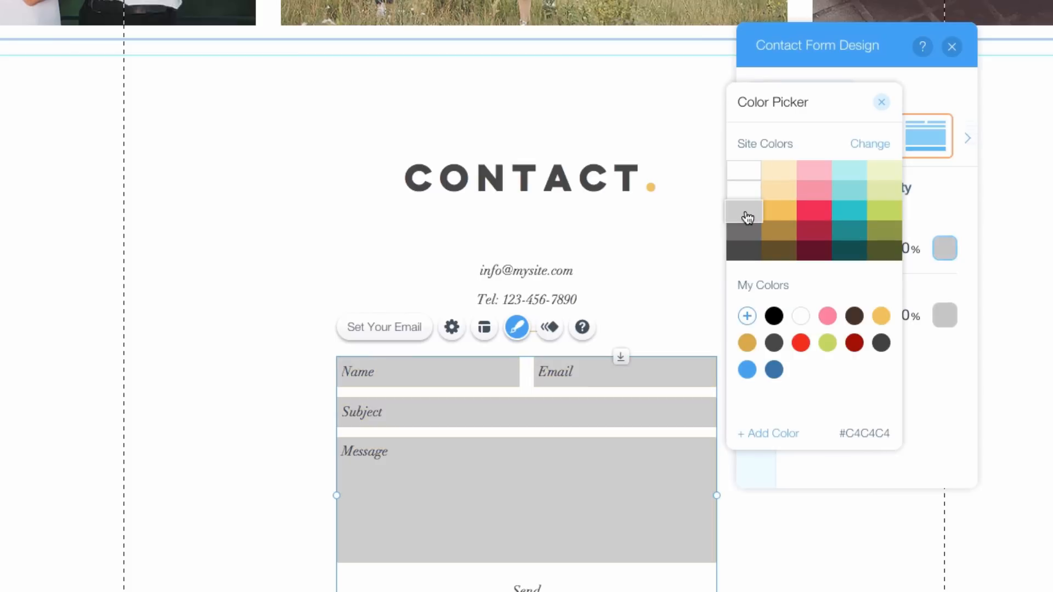
click(768, 433)
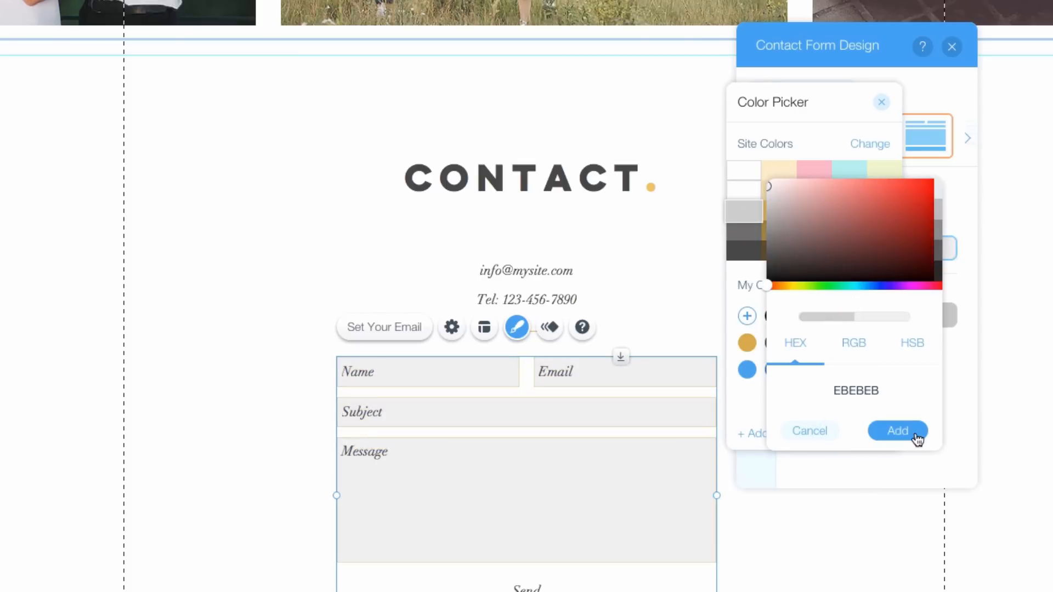
click(898, 430)
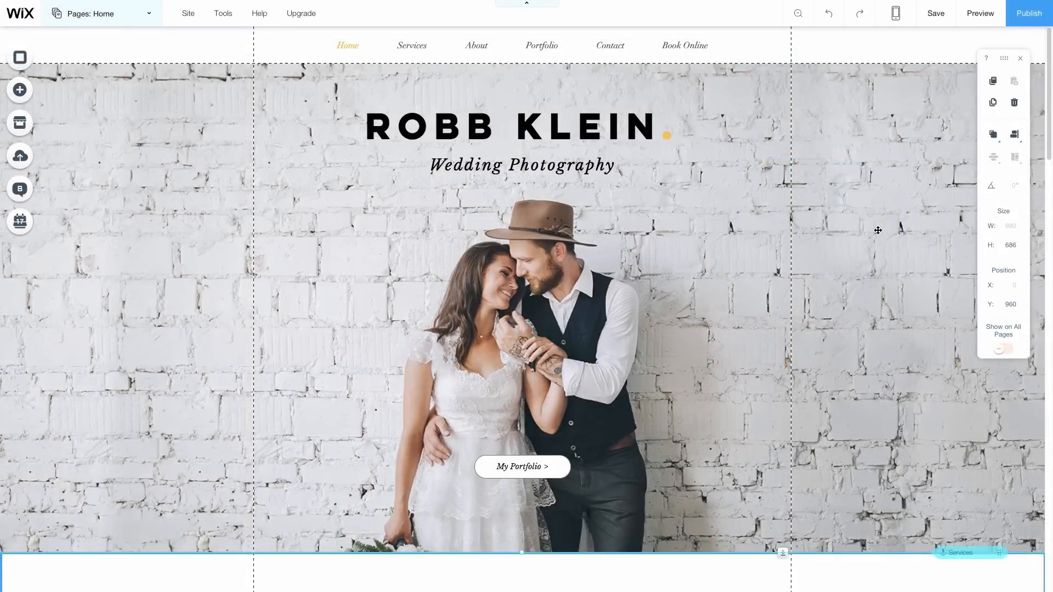
mouse_move(935, 12)
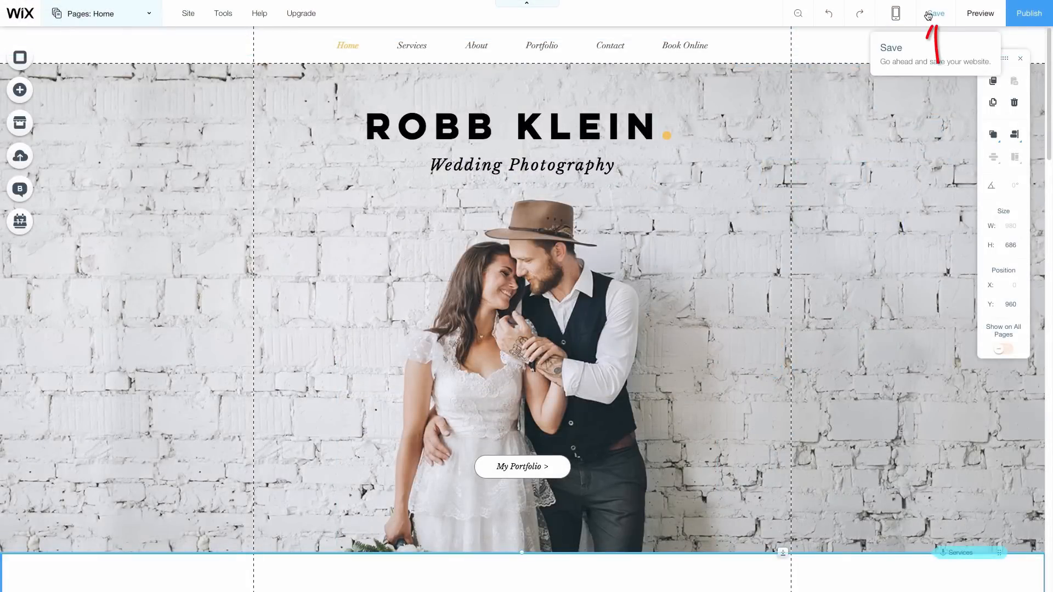
- Save the site under the free Wix address ending in robbphoto
click(935, 13)
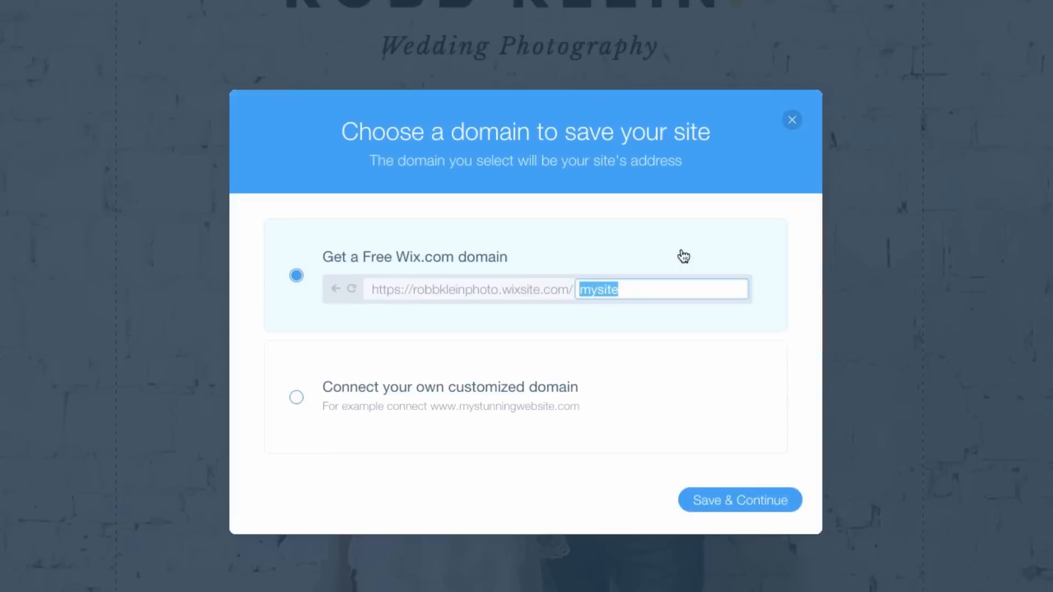
text(robbp)
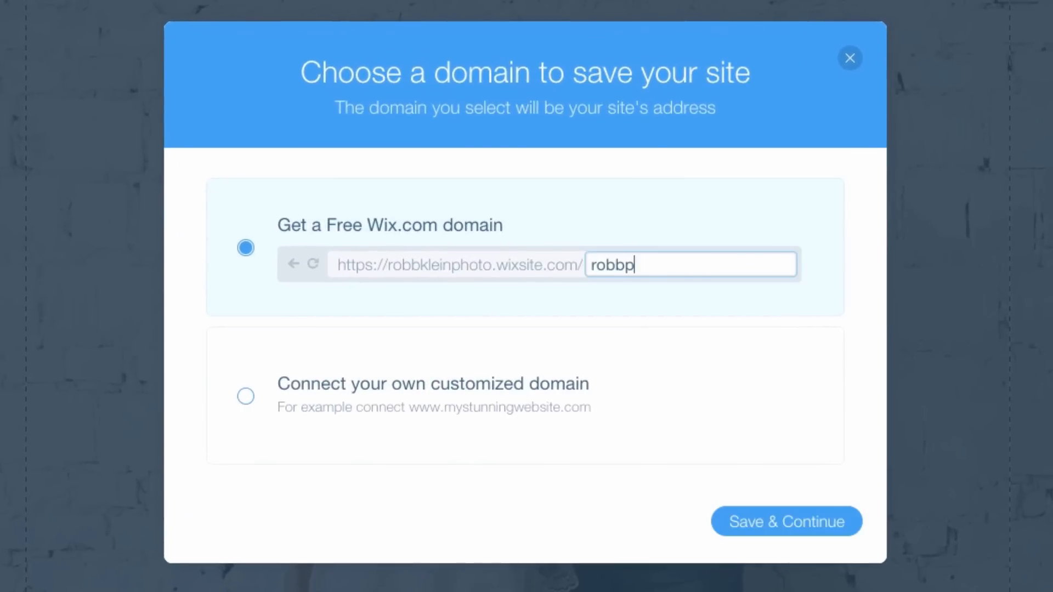
text(hoto)
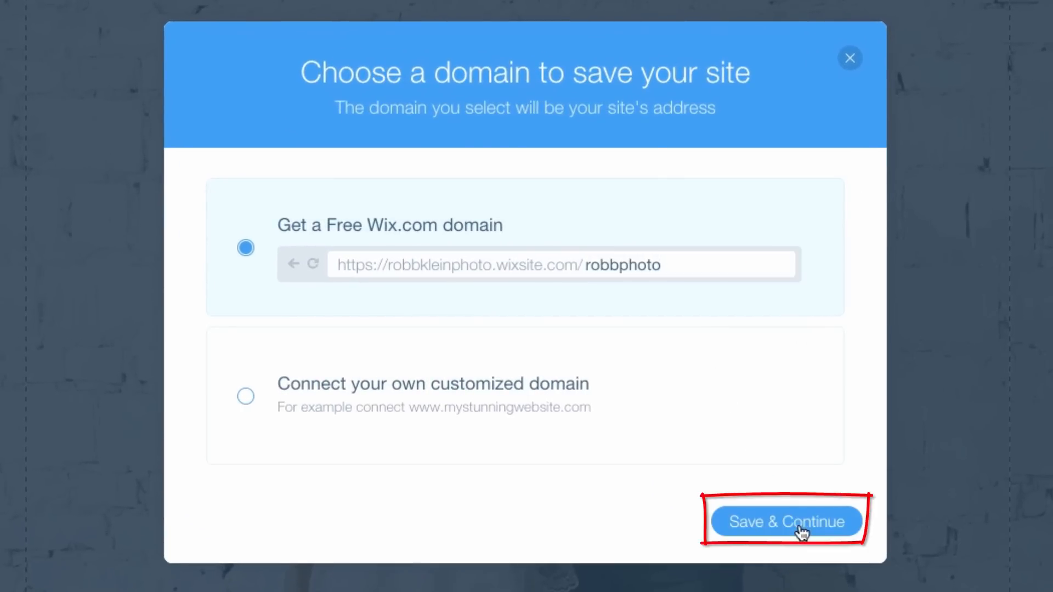
click(787, 522)
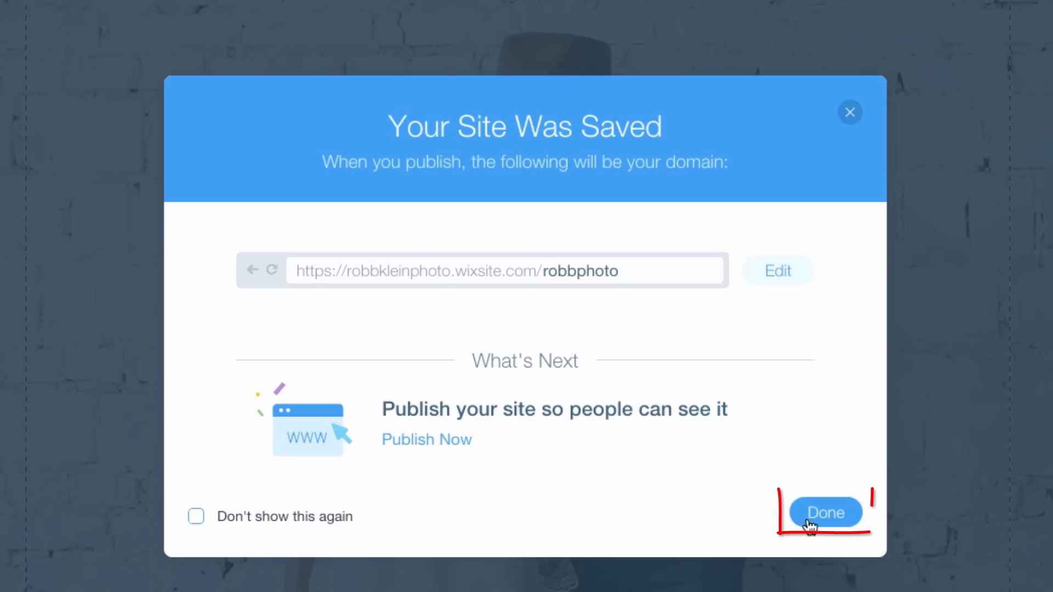
click(826, 512)
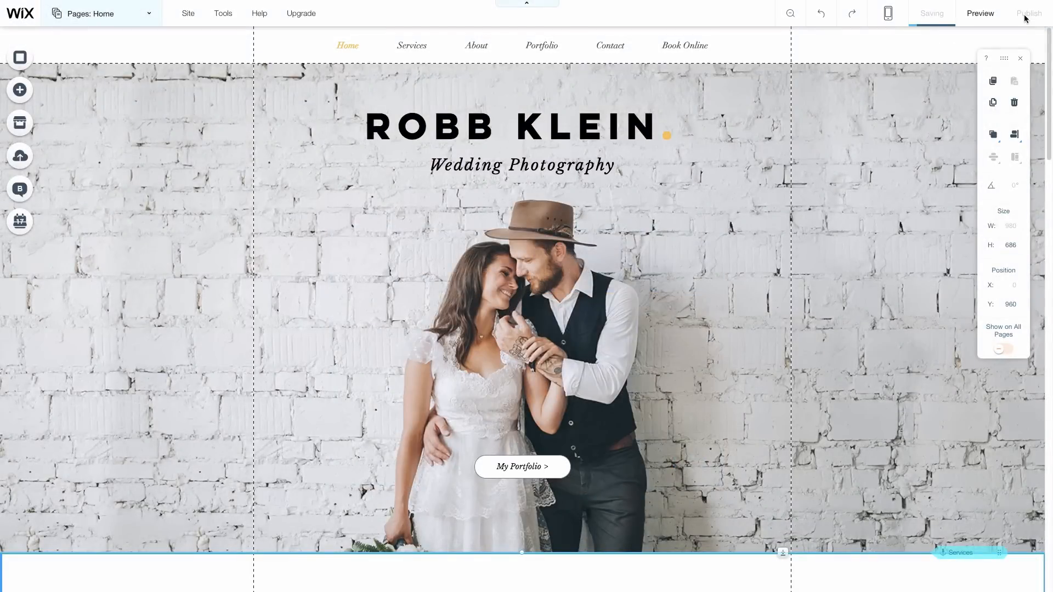
- Publish the site and view it live at robbkleinphoto.wixsite.com/robbphoto
click(1029, 13)
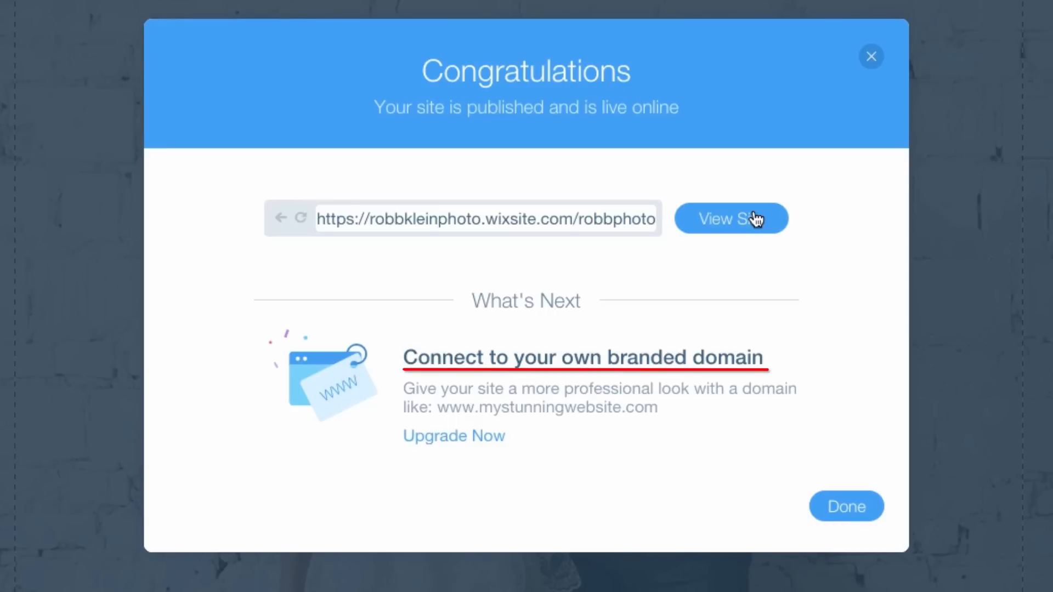
click(731, 218)
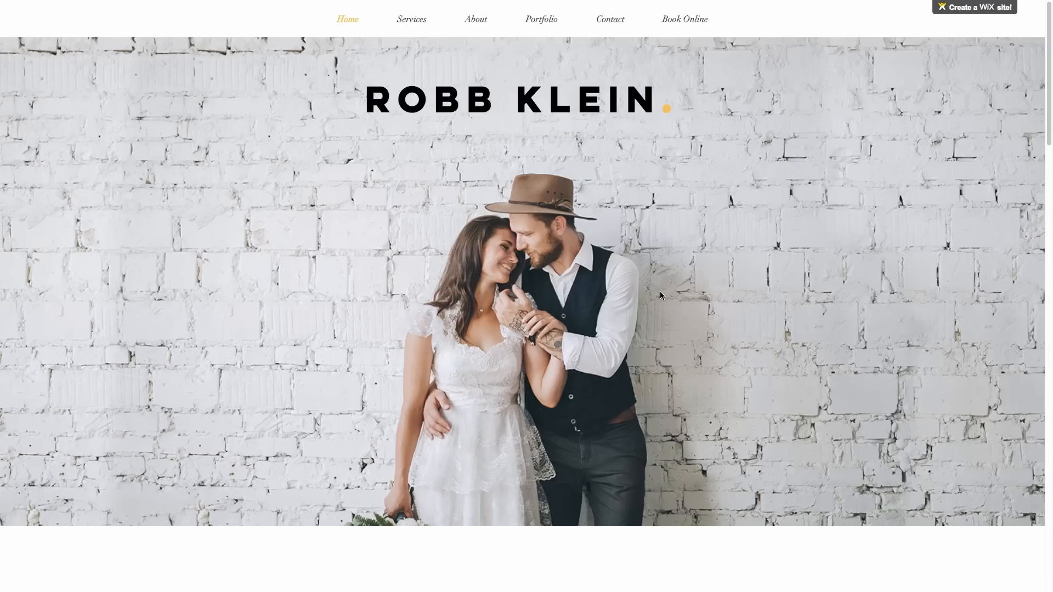
- Browse the live site's Services, About Me and Portfolio sections
scroll(down, 3)
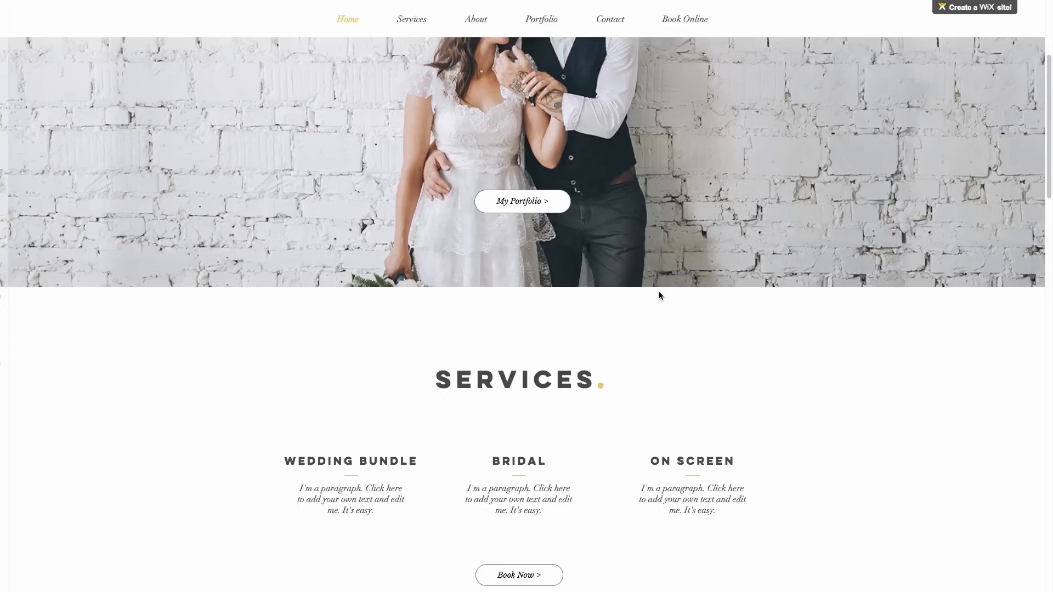
scroll(down, 3)
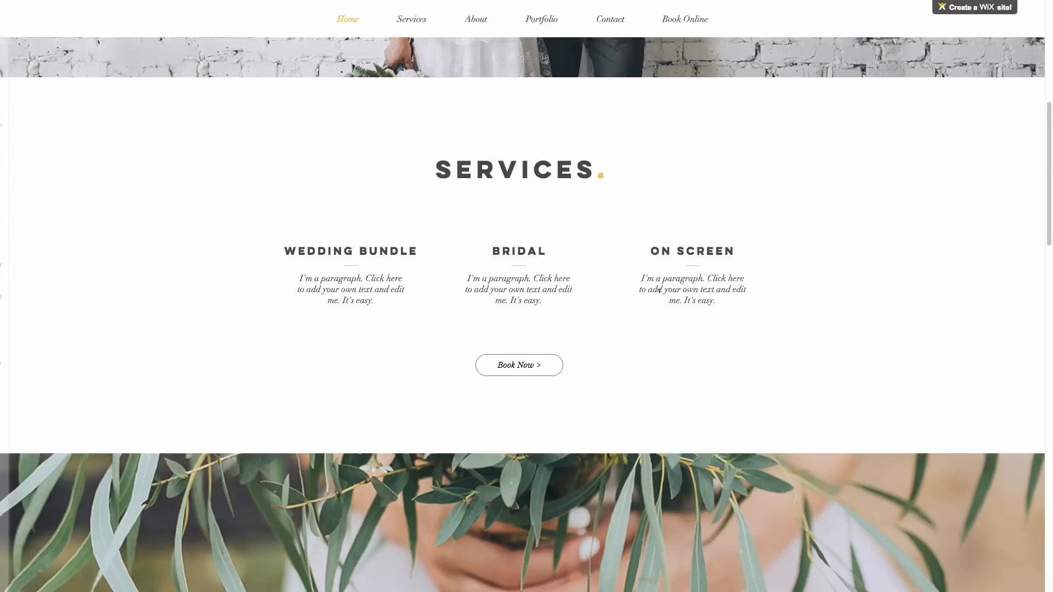
click(411, 19)
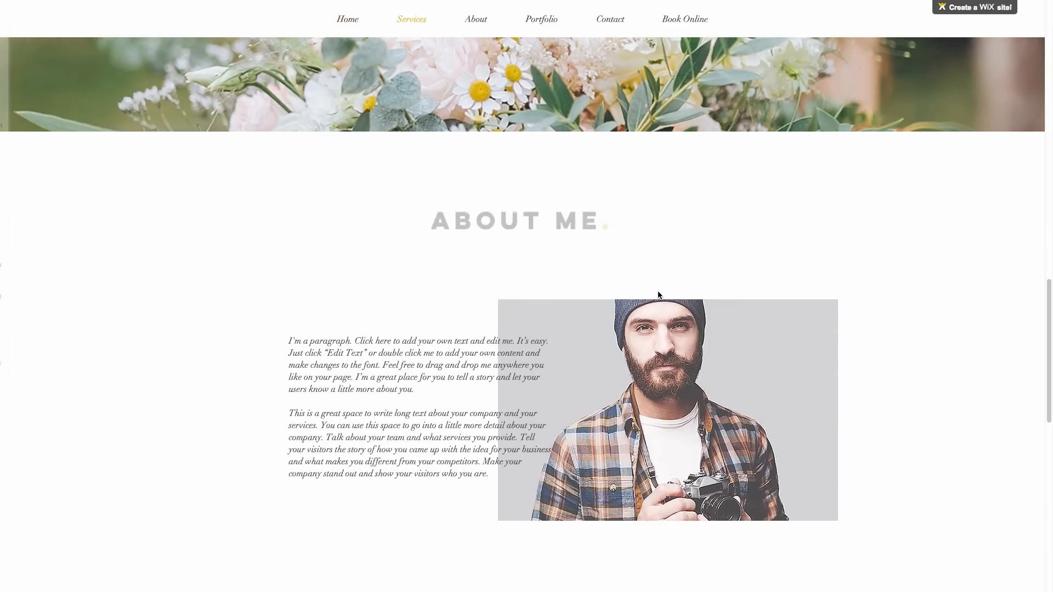
click(542, 19)
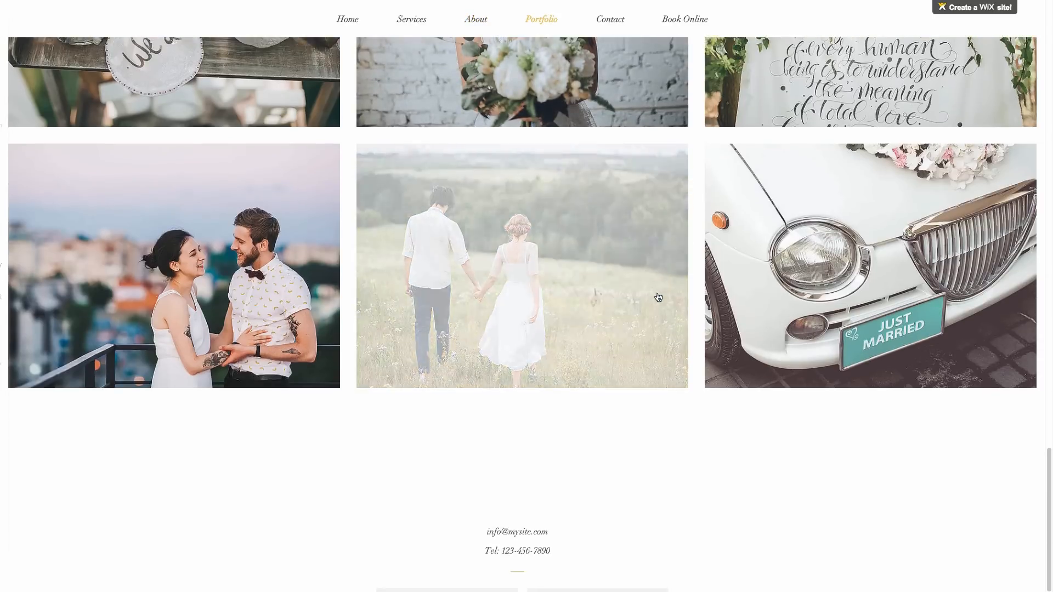
scroll(down, 3)
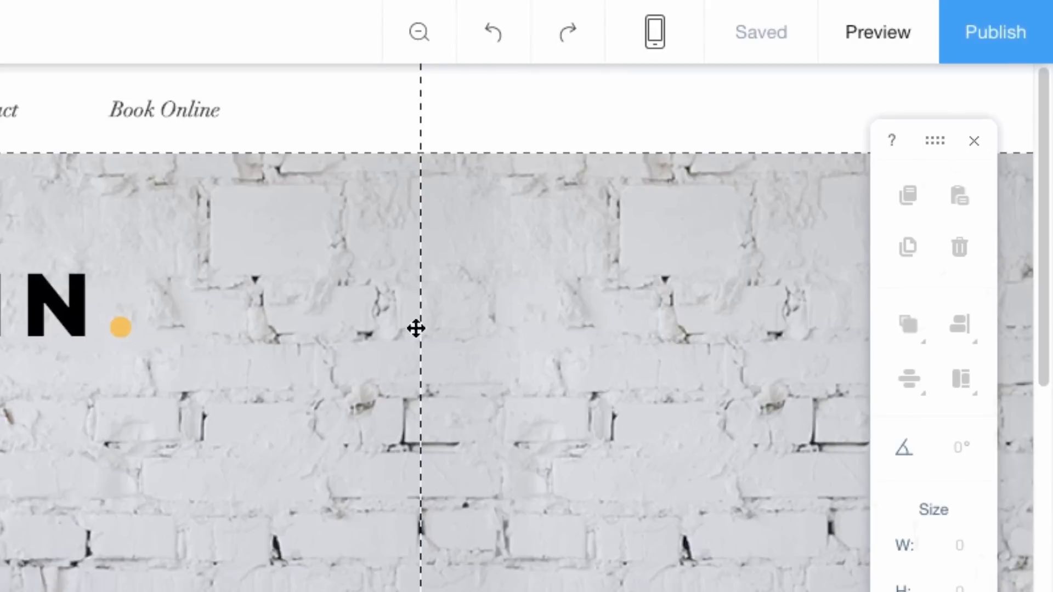
mouse_move(653, 31)
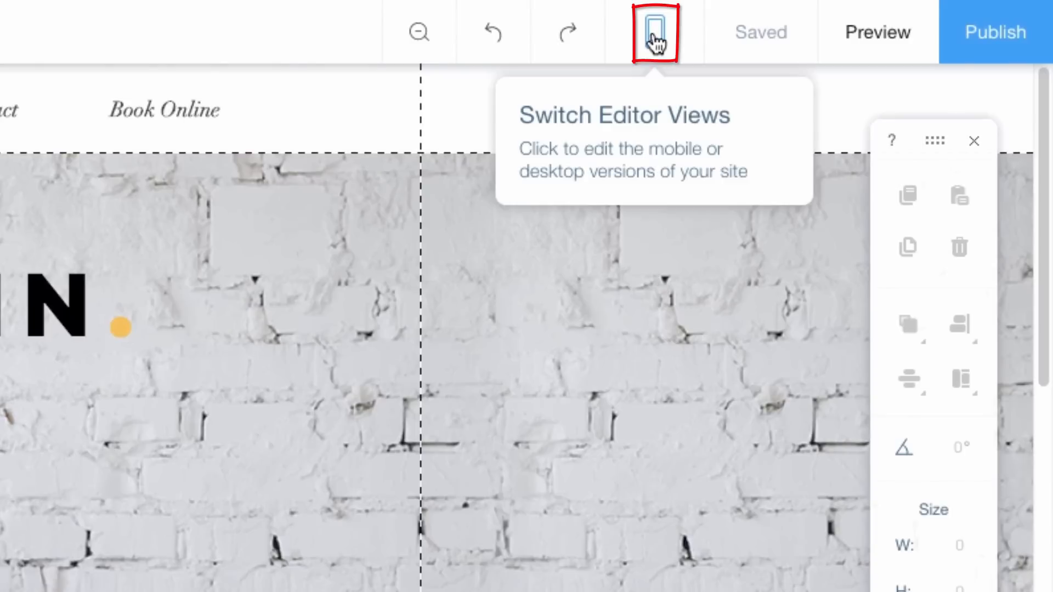
- Move the bouquet strip down twice so it sits below About Me on mobile, then republish the site
click(653, 32)
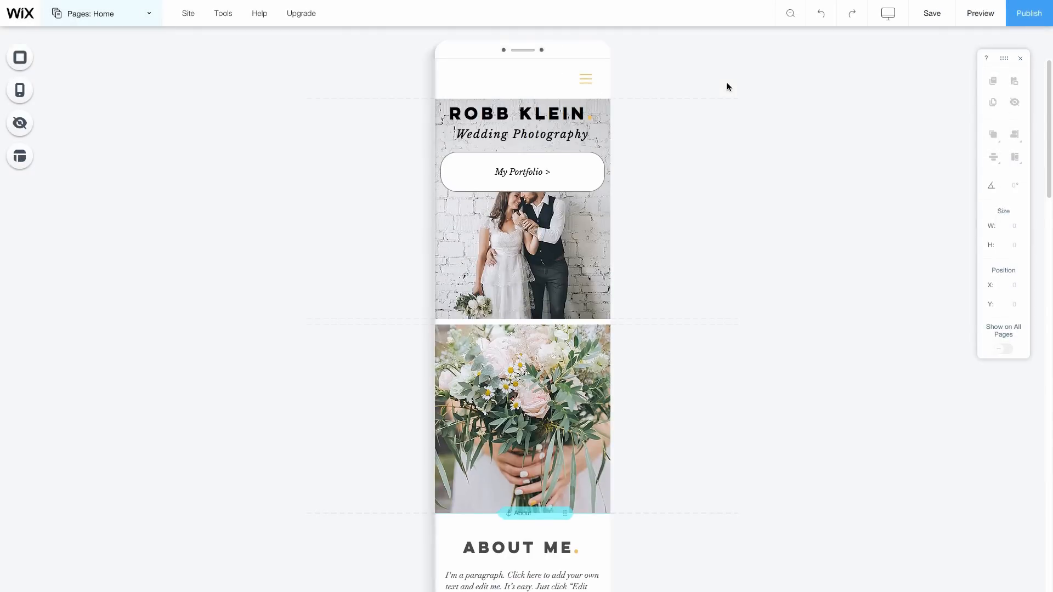
click(584, 79)
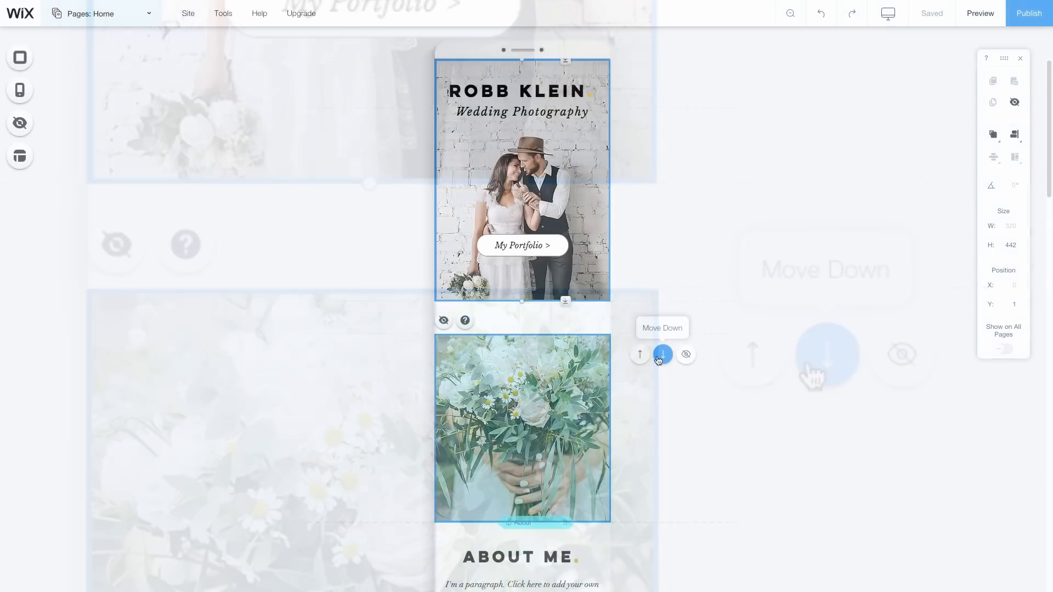
click(661, 354)
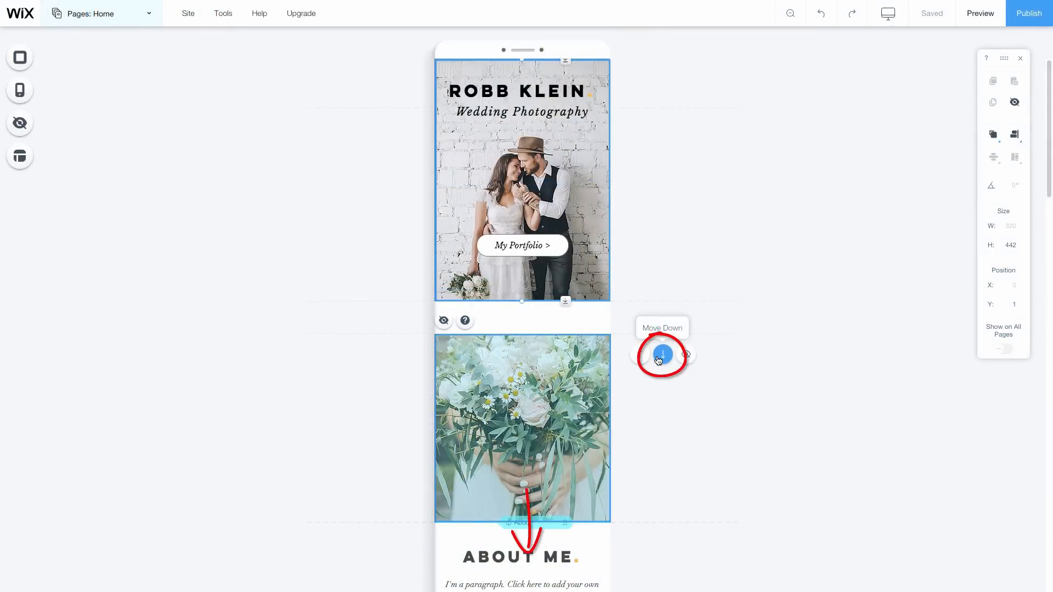
click(662, 355)
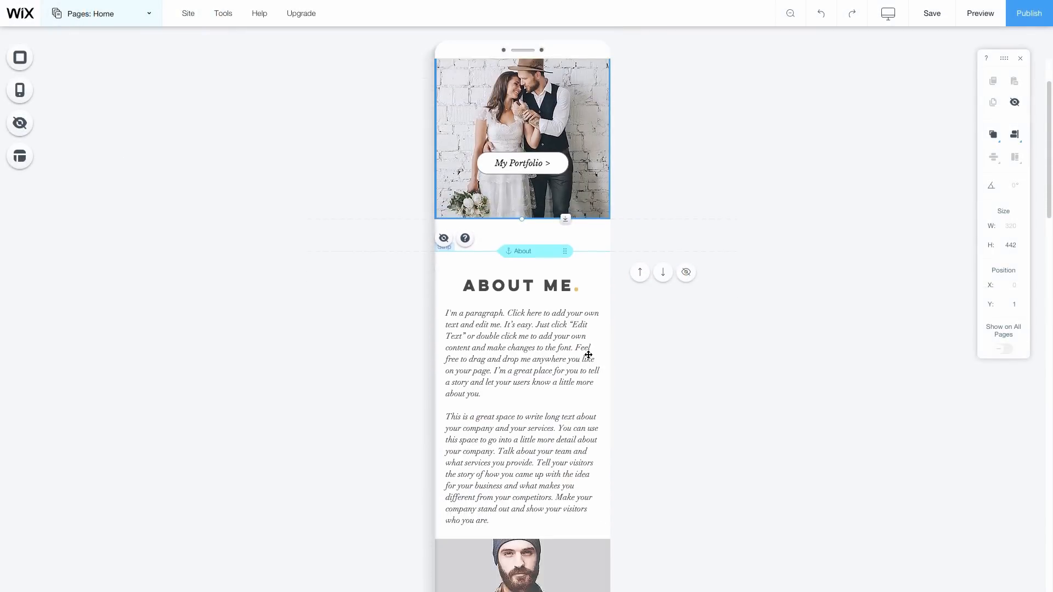
scroll(down, 3)
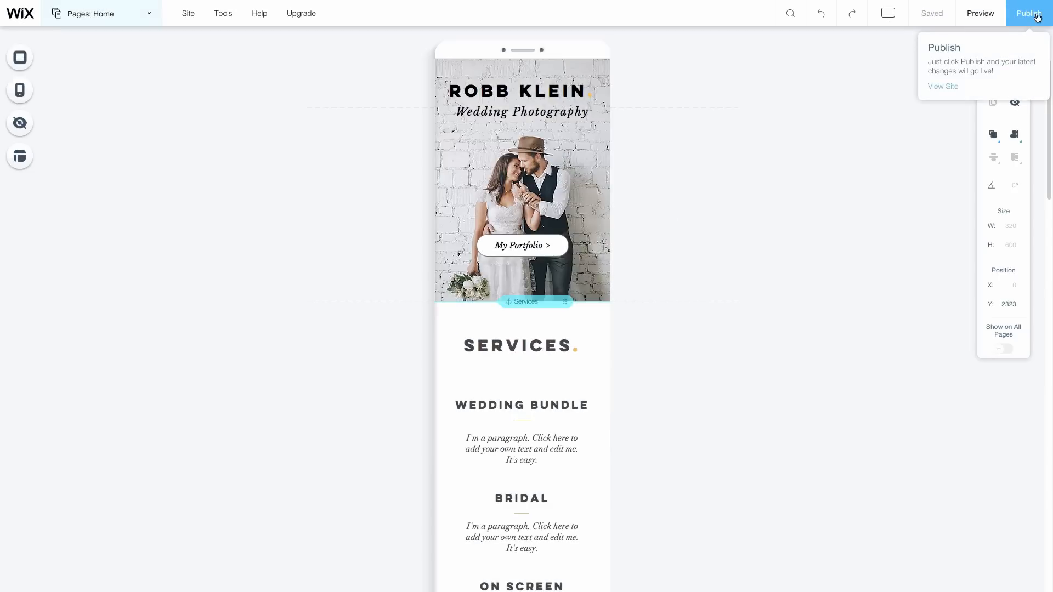
click(1029, 12)
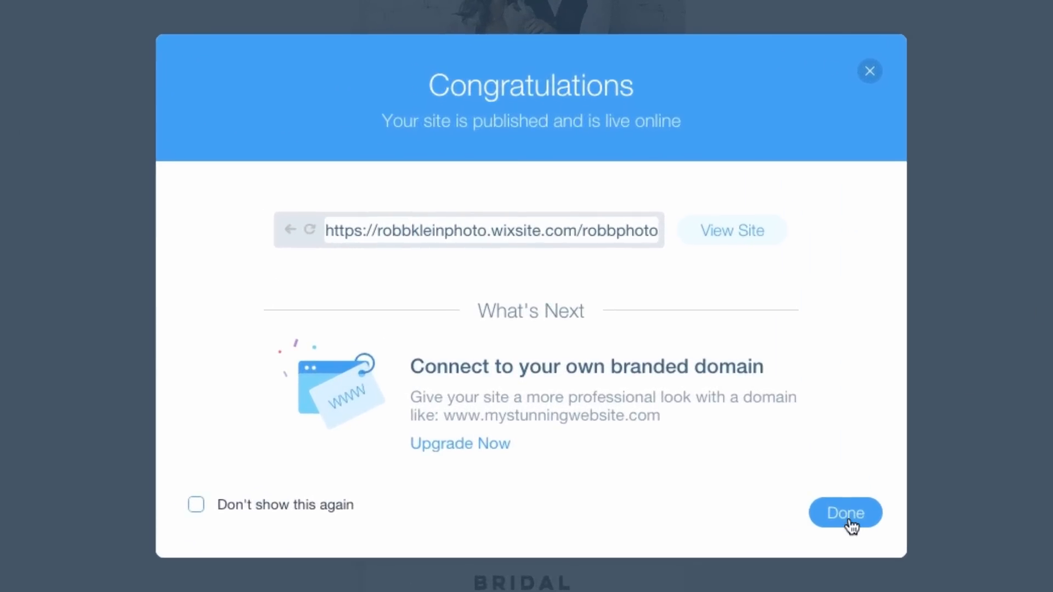